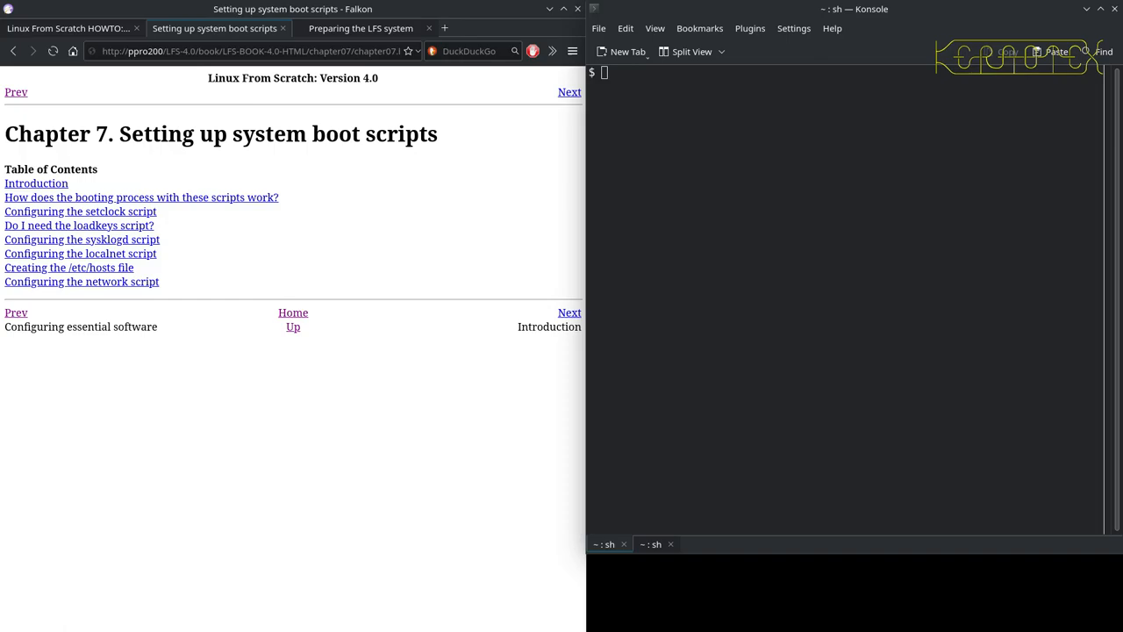
pyautogui.moveTo(888, 188)
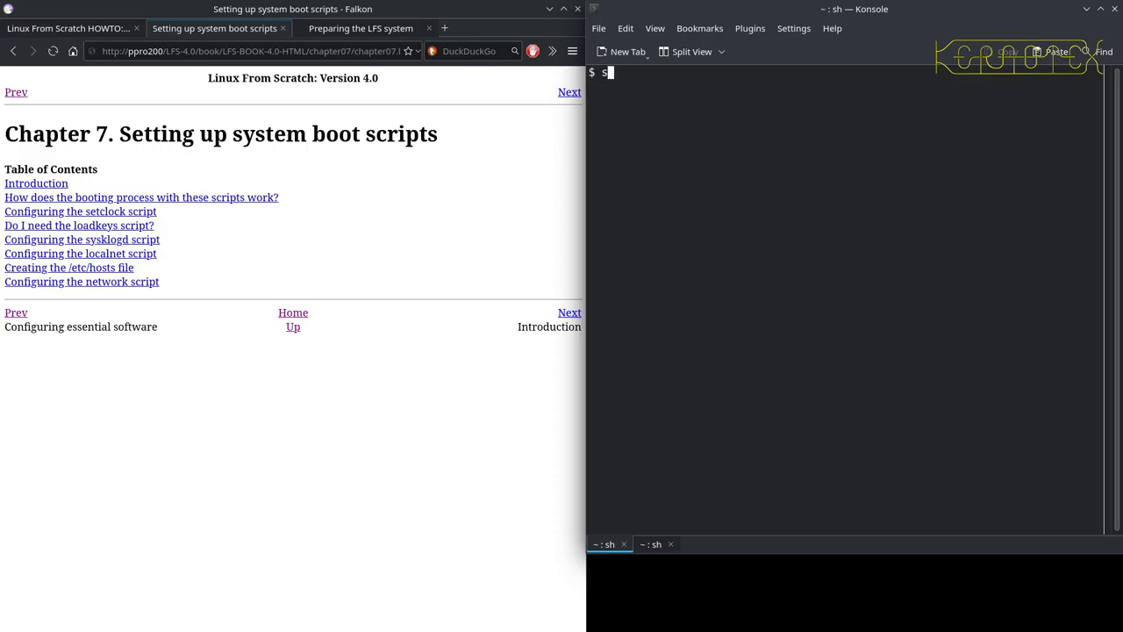
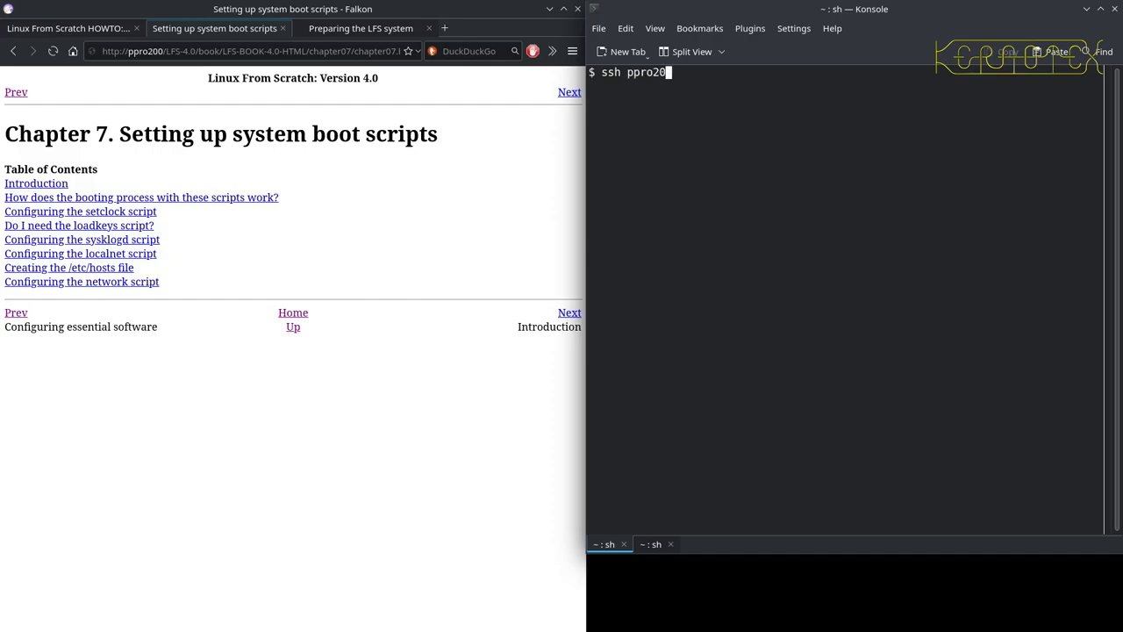
# Step: Log in to the ppro200 host over SSH with its password
pyautogui.press('Return')
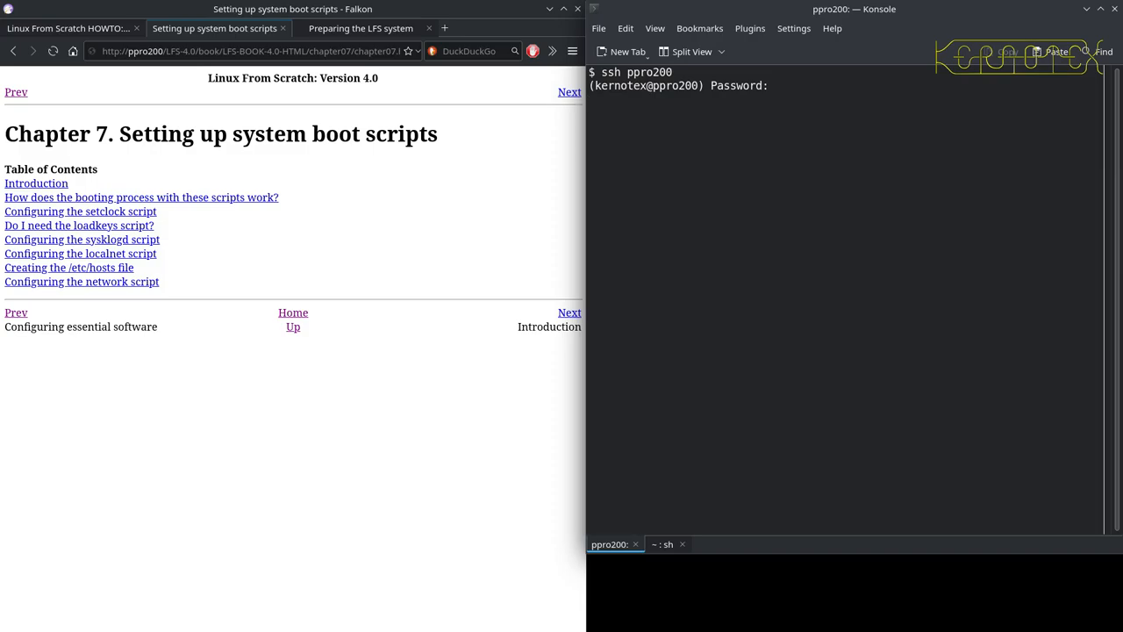
pyautogui.press('Return')
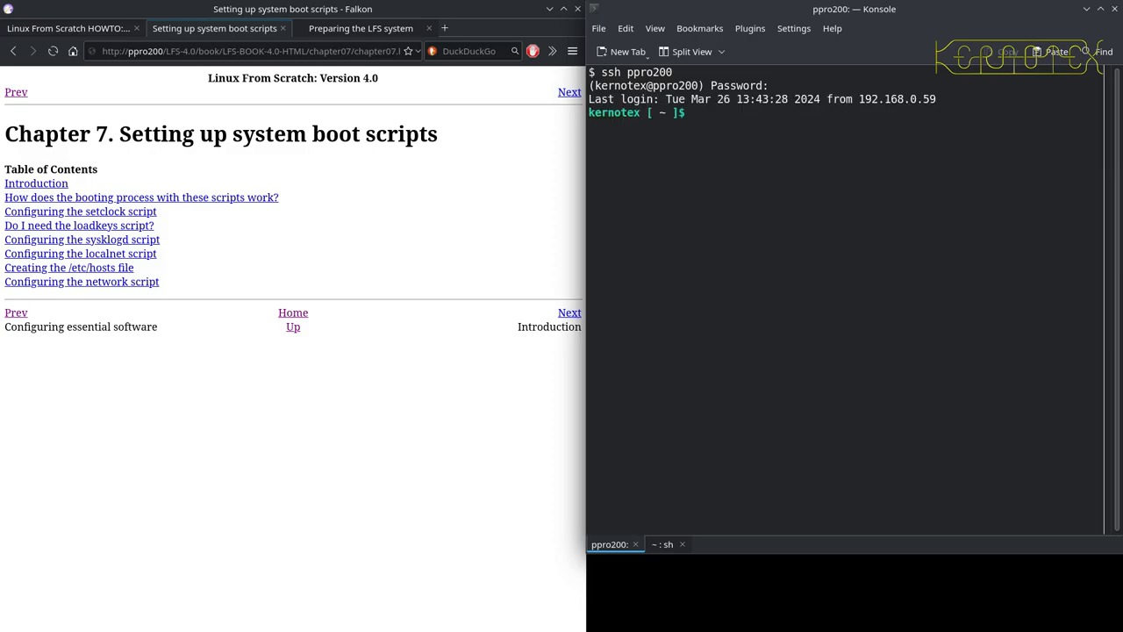
# Step: From ppro200, telnet to the LFS machine at 192.168.0.37
pyautogui.write('telnet 192.1')
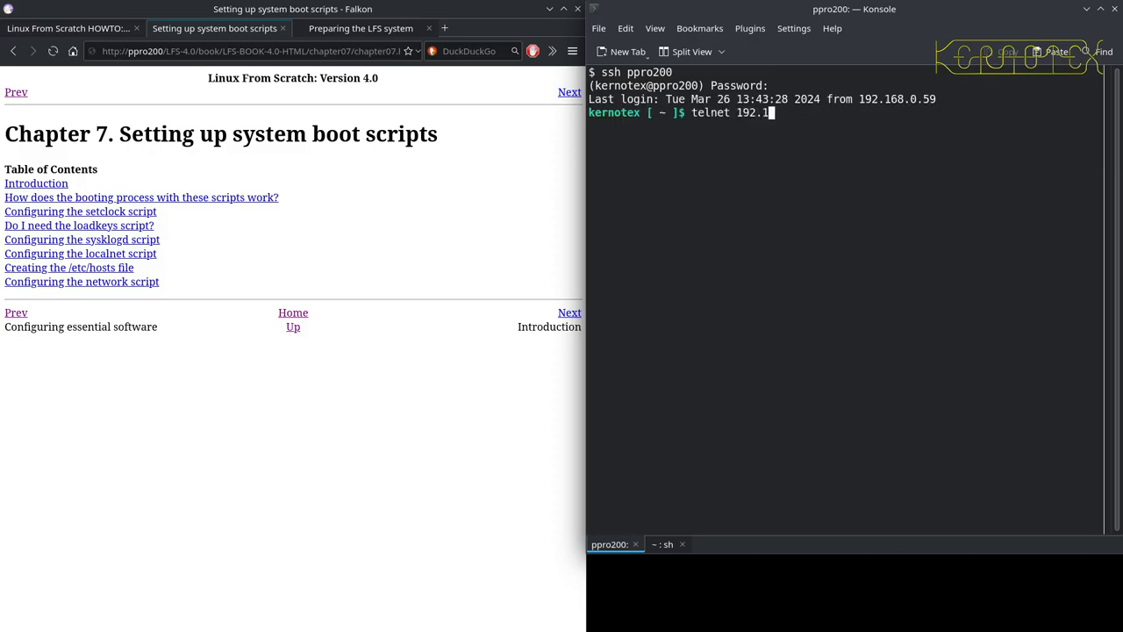
pyautogui.write('68.0.387')
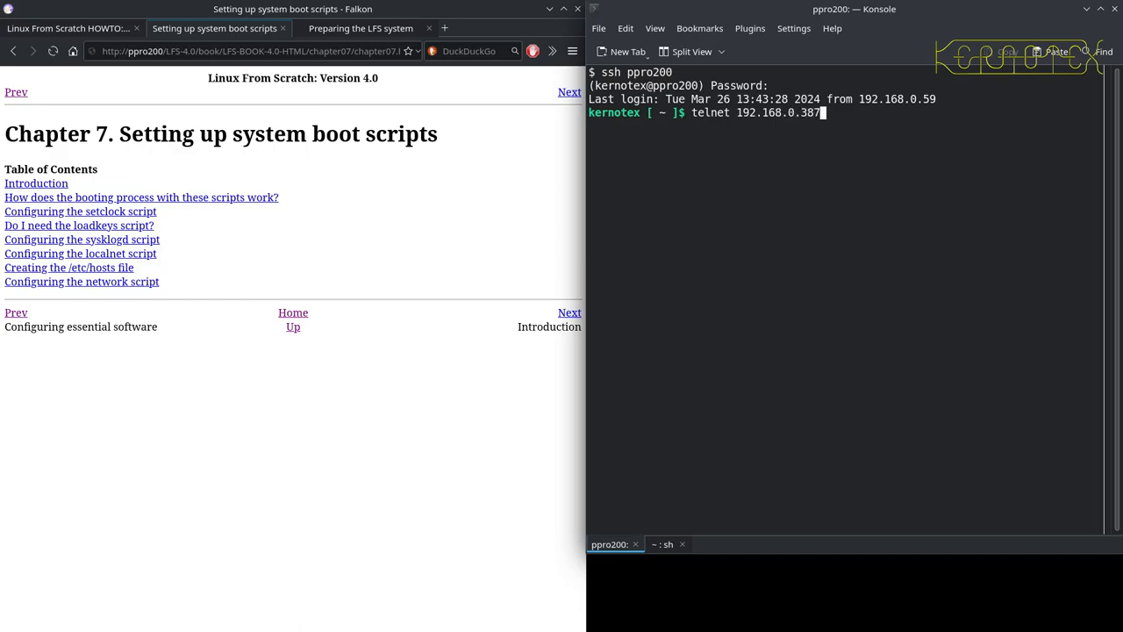
pyautogui.press('BackSpace')
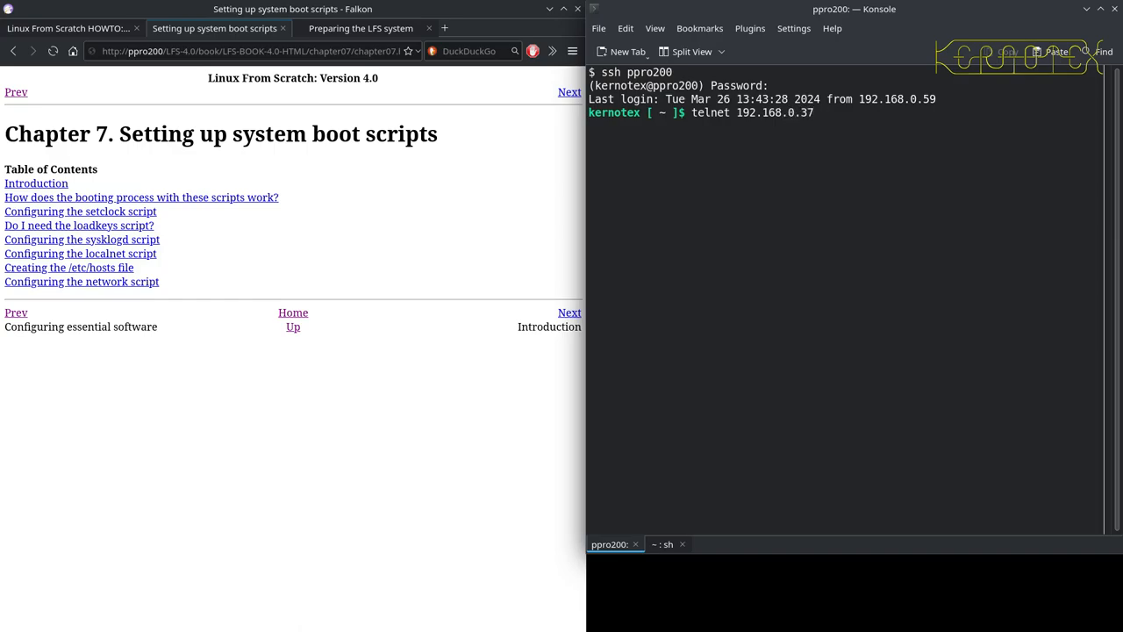
pyautogui.press('Return')
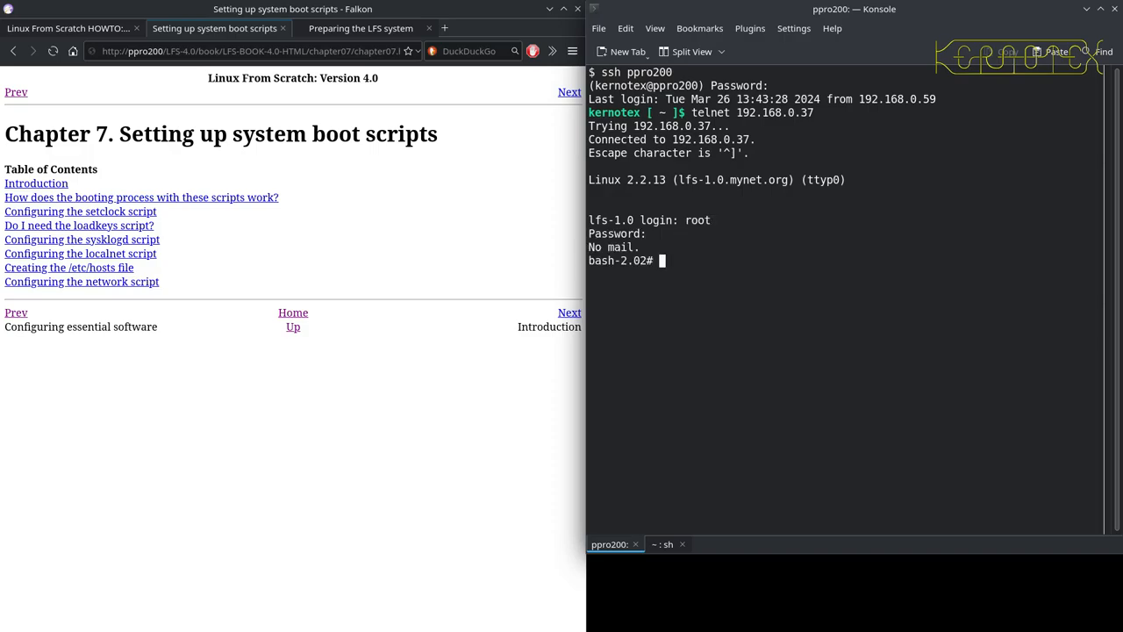
# Step: Mount /dev/hda7 on $LFS
pyautogui.write('mou')
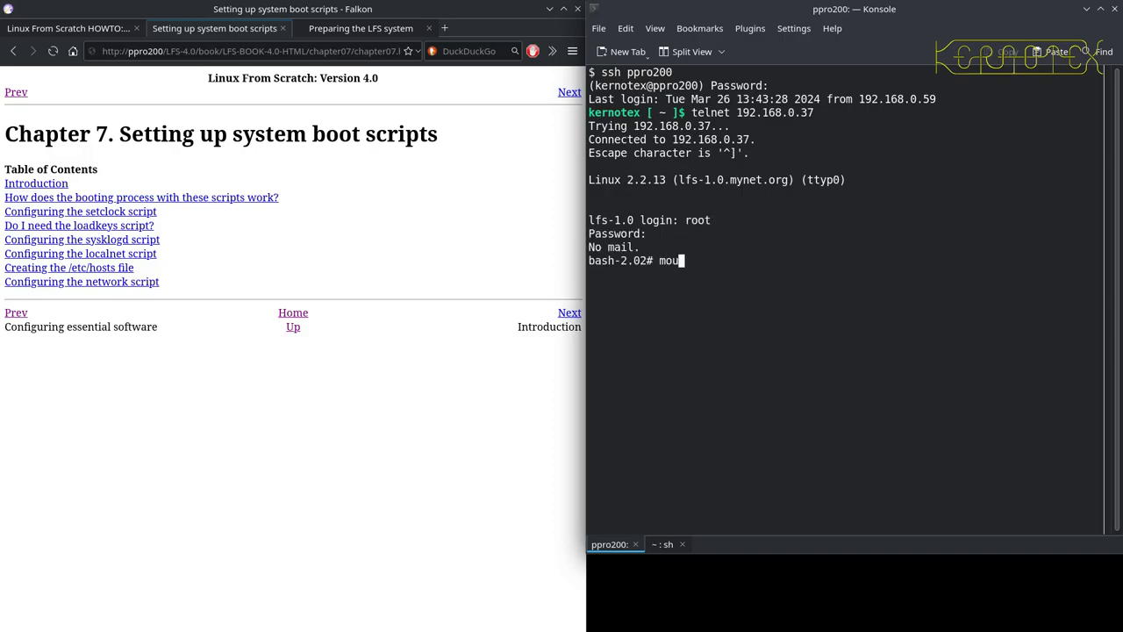
pyautogui.write('nt')
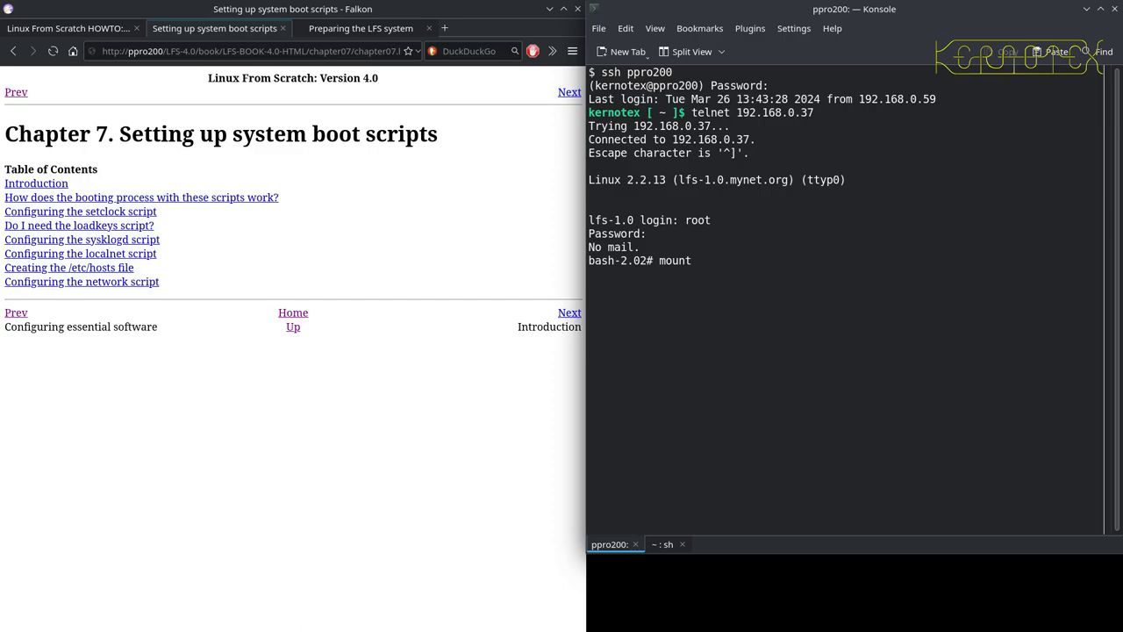
pyautogui.write('/dev/h')
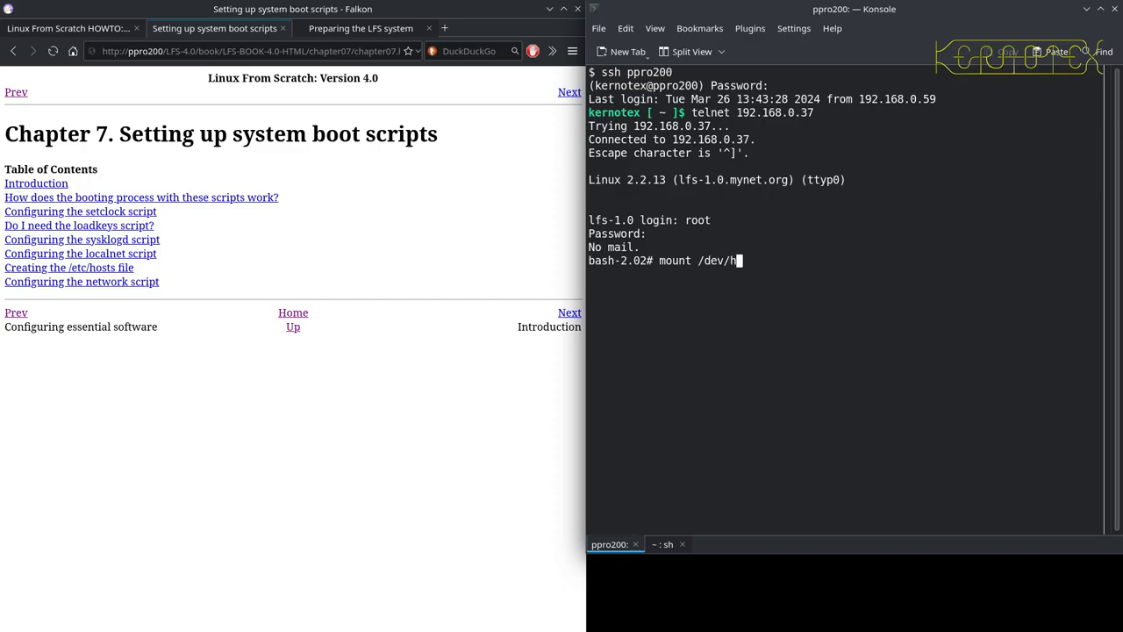
pyautogui.write('da7')
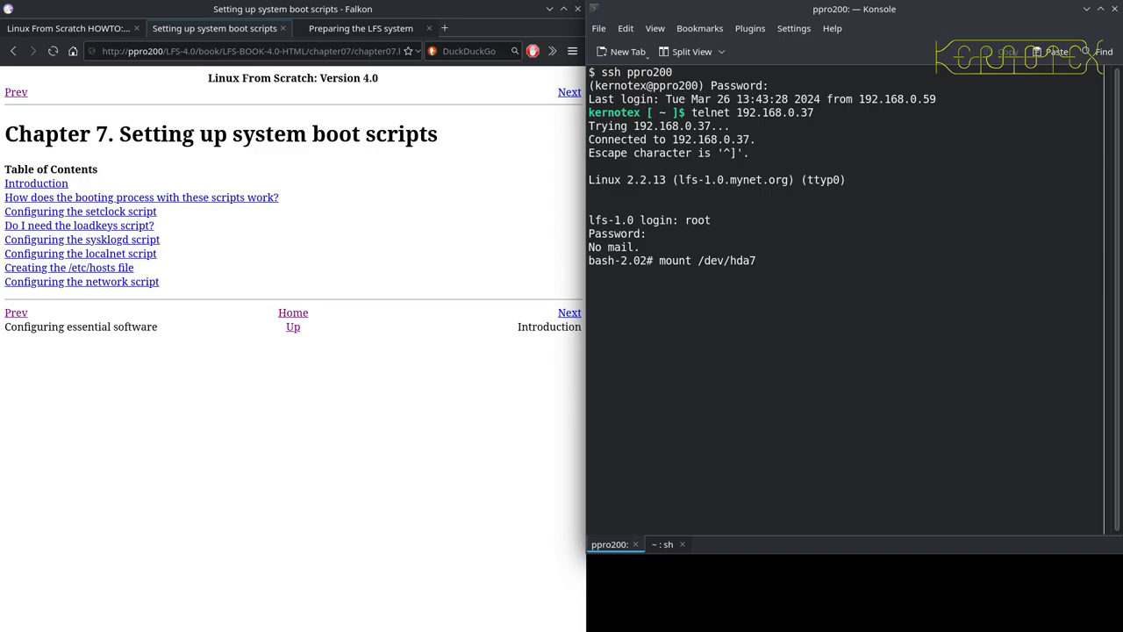
pyautogui.press('Return')
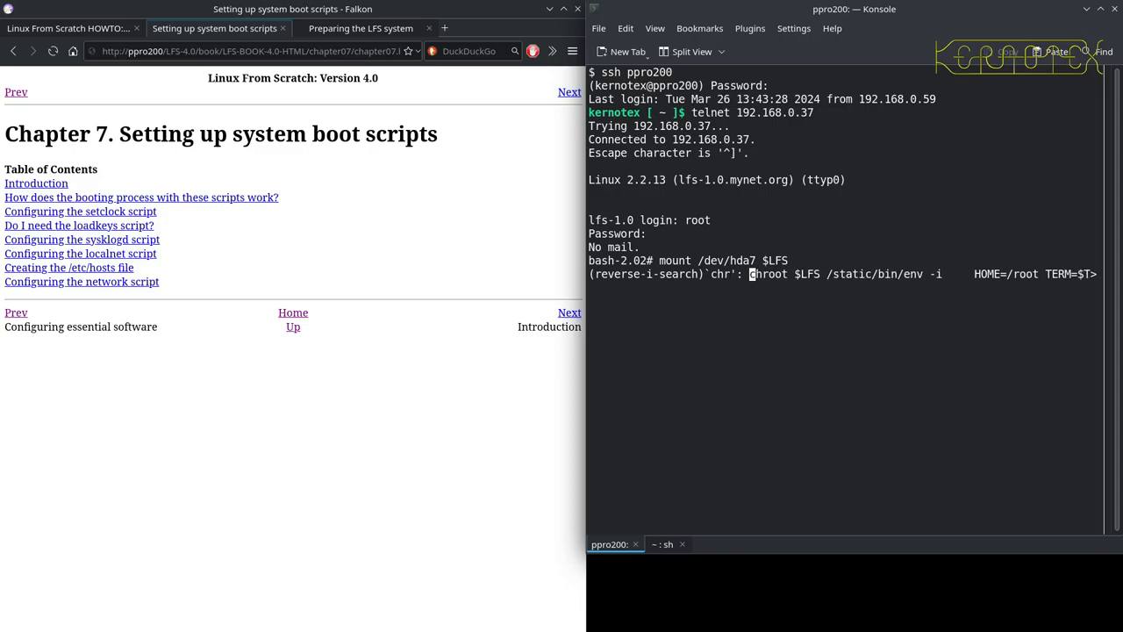
# Step: Run the recalled chroot command and begin the mount /proc command
pyautogui.press('Return')
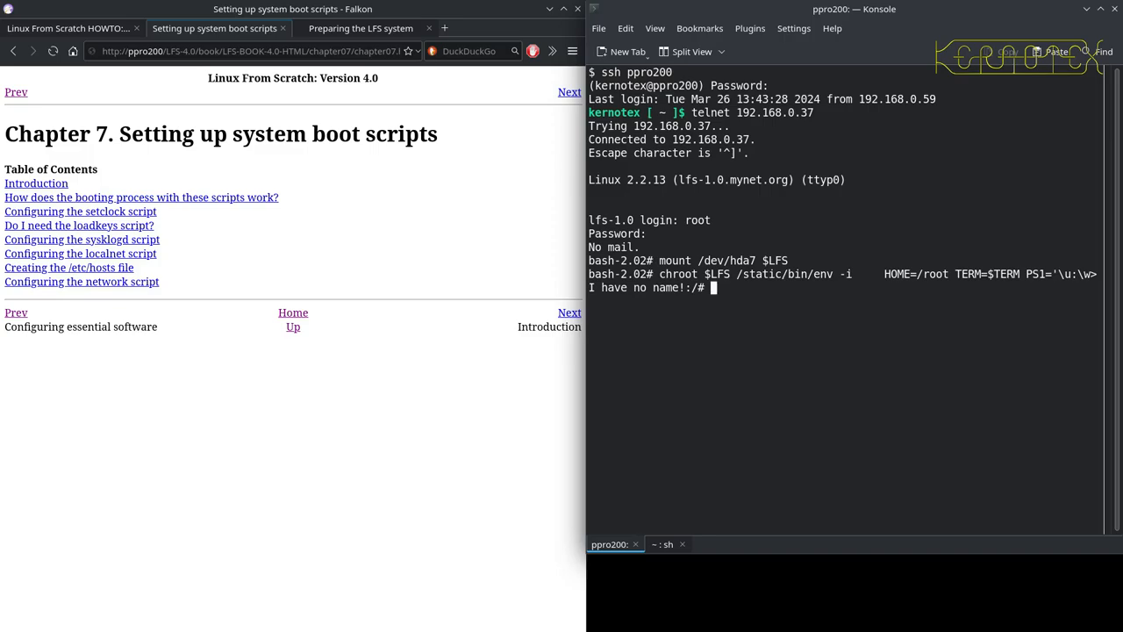
pyautogui.write('mount')
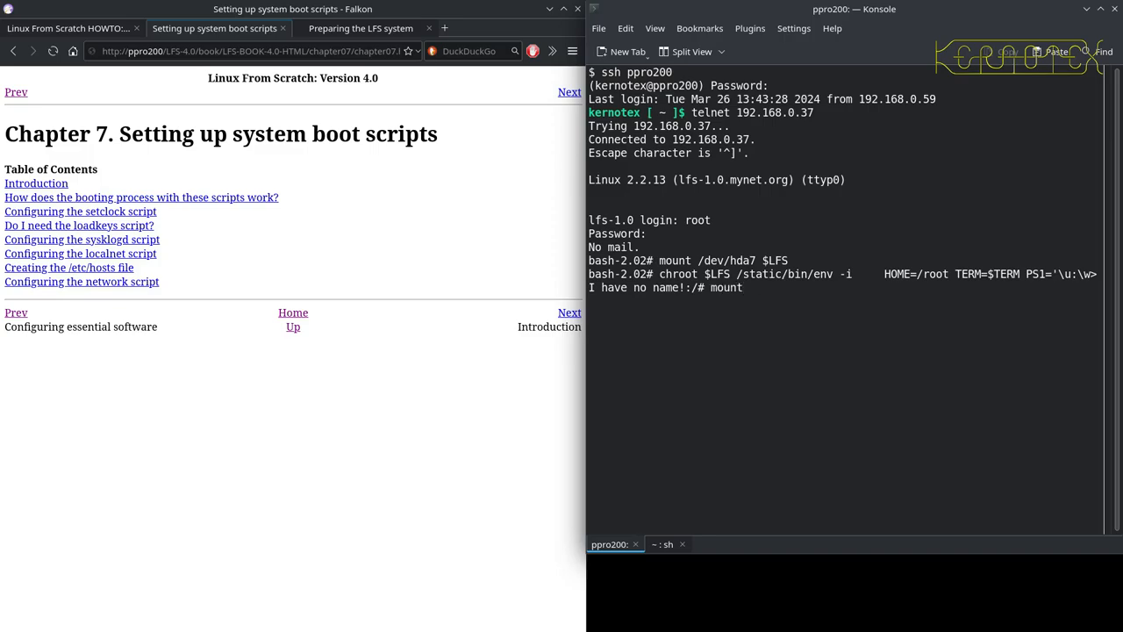
pyautogui.write('/proc')
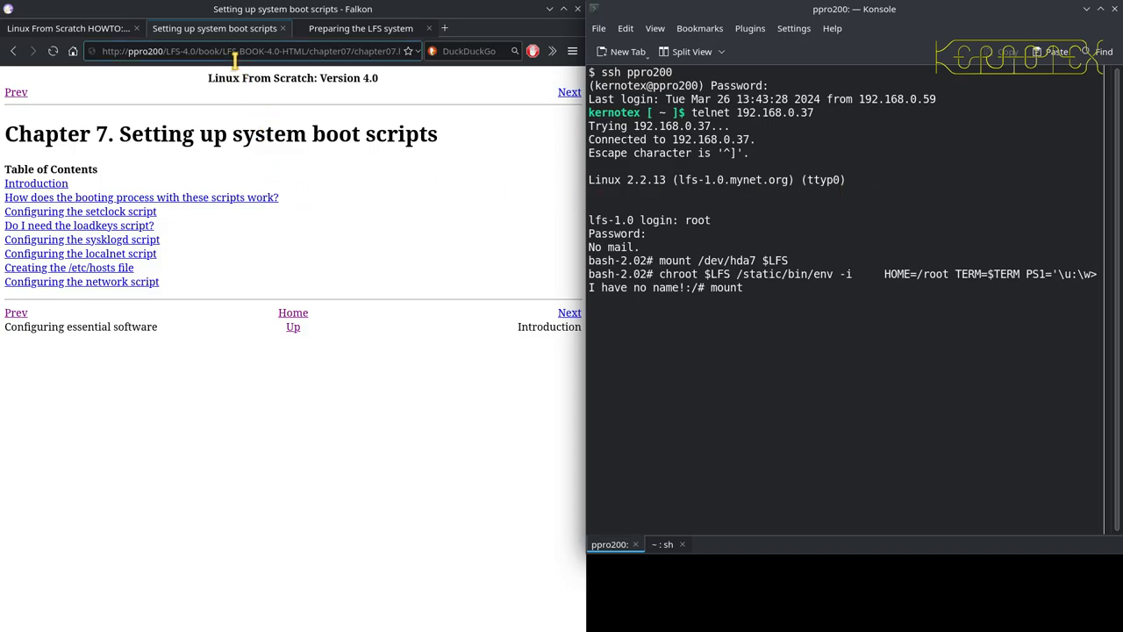
pyautogui.moveTo(293, 312)
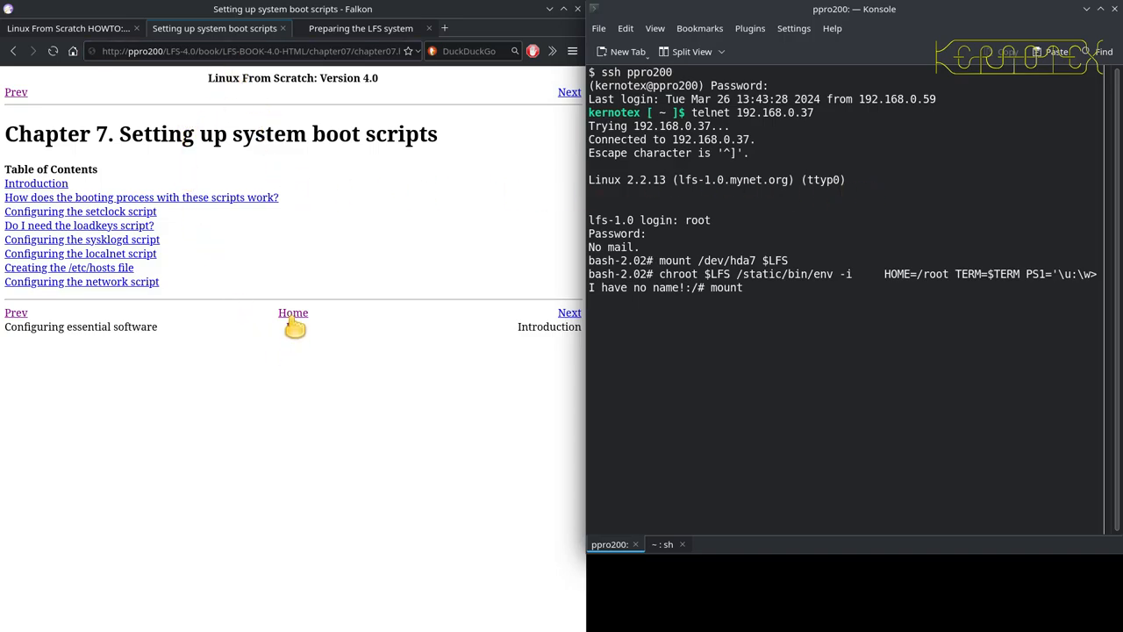
# Step: Go from the book's contents page to chapter 6's 'Mounting the proc file system'
pyautogui.click(292, 313)
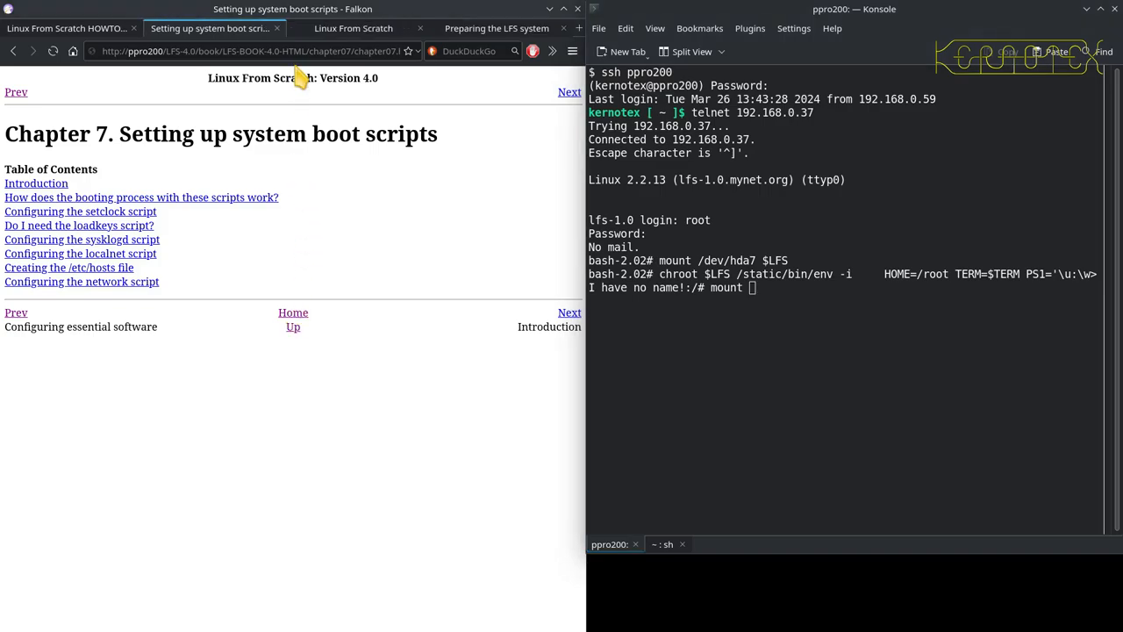
pyautogui.click(352, 28)
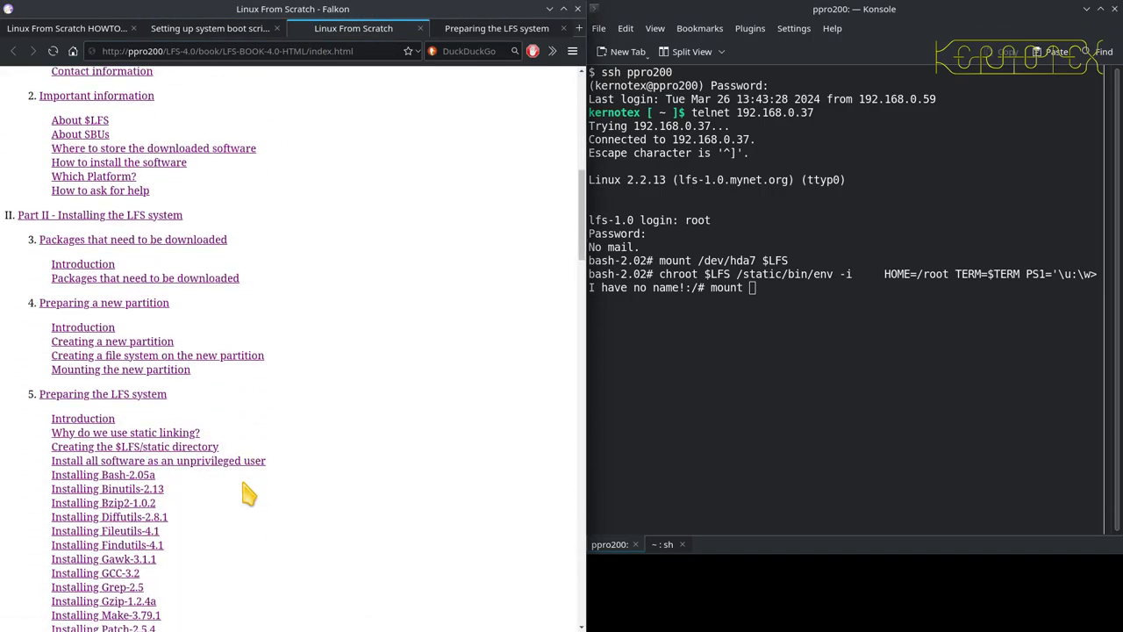
pyautogui.scroll(-3)
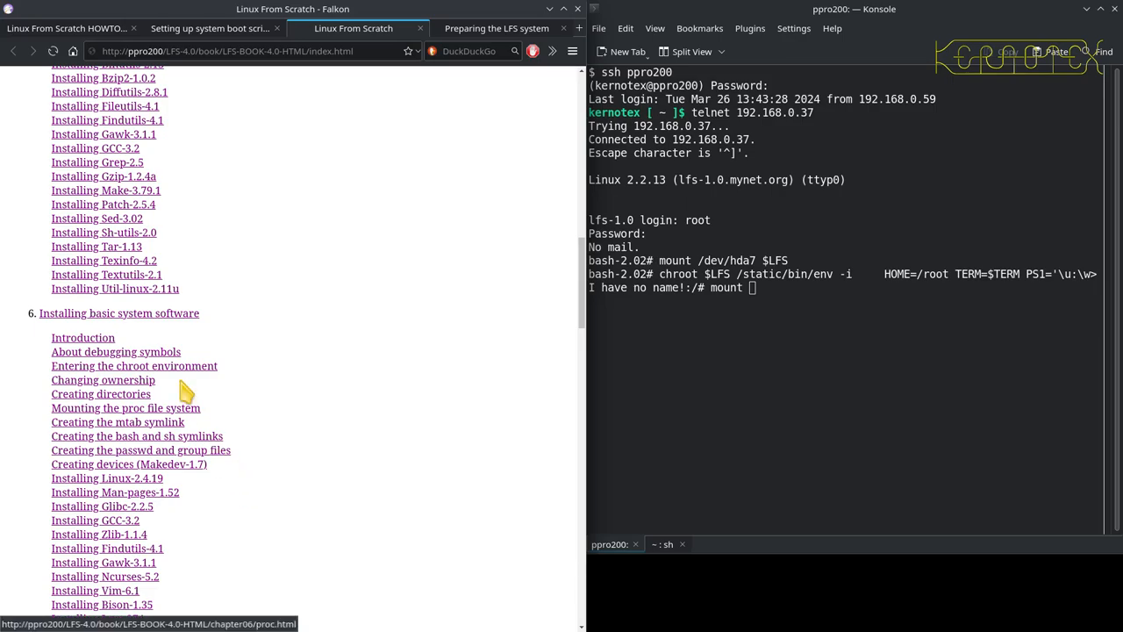
pyautogui.moveTo(181, 404)
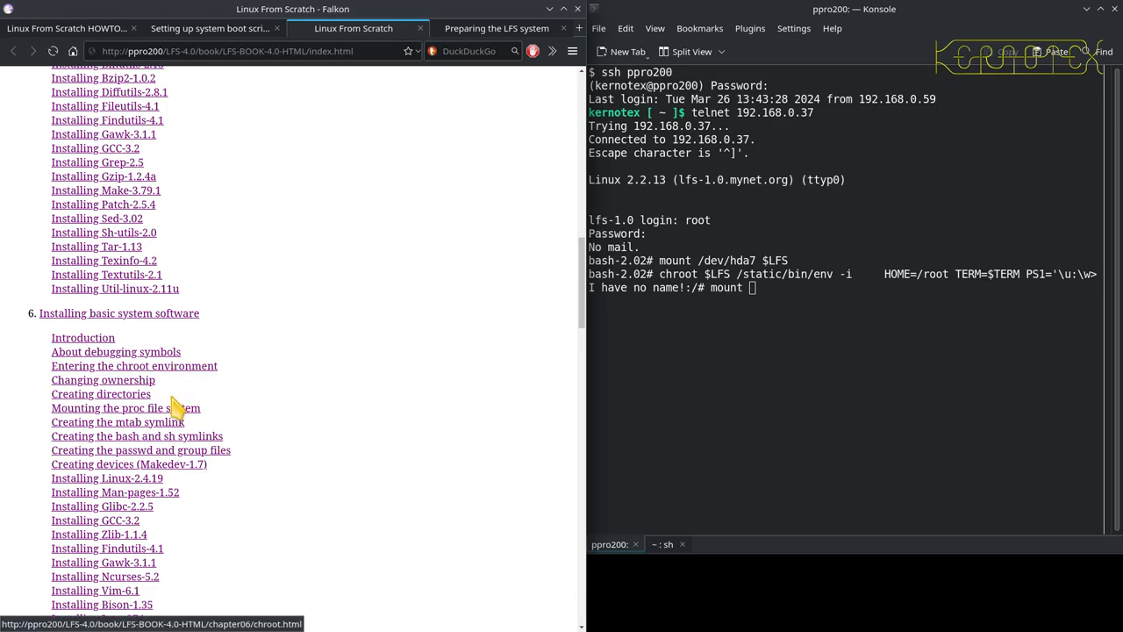
pyautogui.click(125, 407)
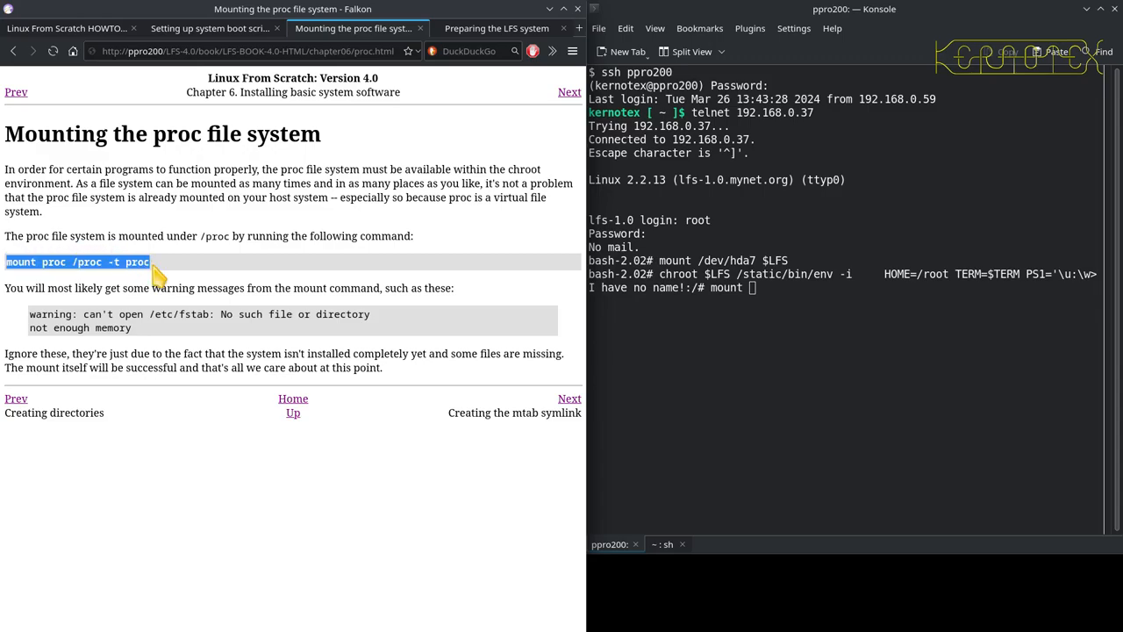
# Step: Mount proc on /proc inside the chroot and check disk usage (root 36% used)
pyautogui.write('mou')
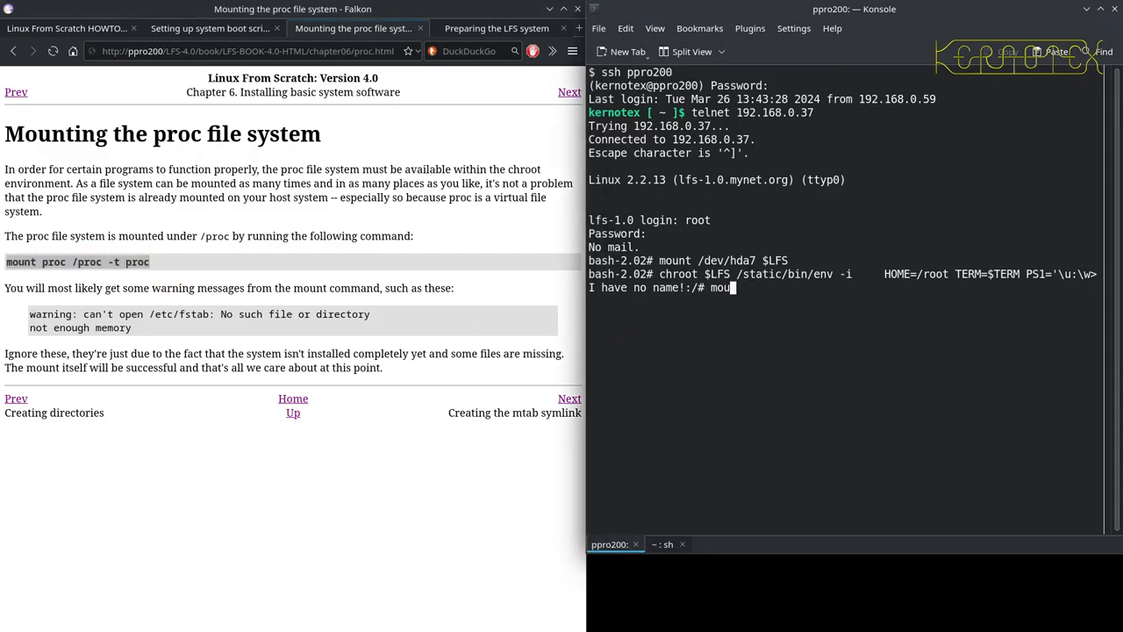
pyautogui.press('Return')
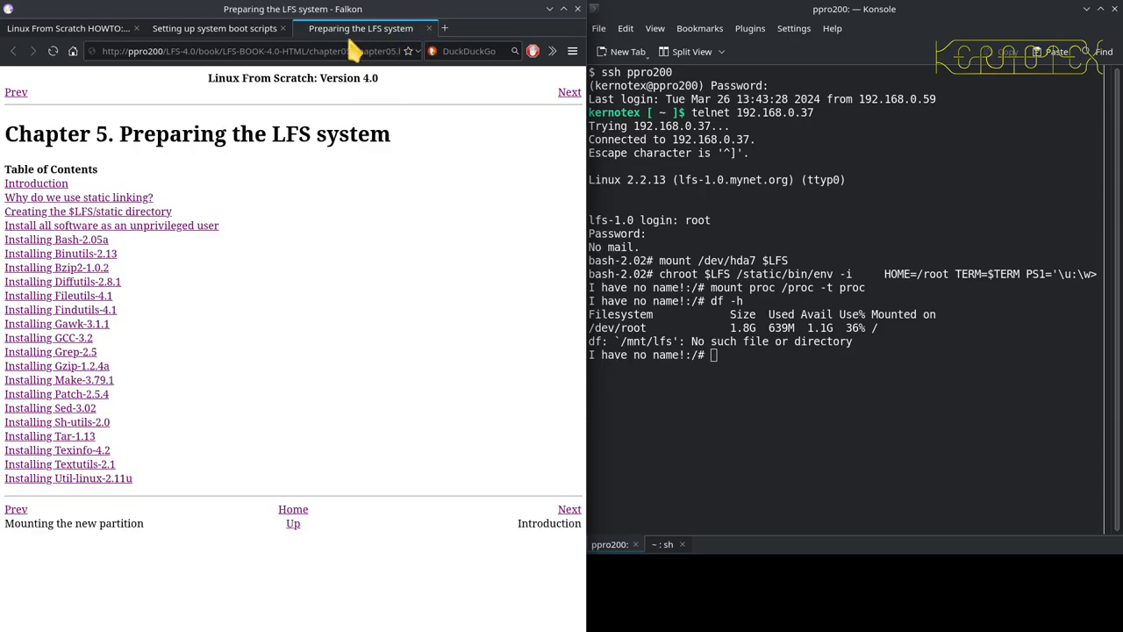
# Step: Navigate through chapter 7's Introduction to the 'Configuring the setclock script' page
pyautogui.click(215, 28)
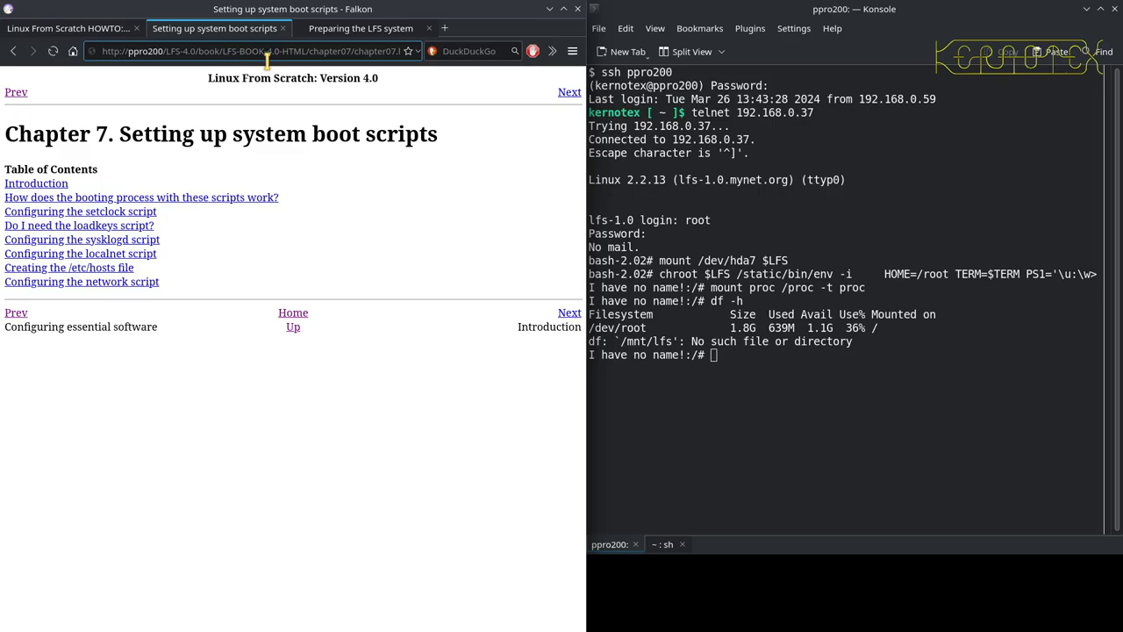
pyautogui.moveTo(570, 313)
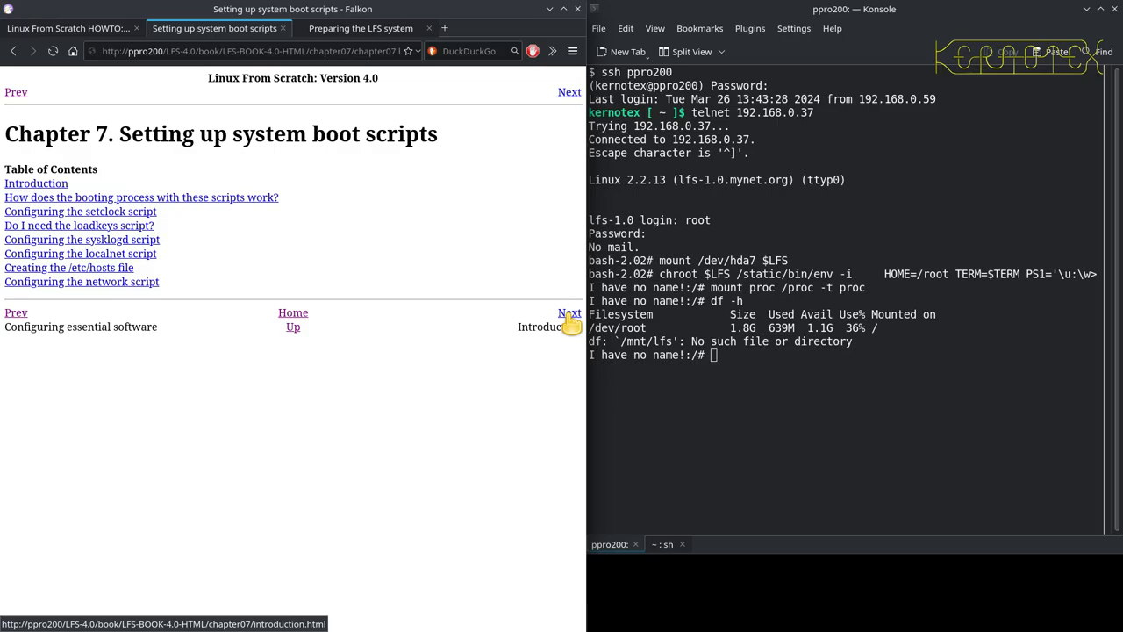
pyautogui.click(569, 312)
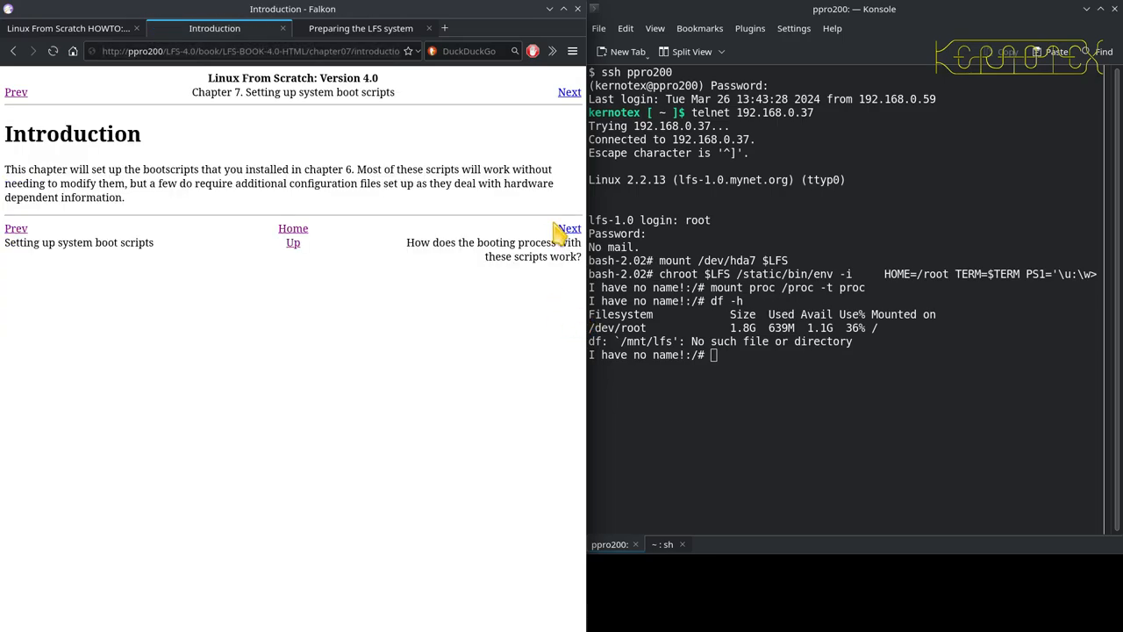
pyautogui.moveTo(568, 233)
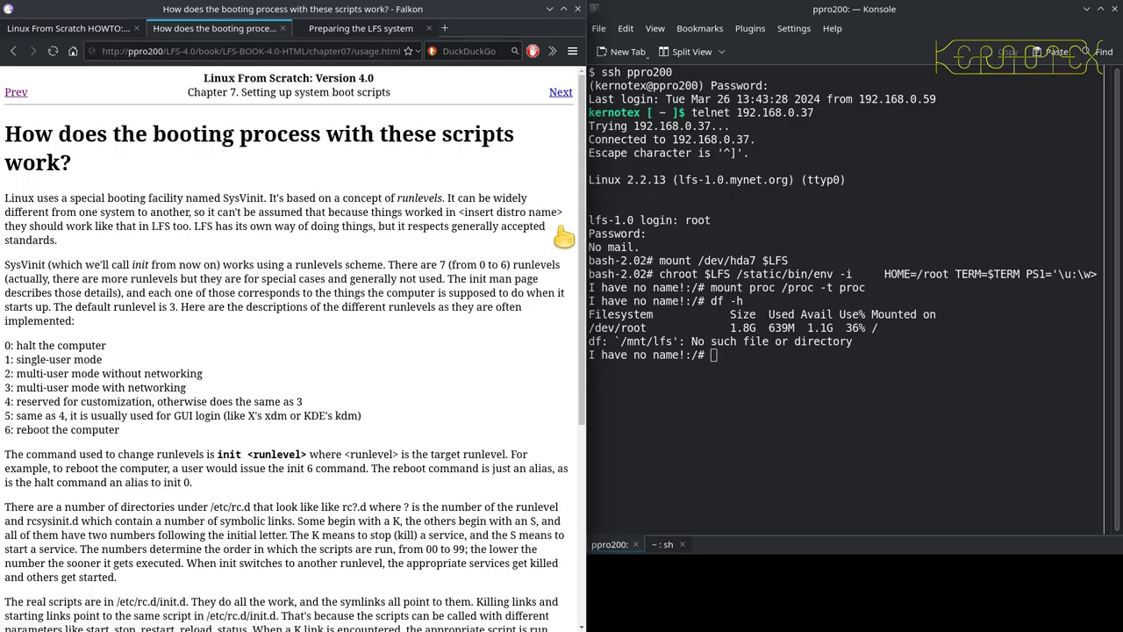
pyautogui.moveTo(531, 260)
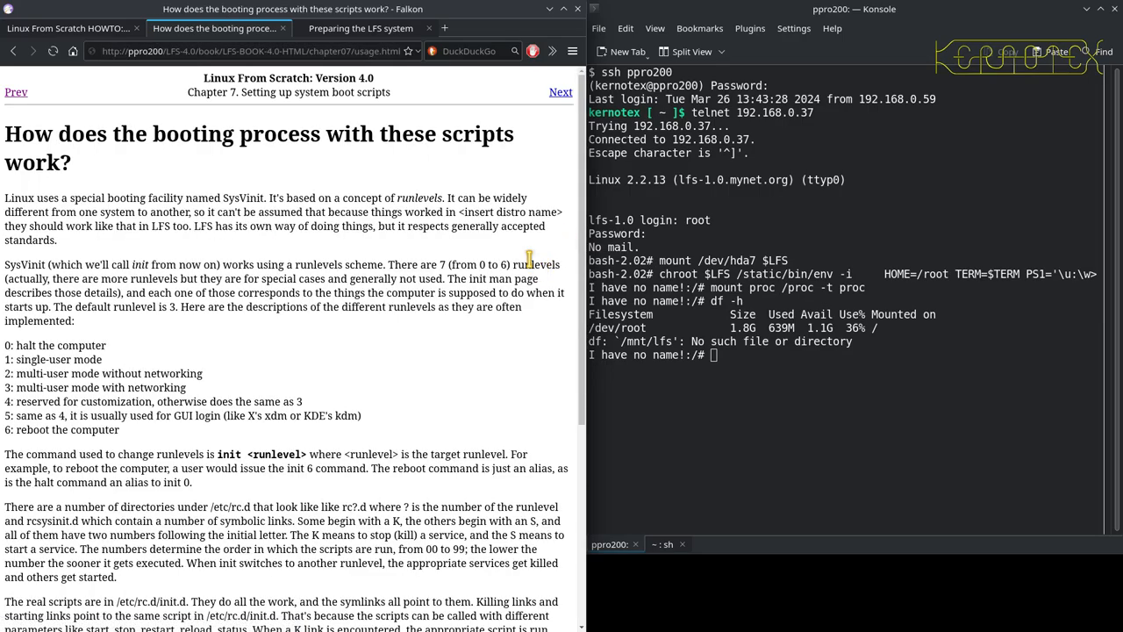
pyautogui.scroll(-3)
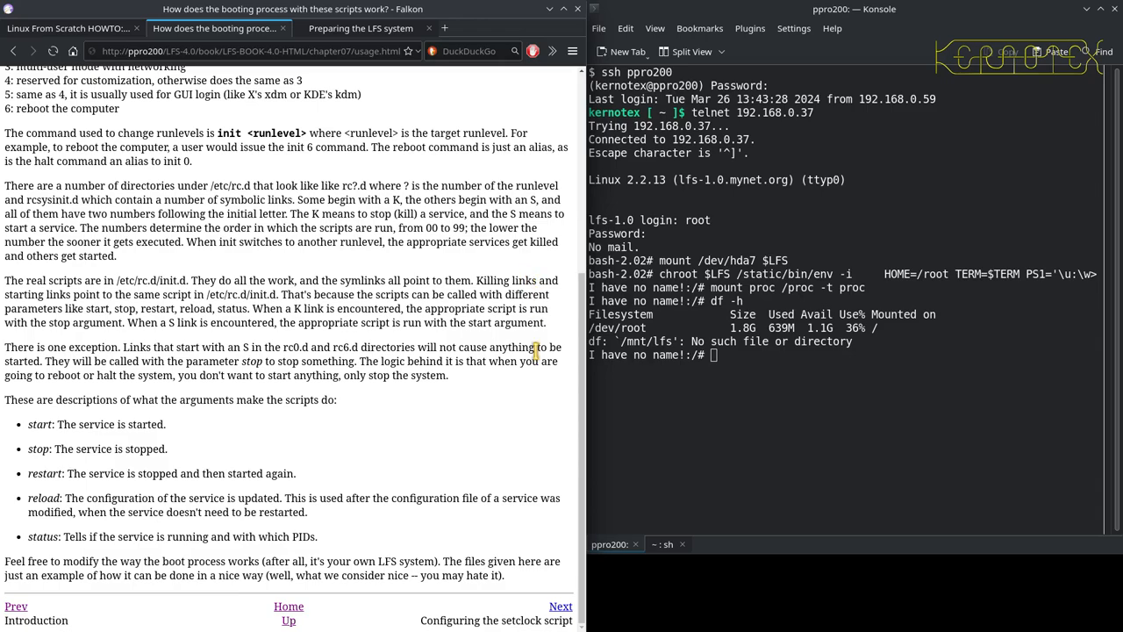
pyautogui.click(560, 606)
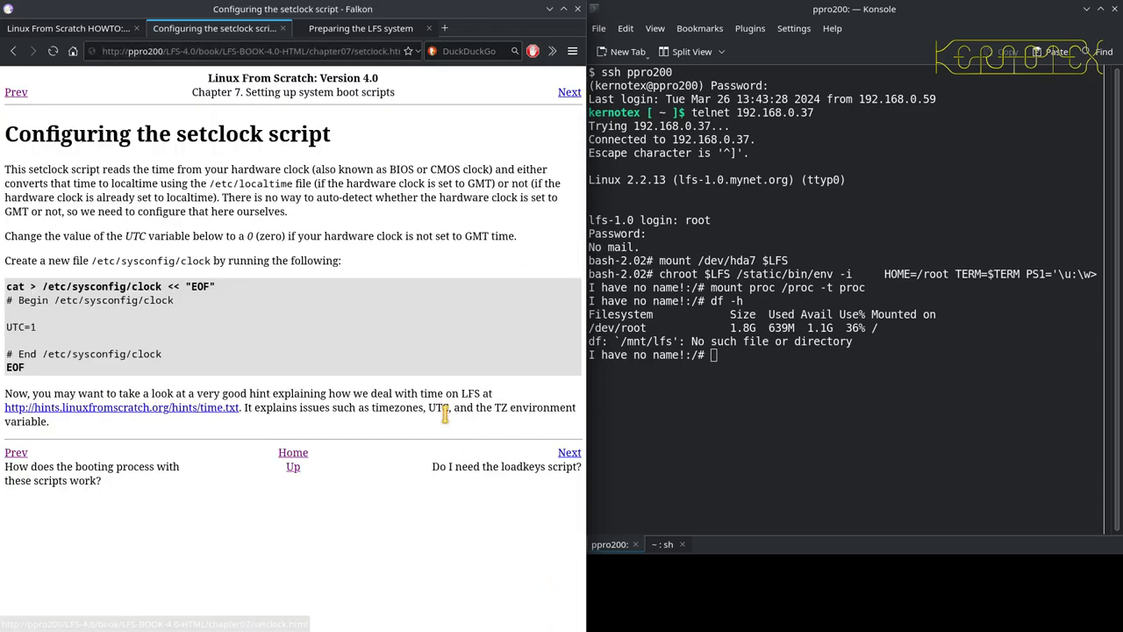
pyautogui.moveTo(389, 397)
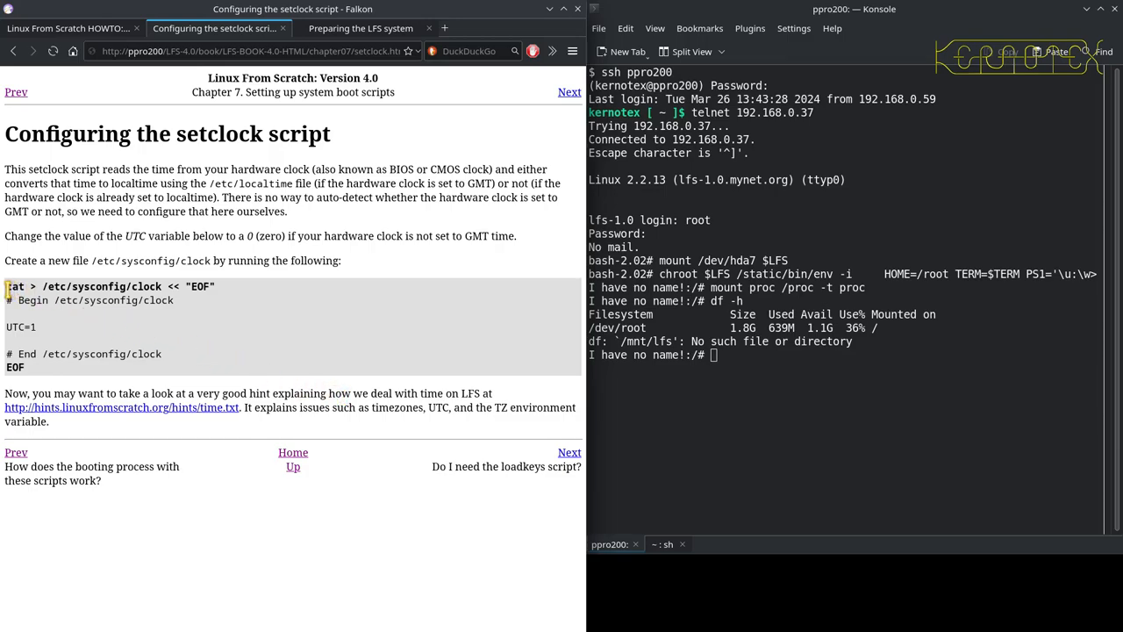
# Step: Paste and run the book's heredoc creating /etc/sysconfig/clock with UTC=1
pyautogui.moveTo(9, 286); pyautogui.dragTo(162, 367)
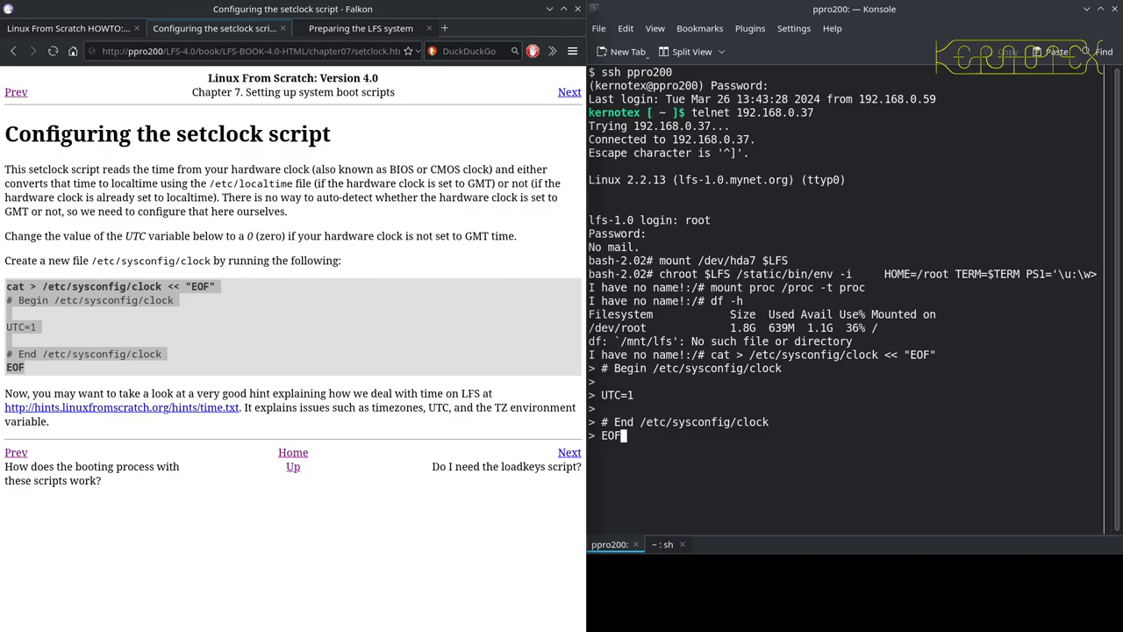
pyautogui.press('Return')
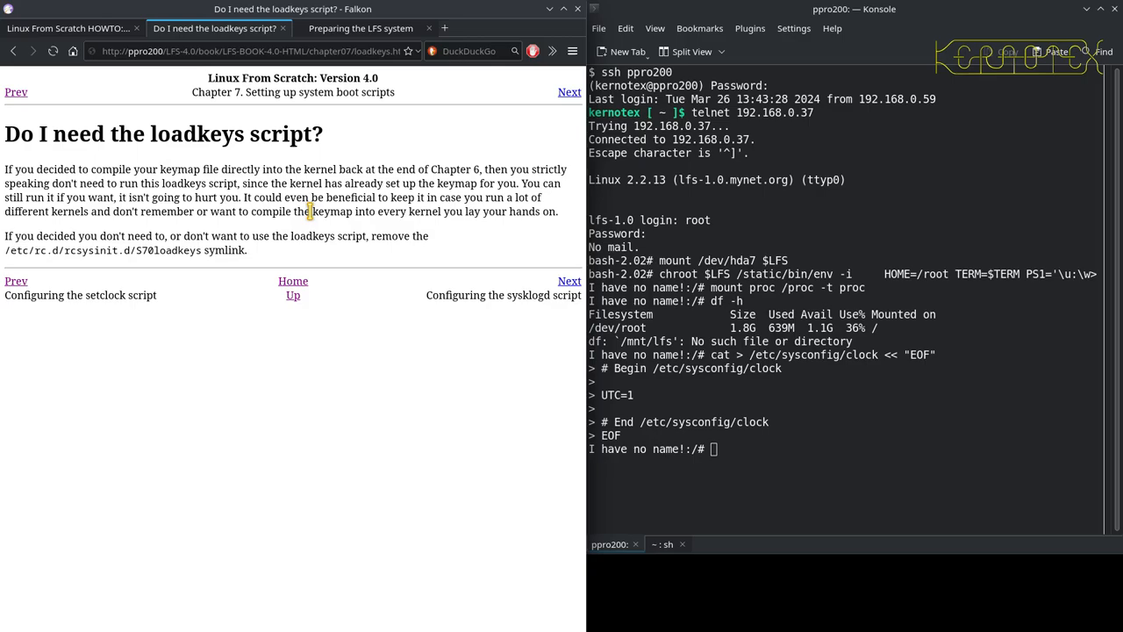
pyautogui.moveTo(182, 169)
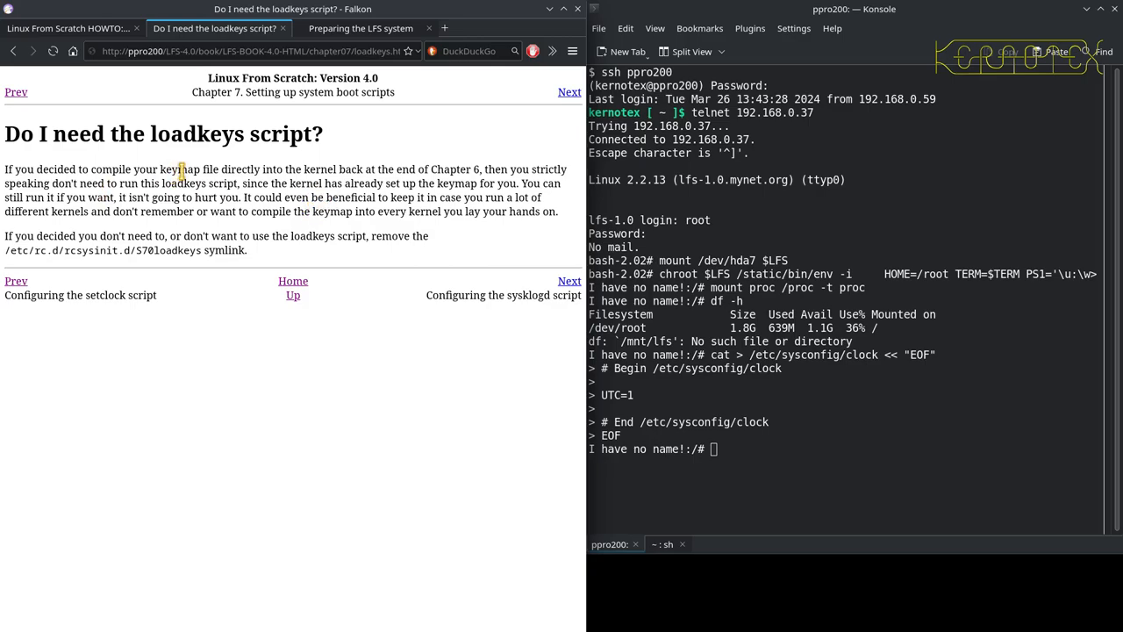
pyautogui.moveTo(533, 169)
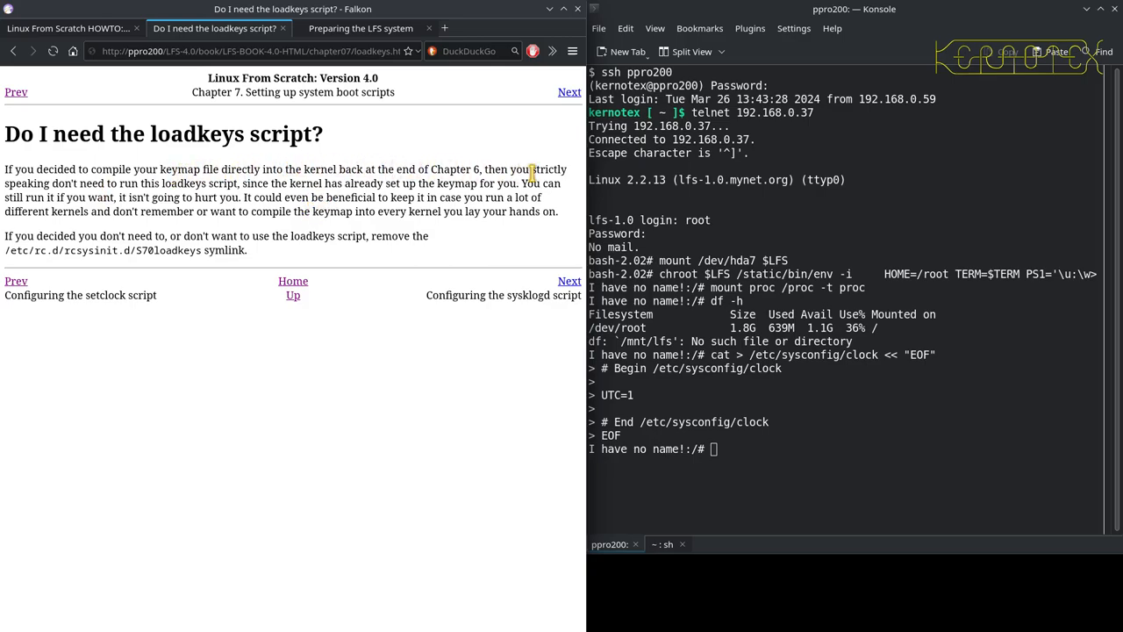
pyautogui.moveTo(254, 184)
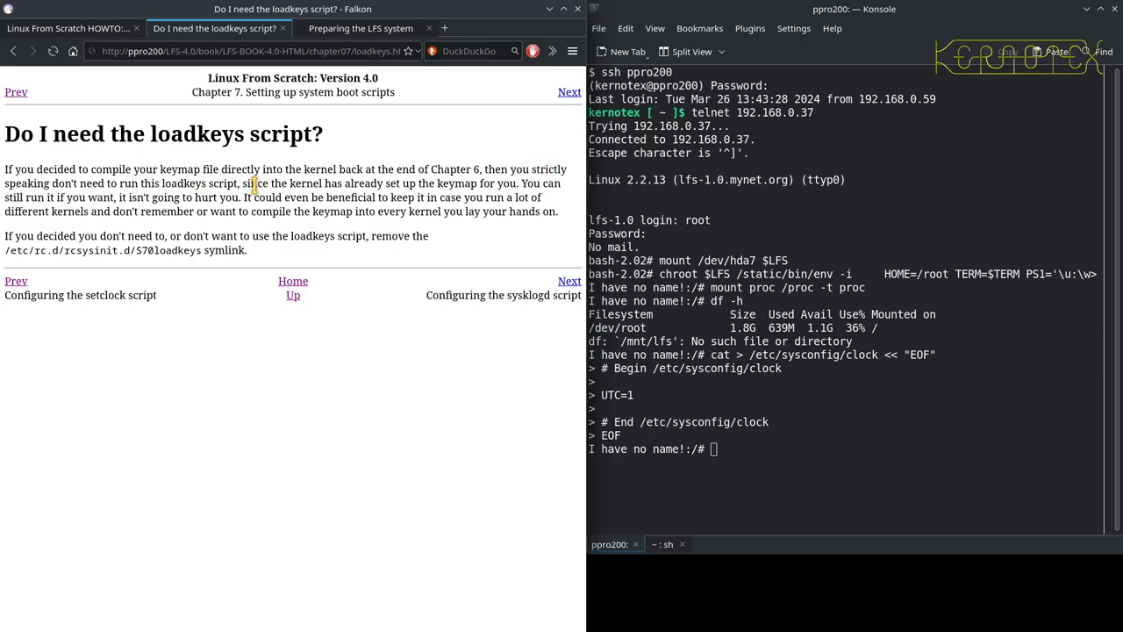
pyautogui.moveTo(318, 185)
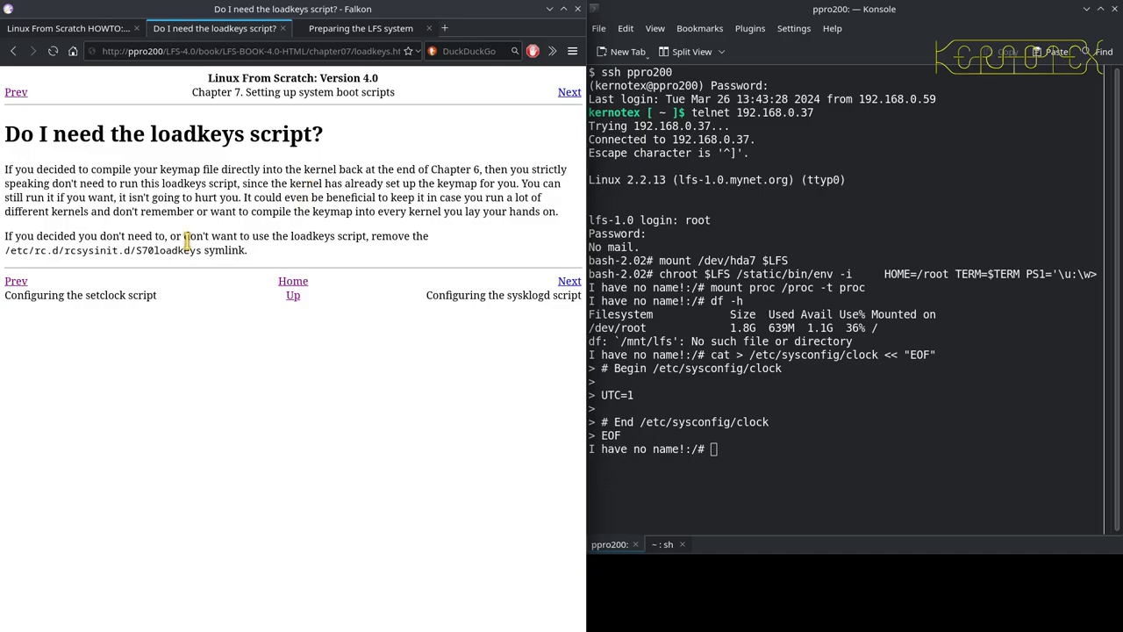
pyautogui.moveTo(402, 237)
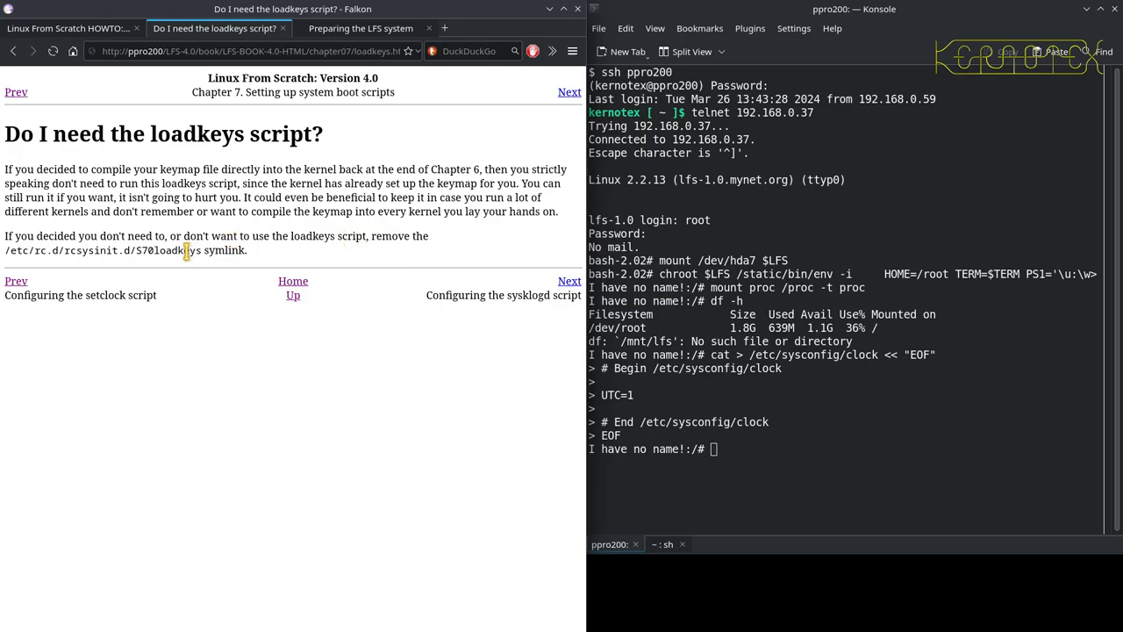
pyautogui.moveTo(569, 281)
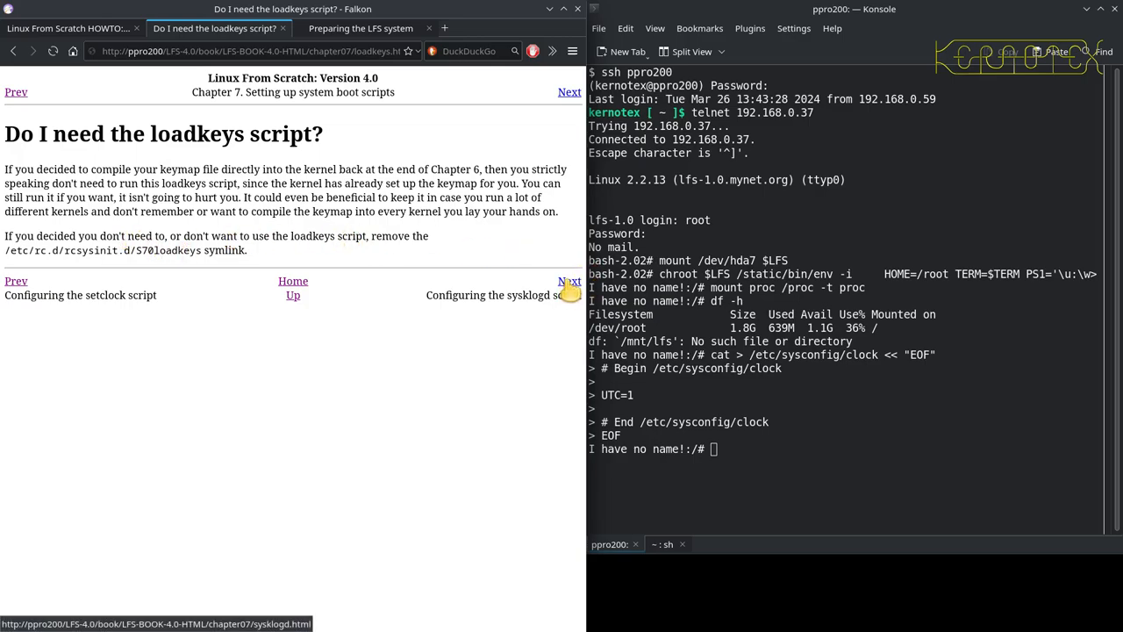
pyautogui.moveTo(257, 235)
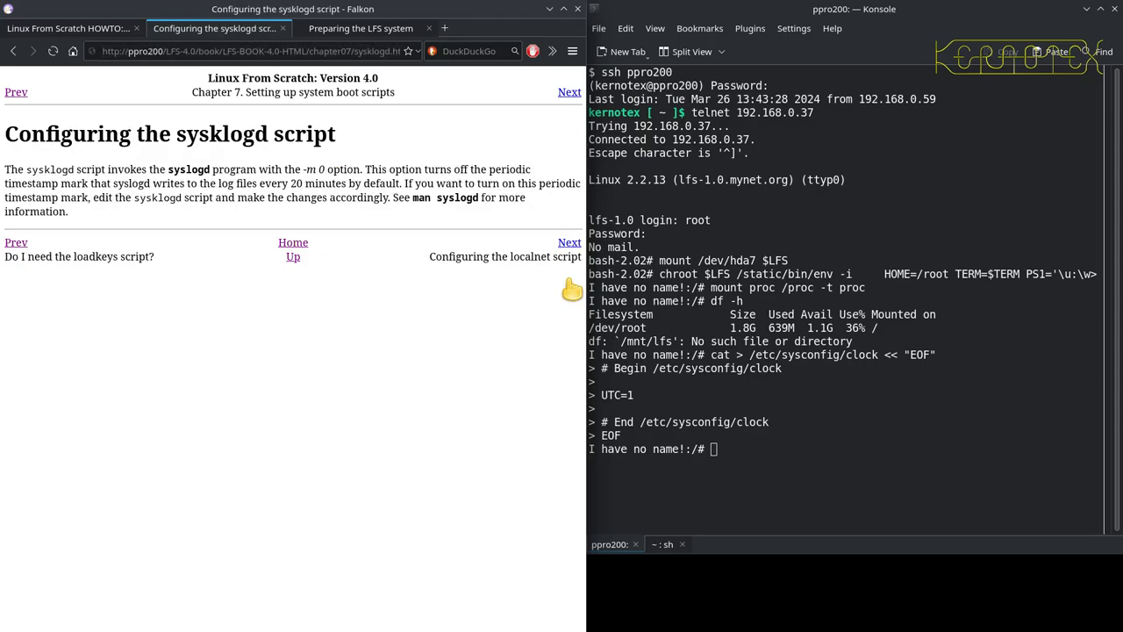
pyautogui.moveTo(362, 222)
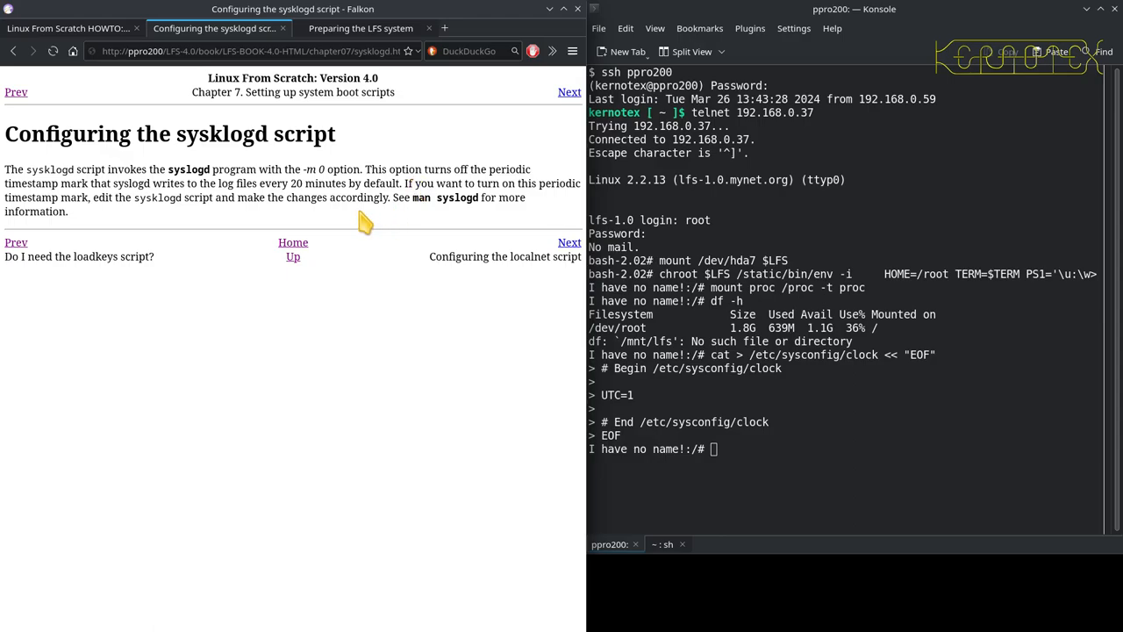
pyautogui.moveTo(550, 227)
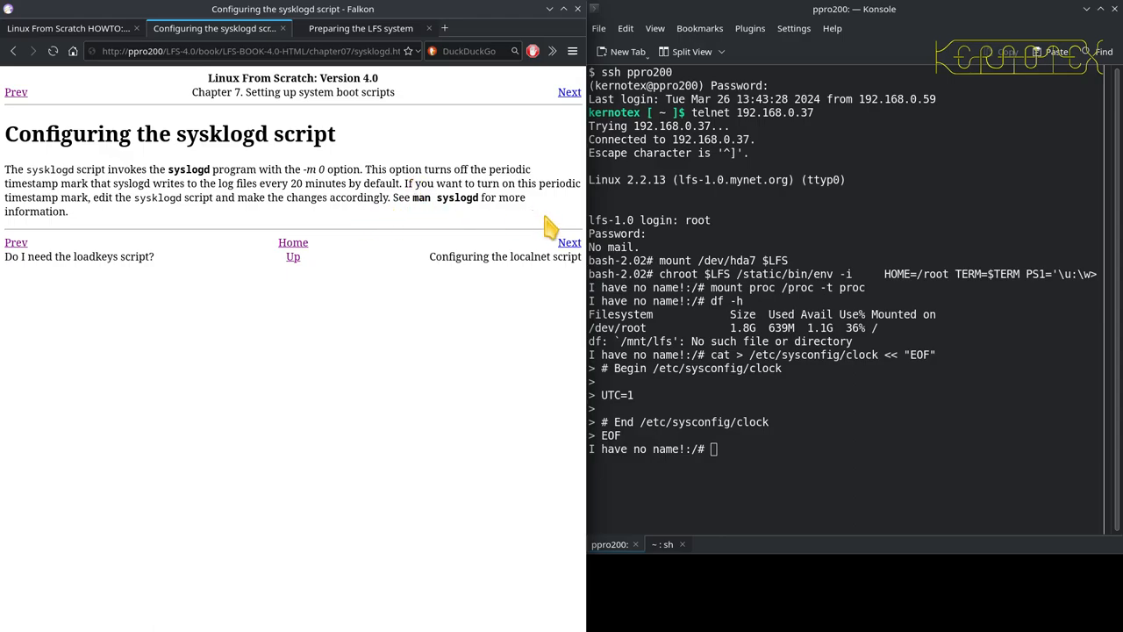
pyautogui.moveTo(568, 257)
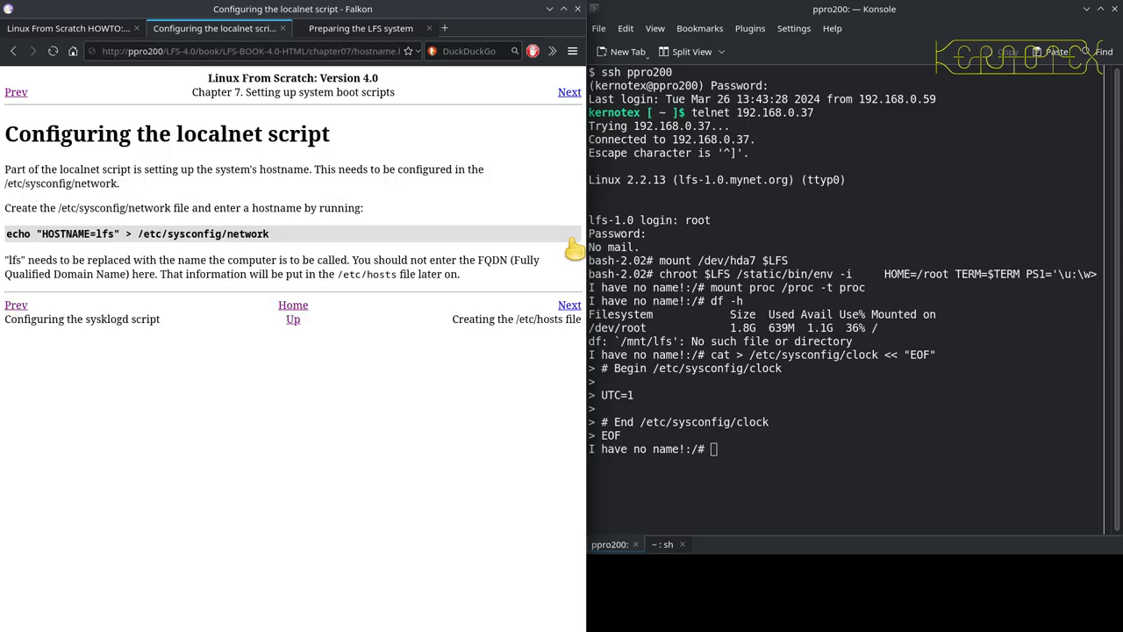
pyautogui.moveTo(377, 273)
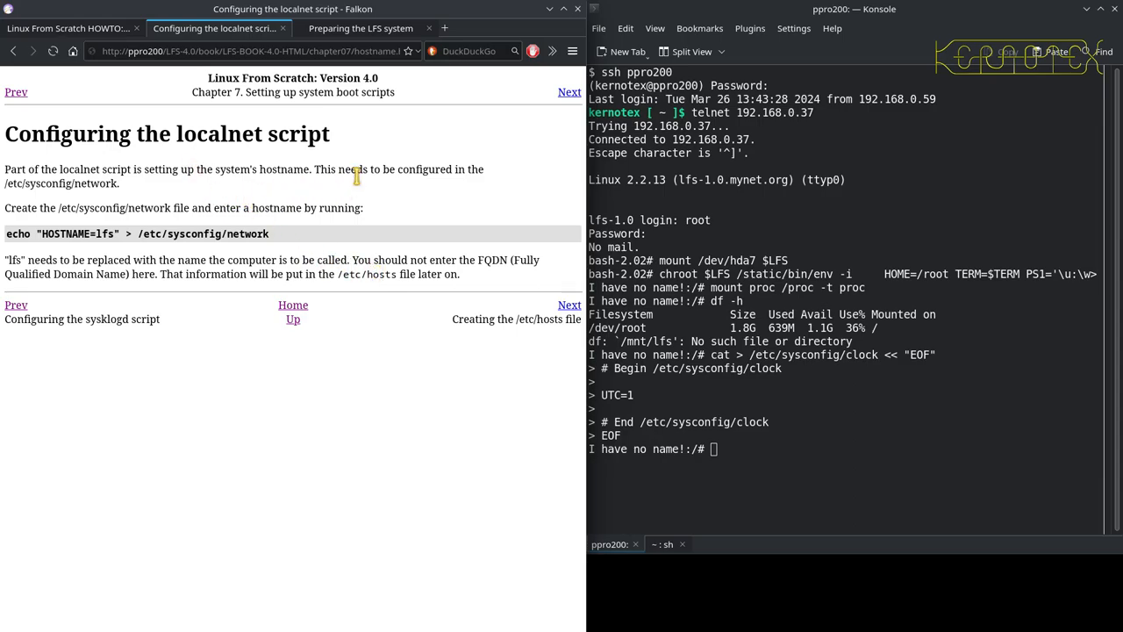
pyautogui.moveTo(33, 185)
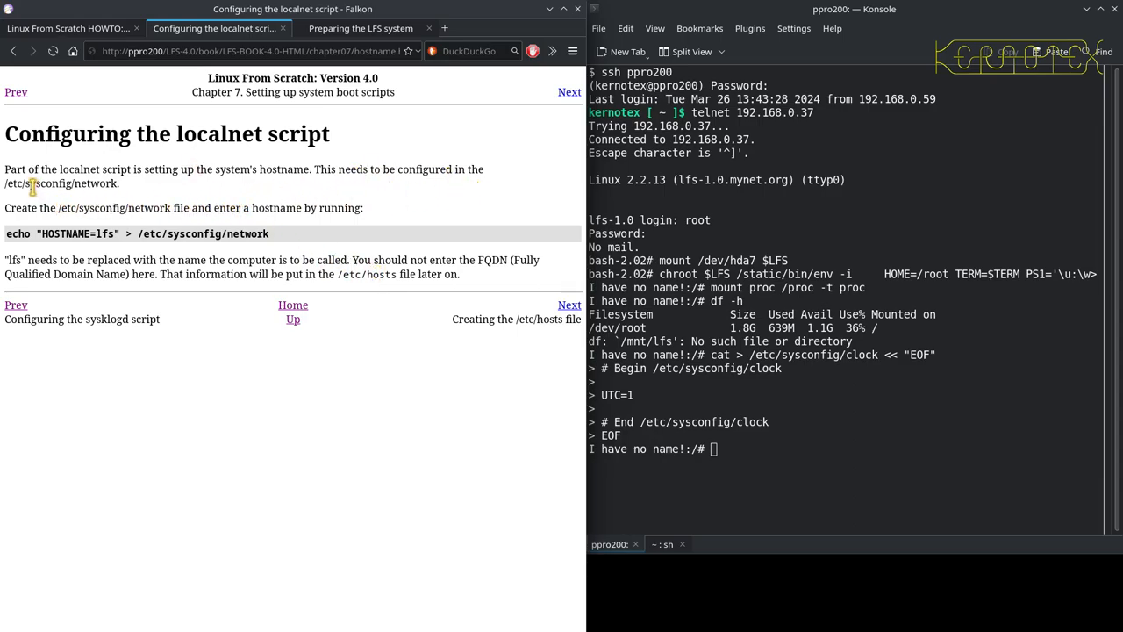
pyautogui.moveTo(105, 215)
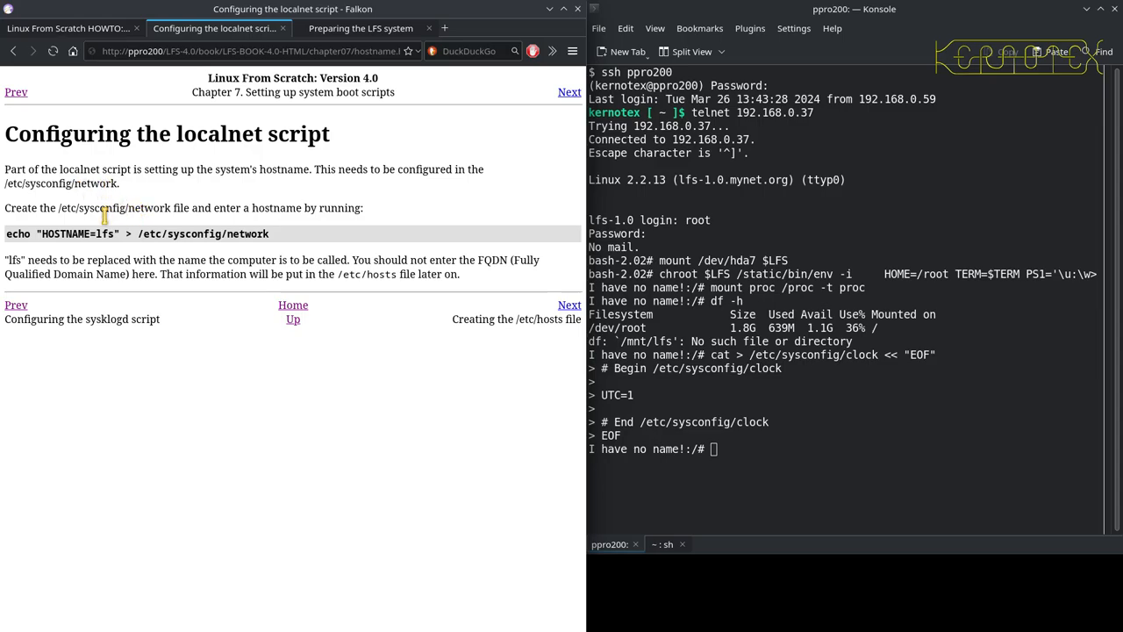
# Step: Run the book's echo command edited to write HOSTNAME=lfs-4.0
pyautogui.doubleClick(19, 233)
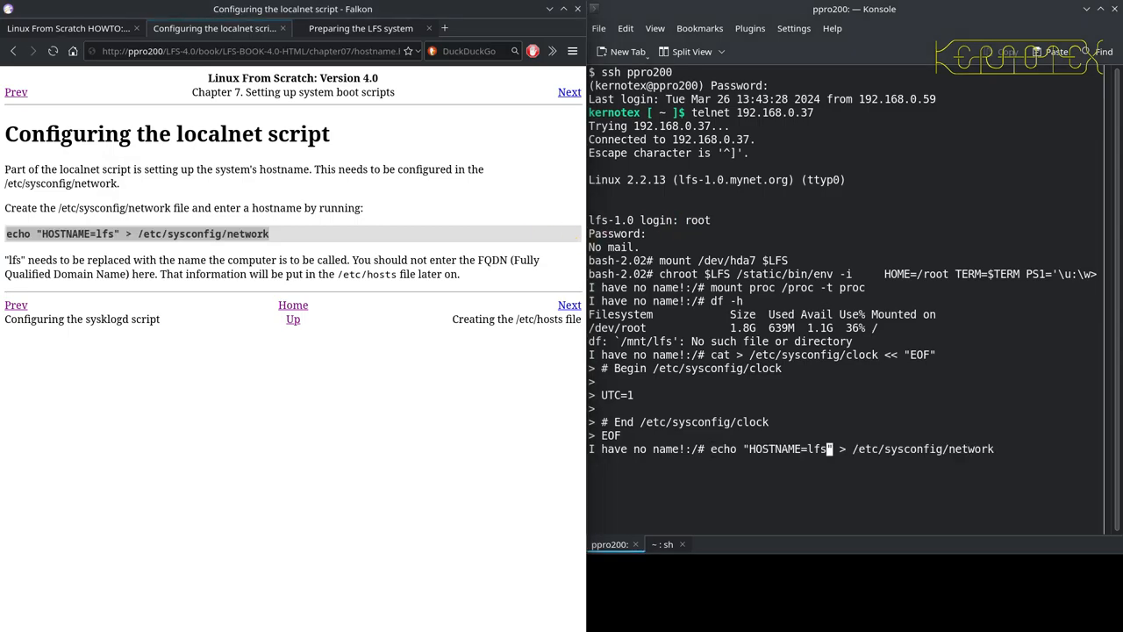
pyautogui.write('-4.0')
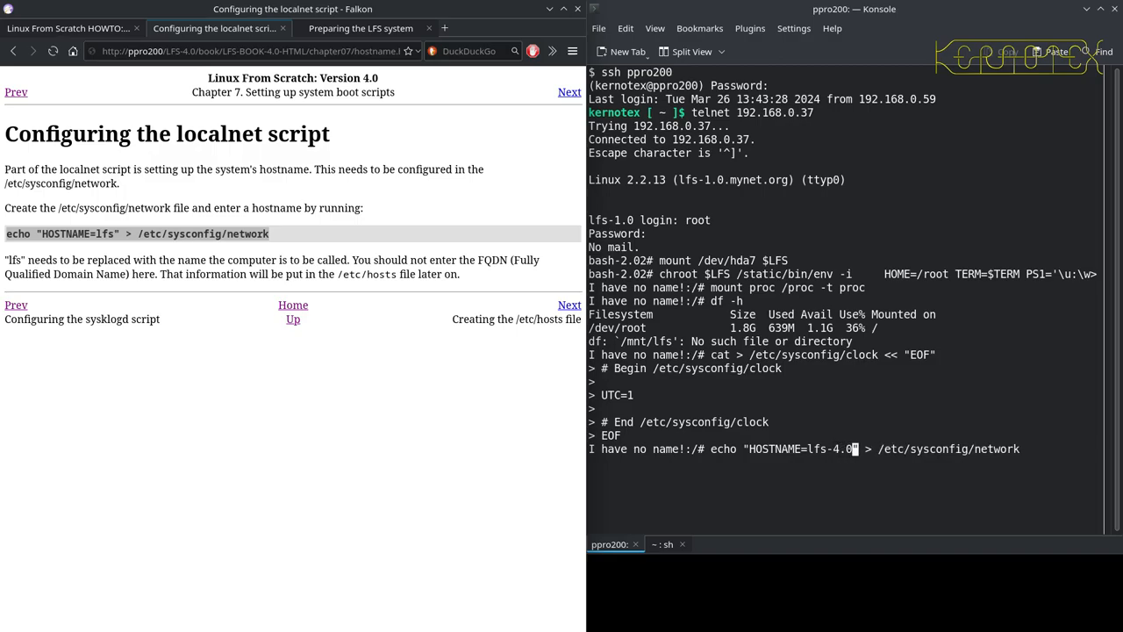
pyautogui.press('Return')
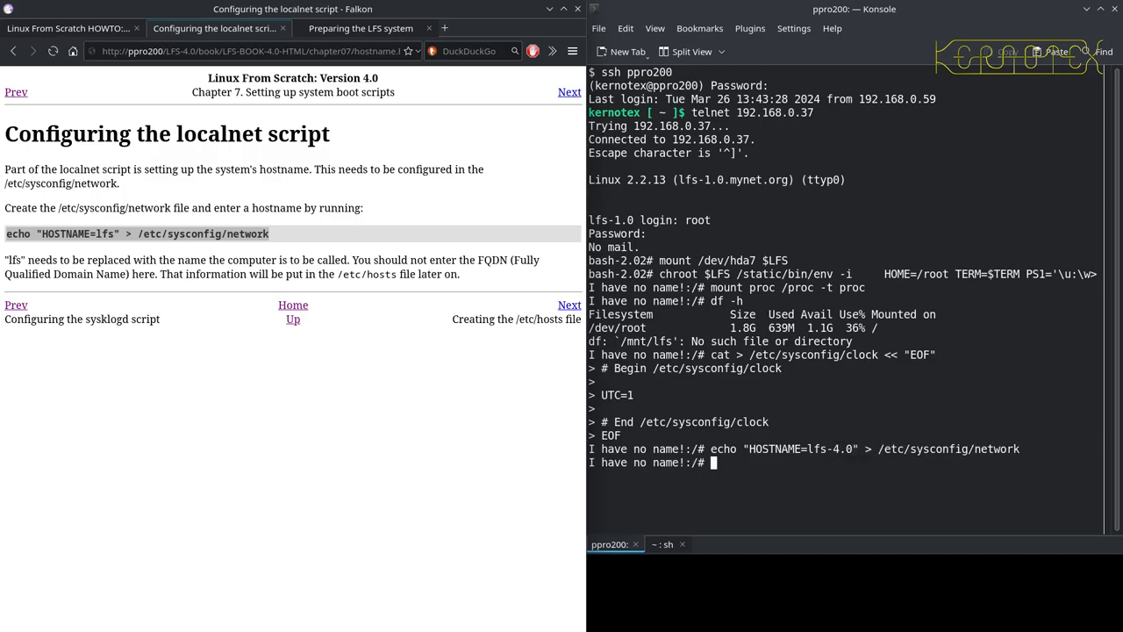
pyautogui.moveTo(566, 276)
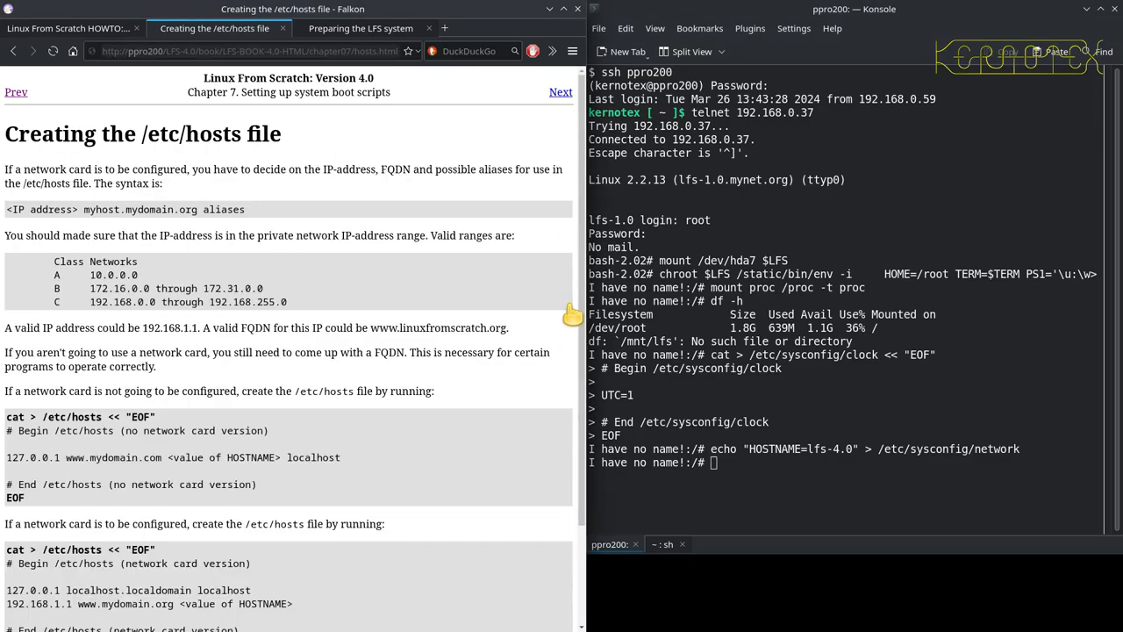
pyautogui.moveTo(436, 314)
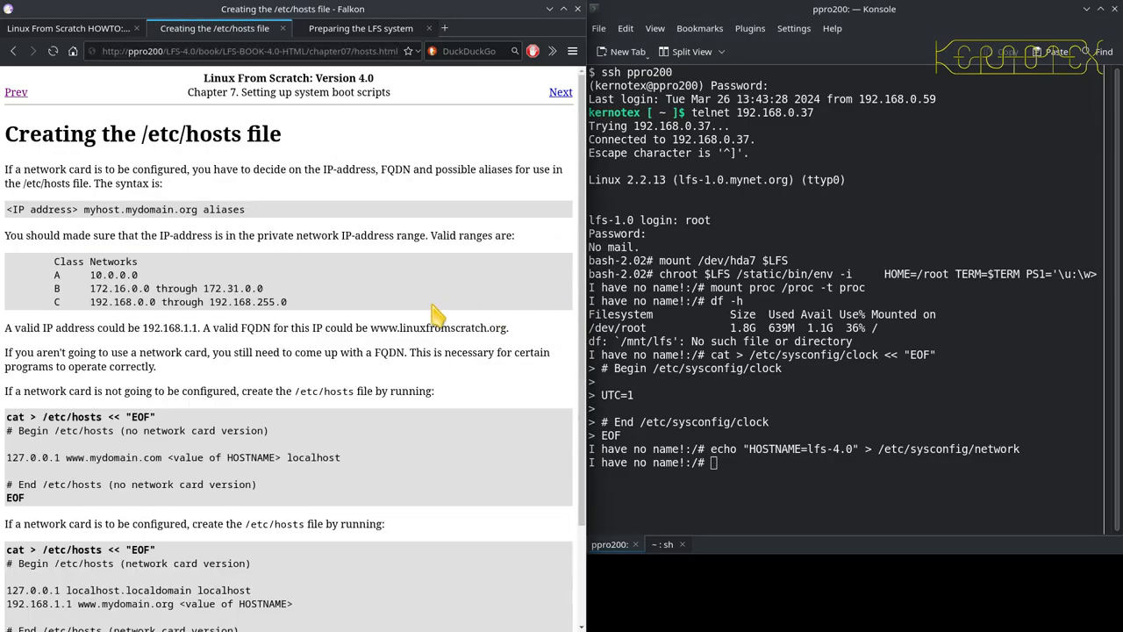
# Step: Create /etc/hosts from the network-card listing, then open /etc/hosts in vi
pyautogui.scroll(-3)
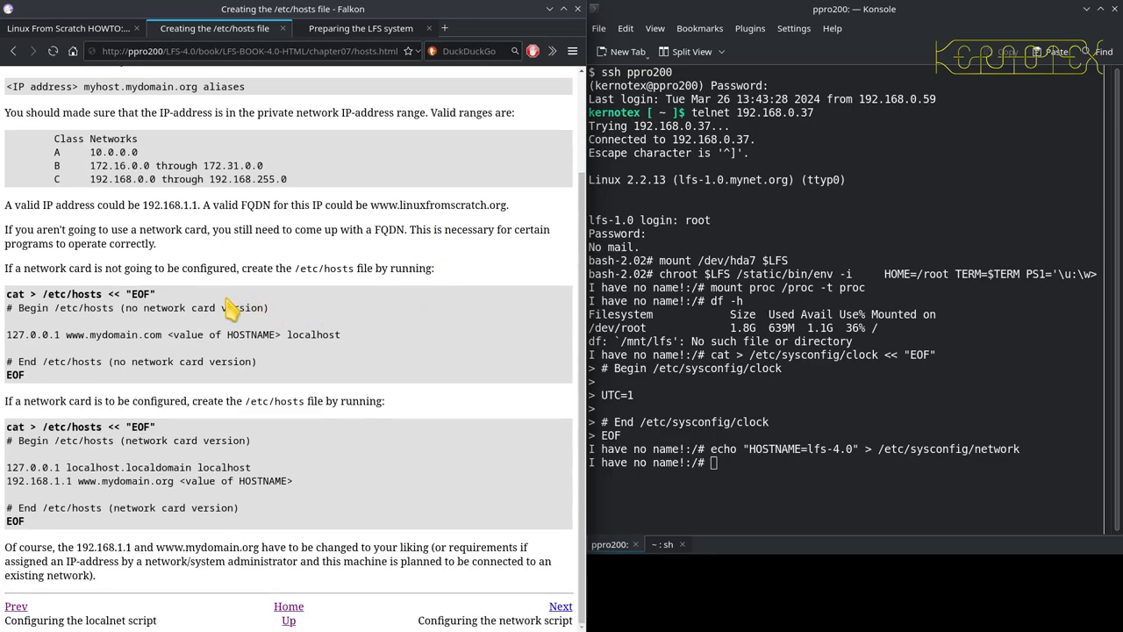
pyautogui.moveTo(69, 337)
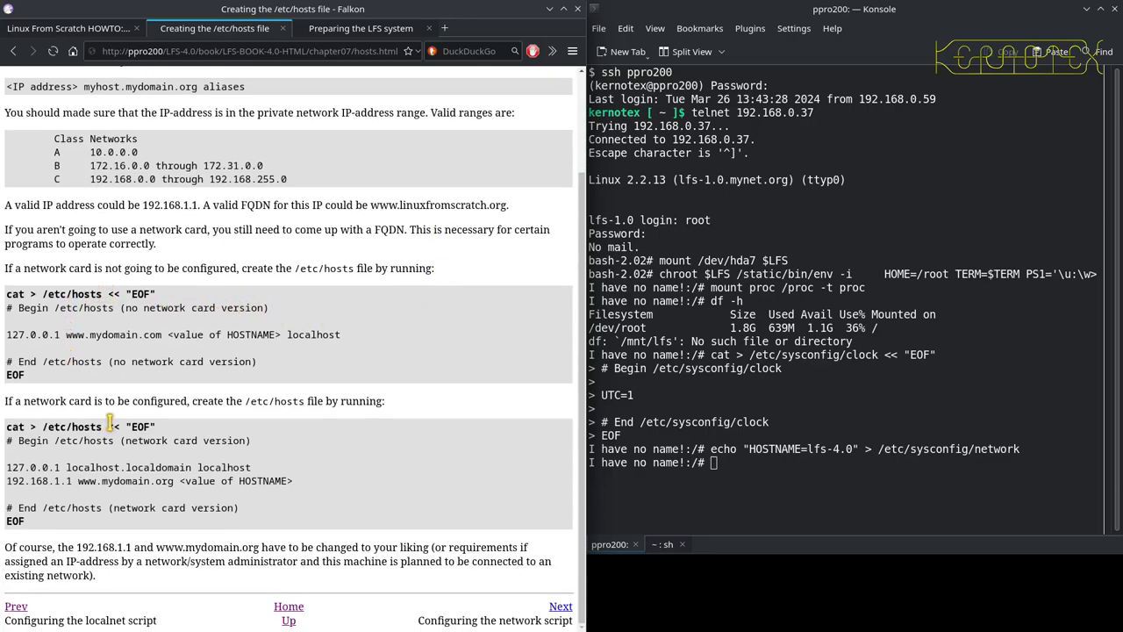
pyautogui.moveTo(112, 426)
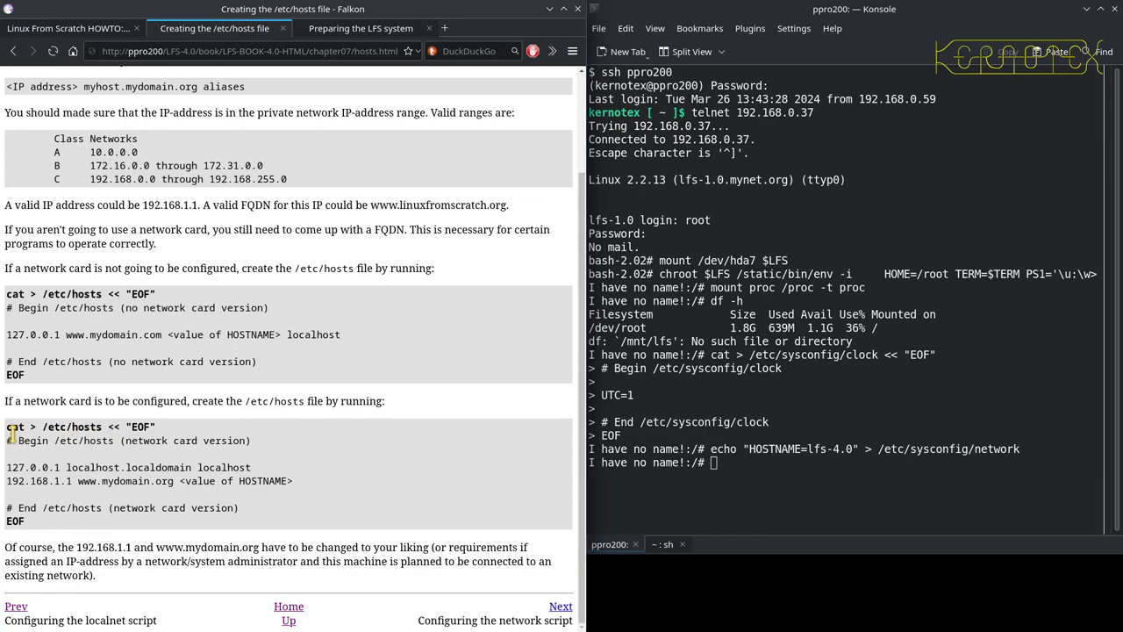
pyautogui.moveTo(9, 426); pyautogui.dragTo(48, 507)
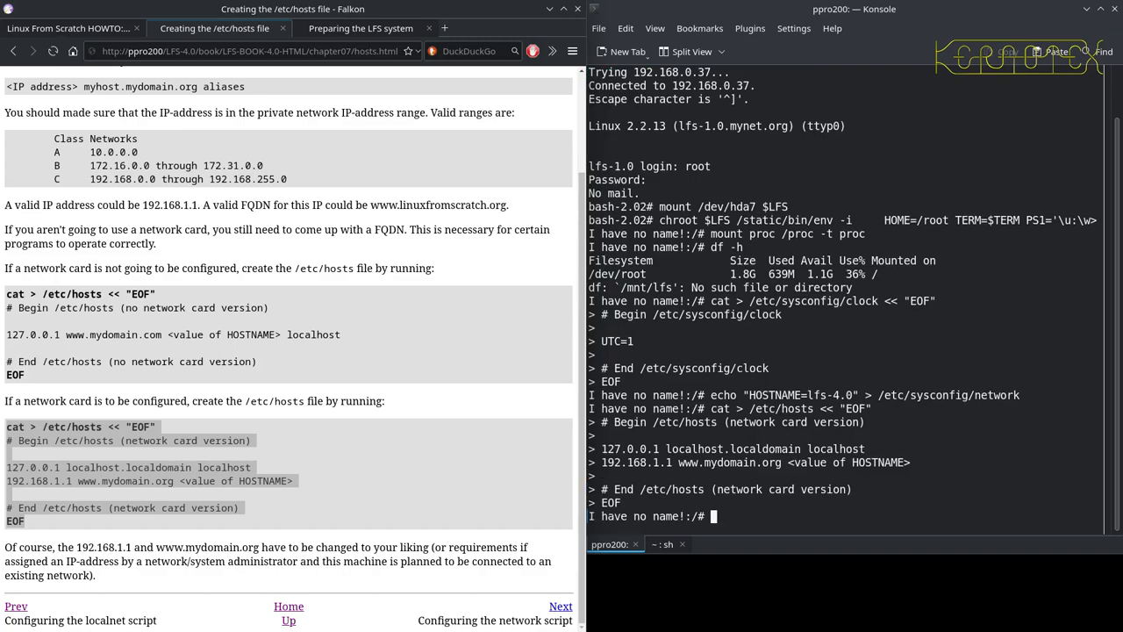
pyautogui.write('vi')
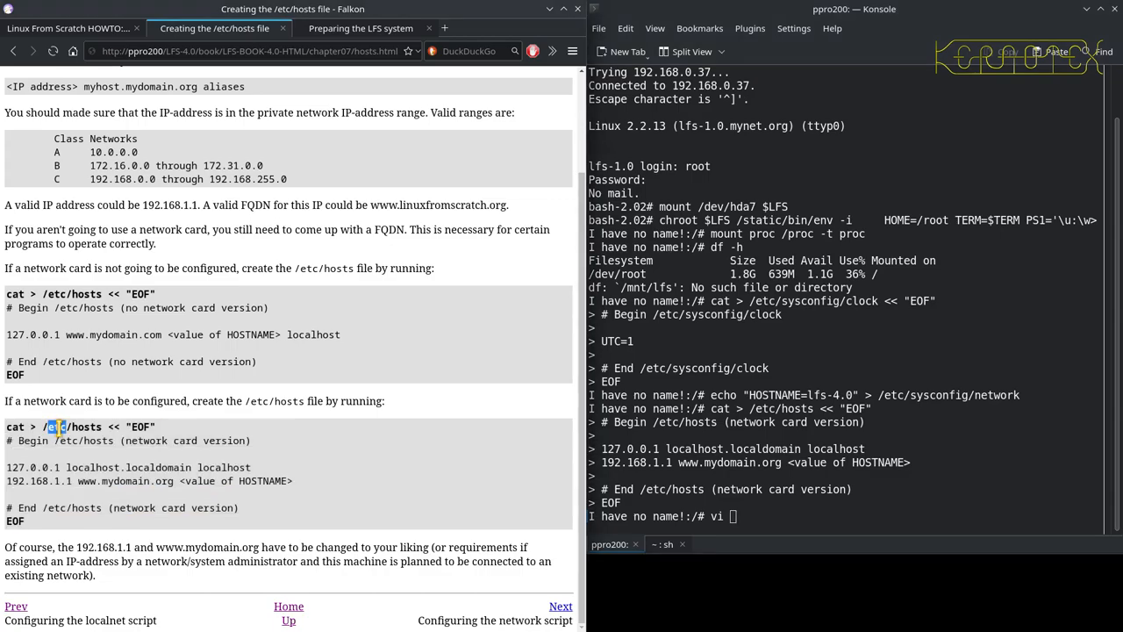
pyautogui.doubleClick(72, 427)
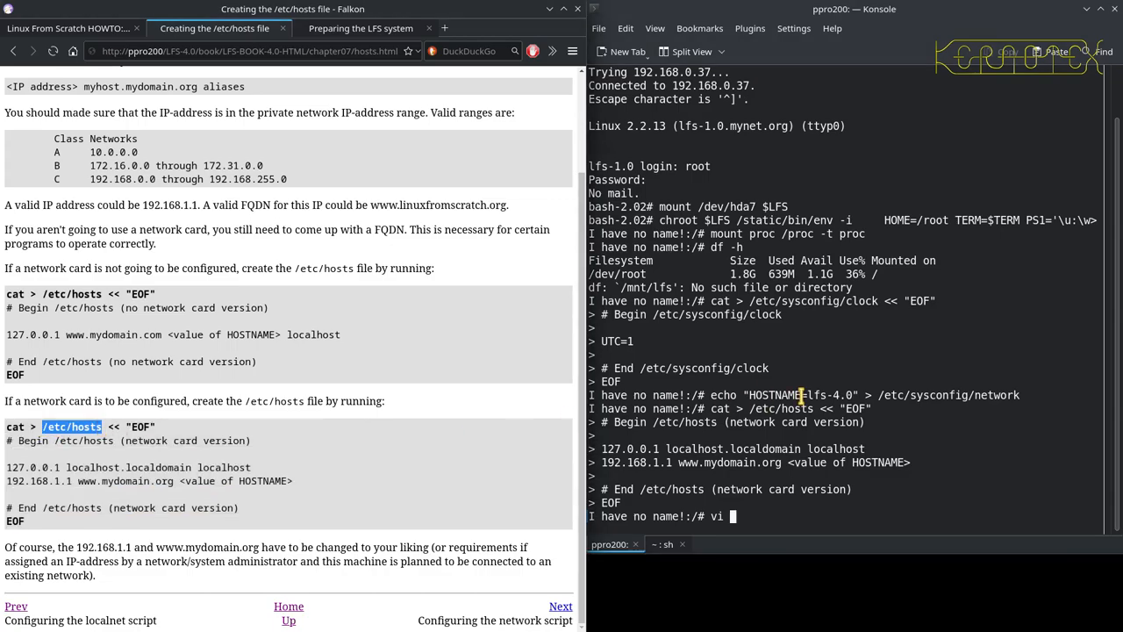
pyautogui.press('Return')
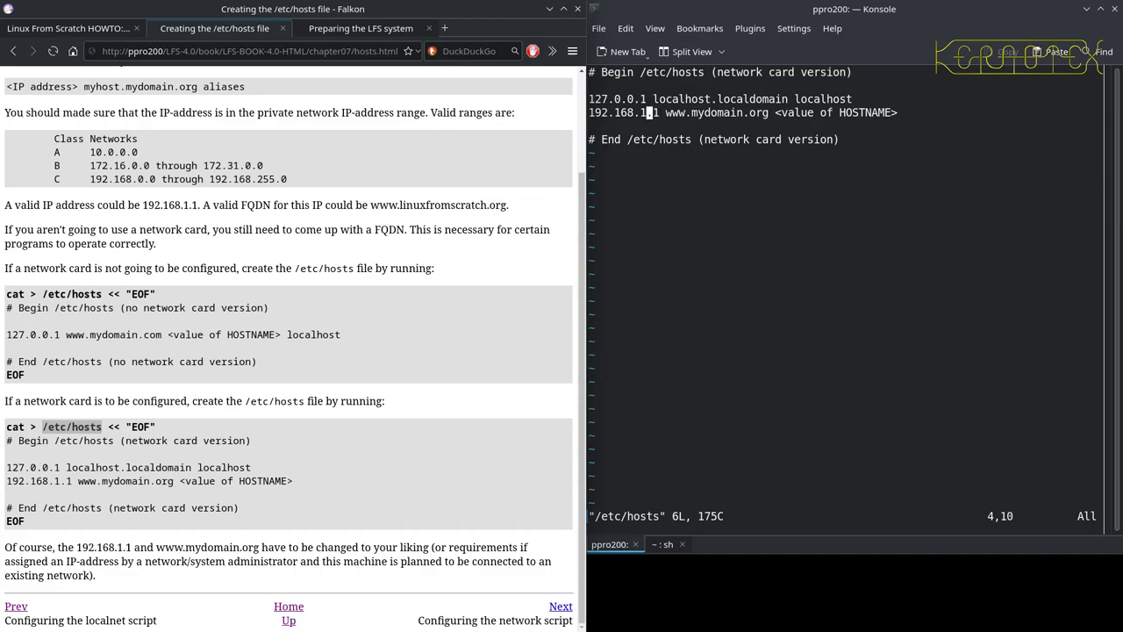
# Step: Edit the hosts entry to 192.168.0.37 lfs-4.0.mynet.org and save with :wq
pyautogui.press('i')
pyautogui.write('0')
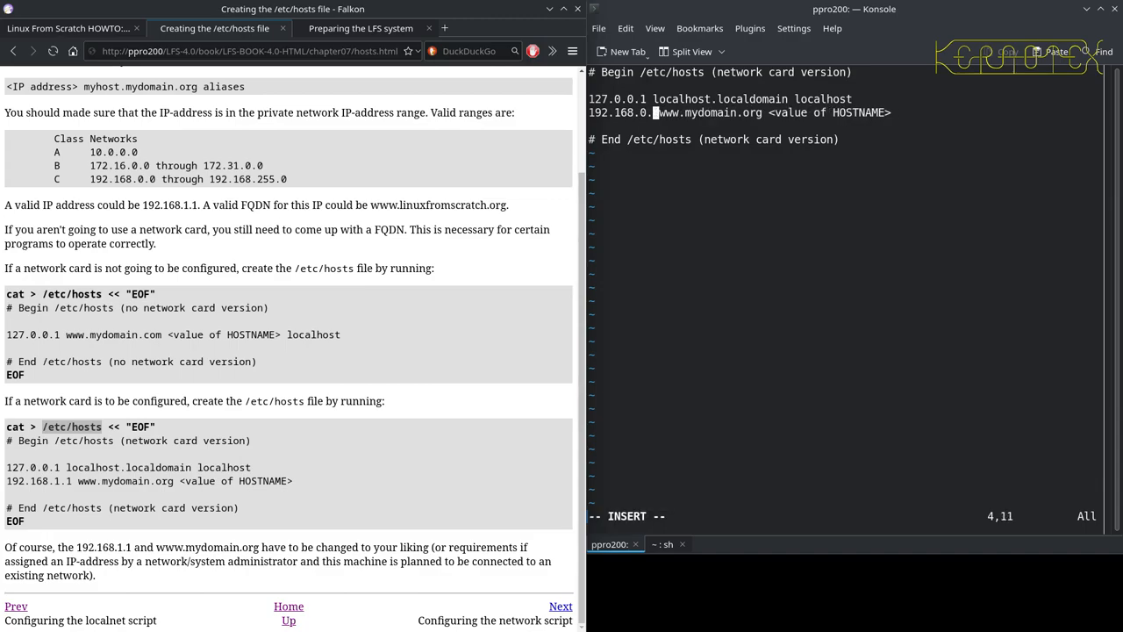
pyautogui.write('37')
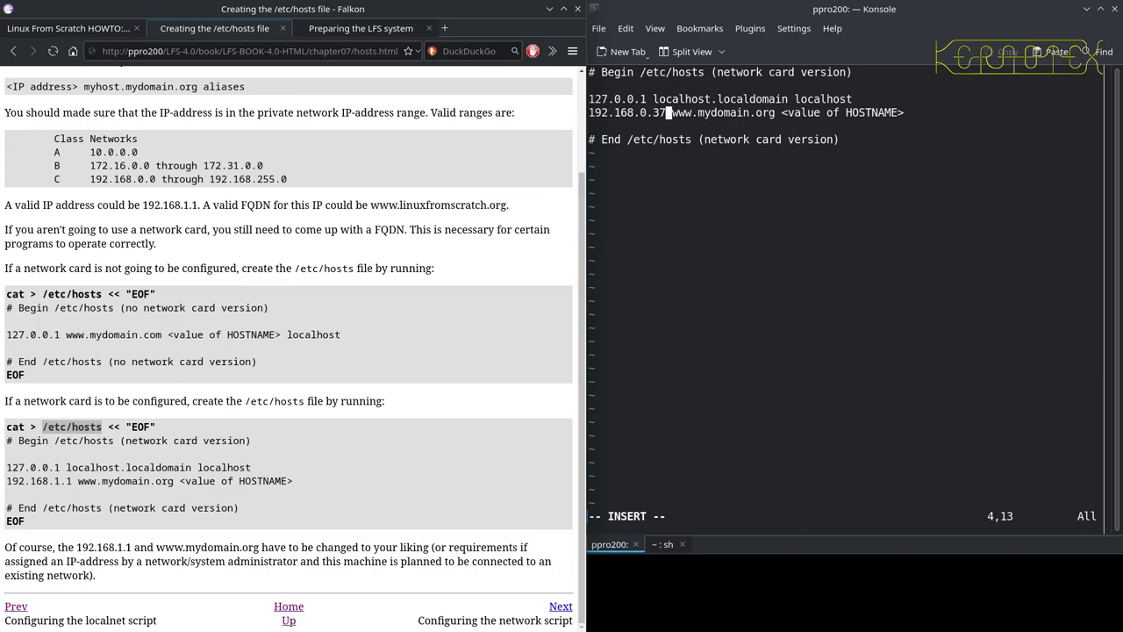
pyautogui.press('Right')
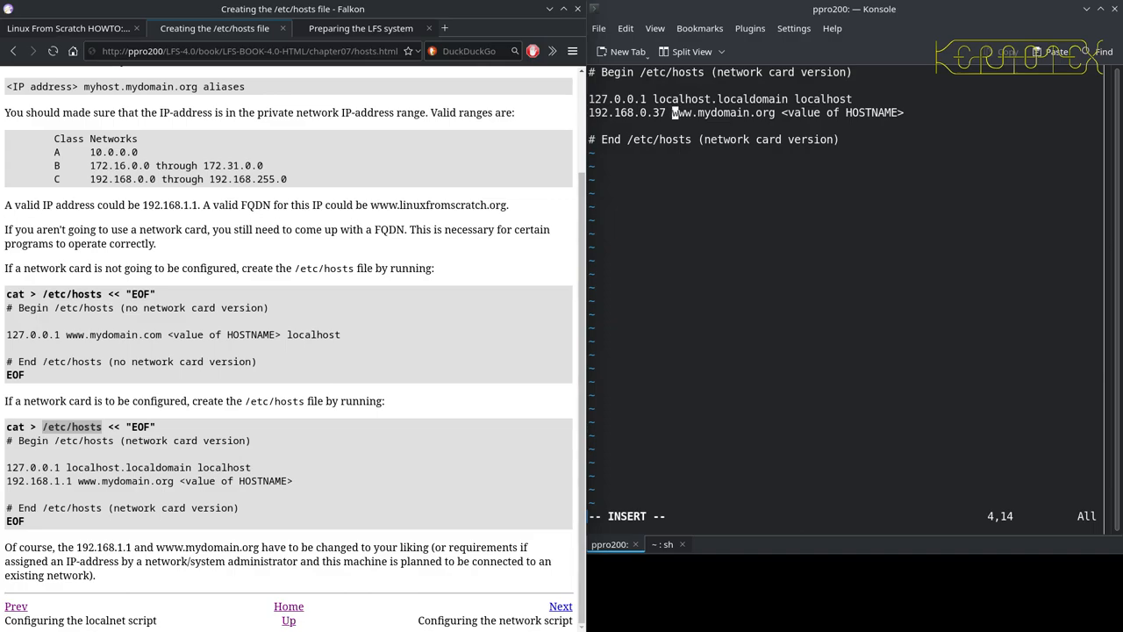
pyautogui.write('lfs-4.0.mynet.org >')
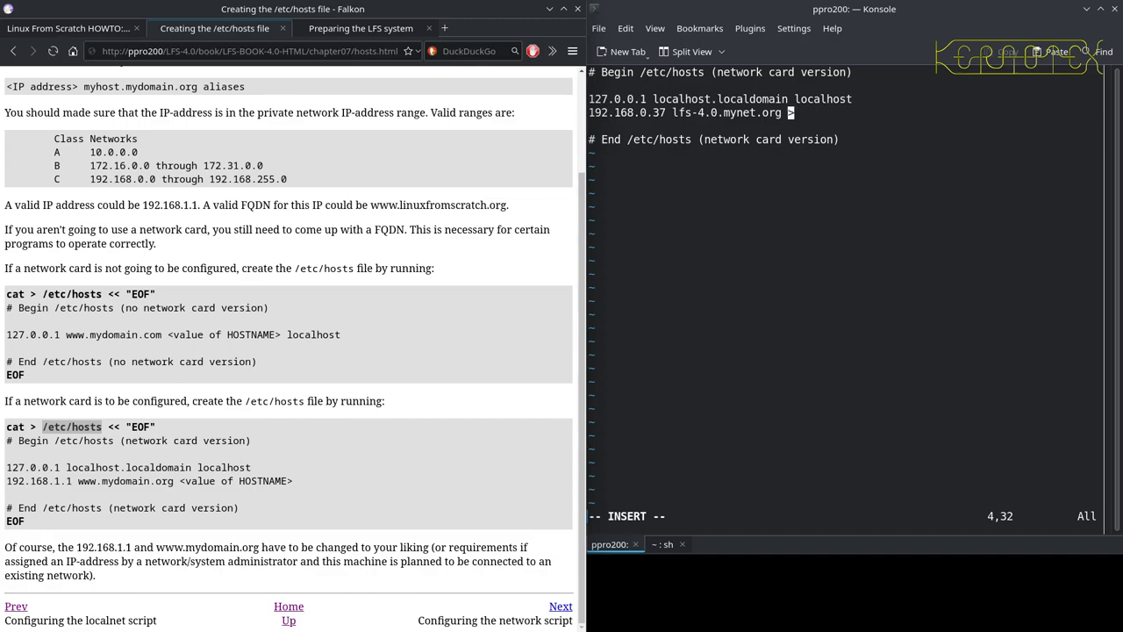
pyautogui.write('lfs')
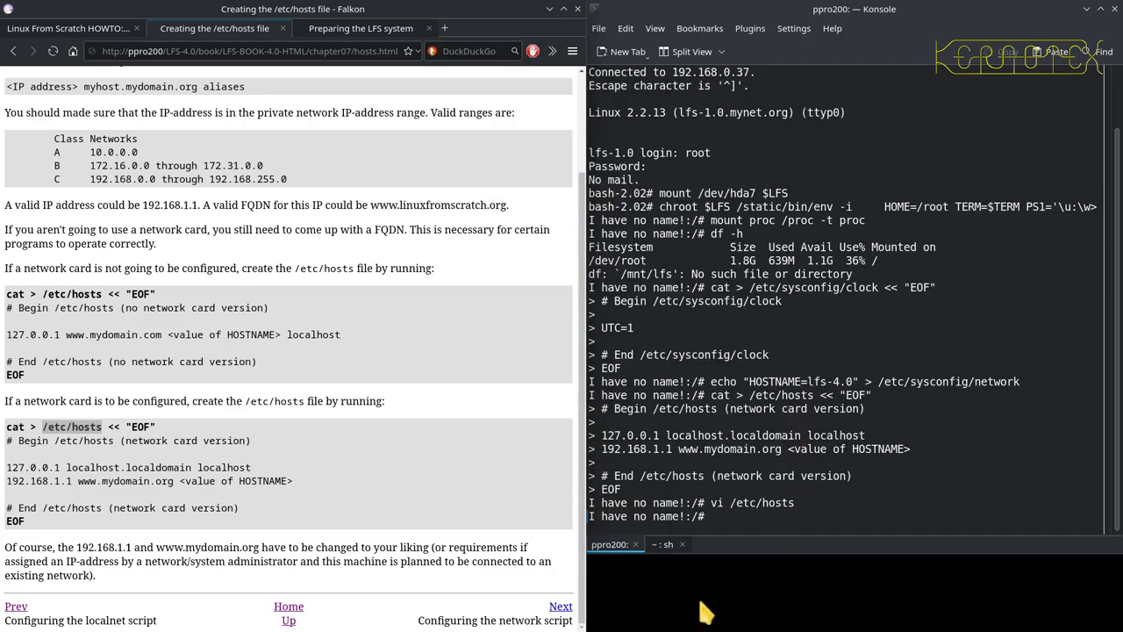
# Step: Append GATEWAY settings to /etc/sysconfig/network and create ifconfig.eth0 from the book
pyautogui.click(560, 607)
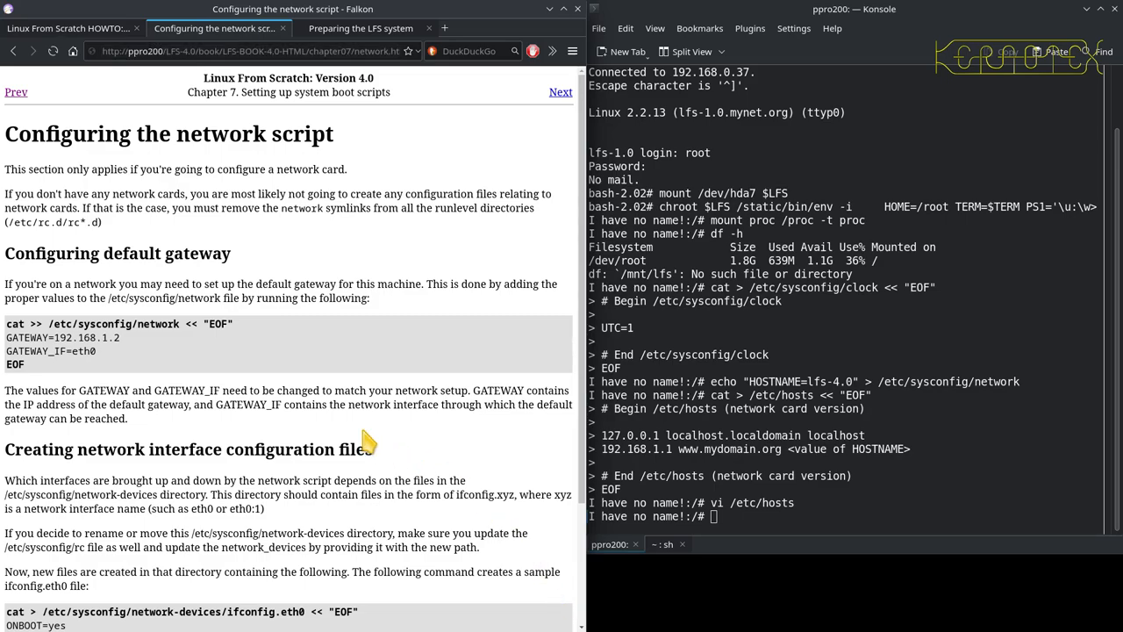
pyautogui.scroll(-3)
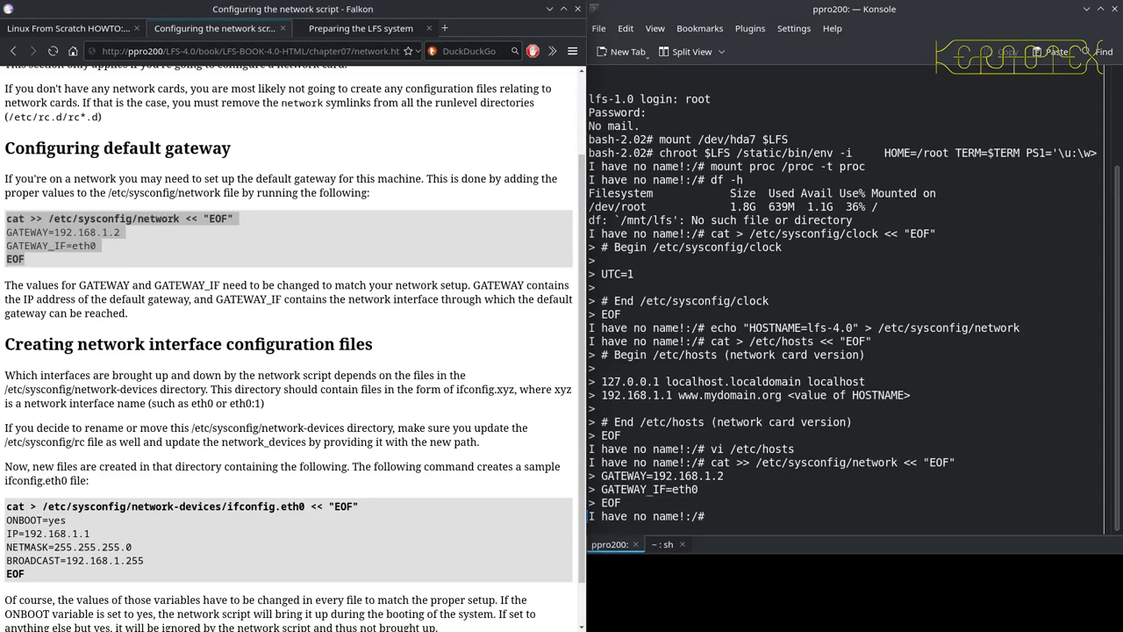
pyautogui.moveTo(421, 351)
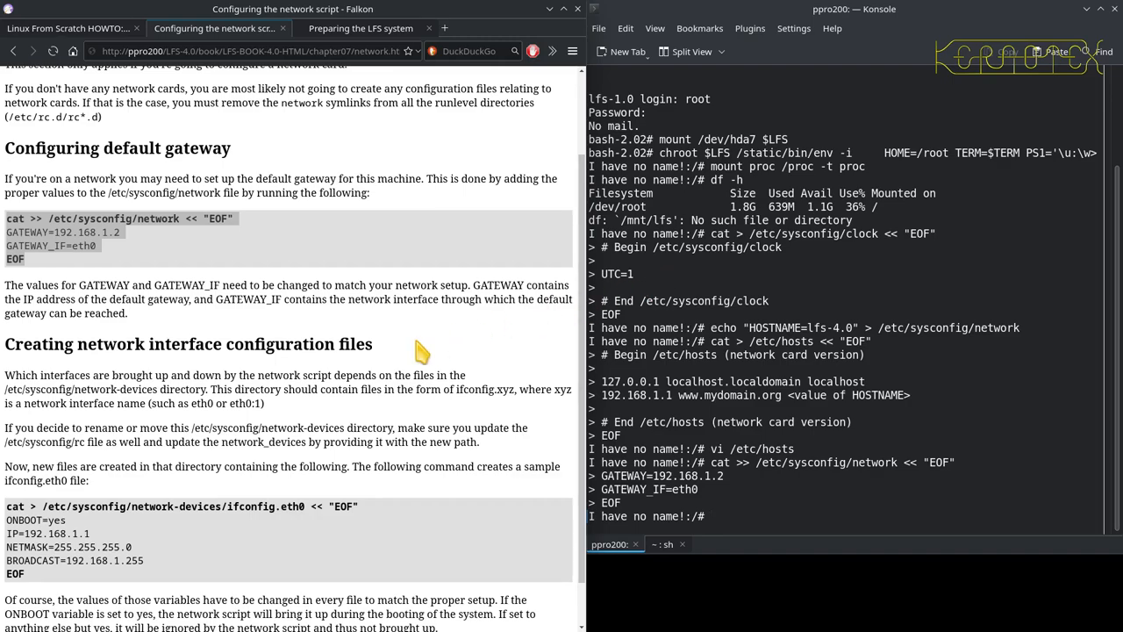
pyautogui.scroll(-3)
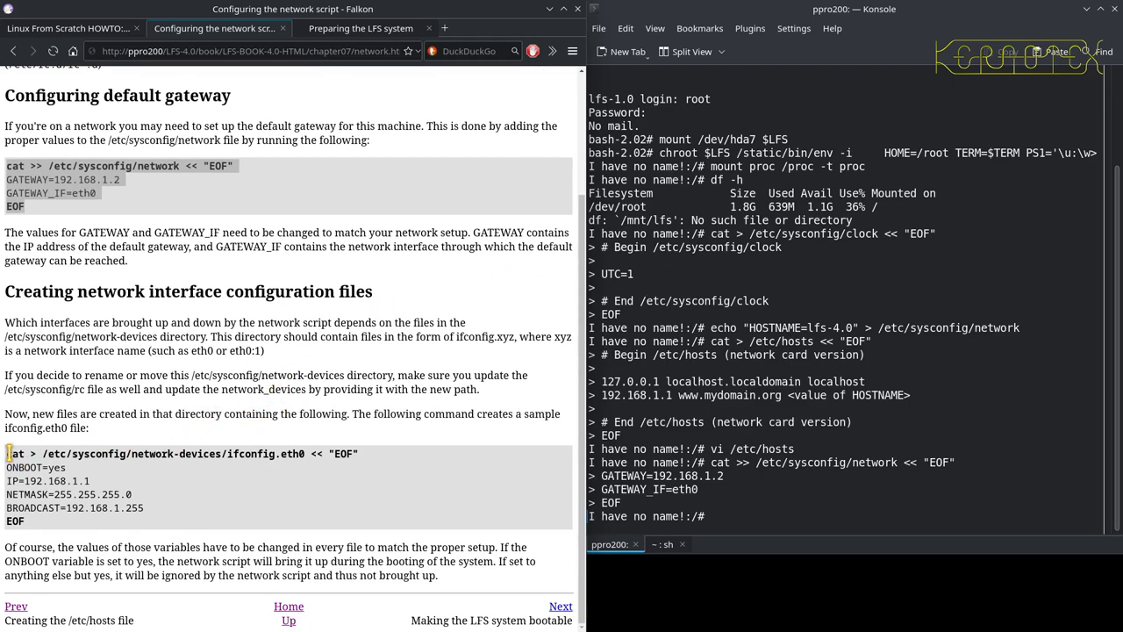
pyautogui.moveTo(9, 453); pyautogui.dragTo(26, 520)
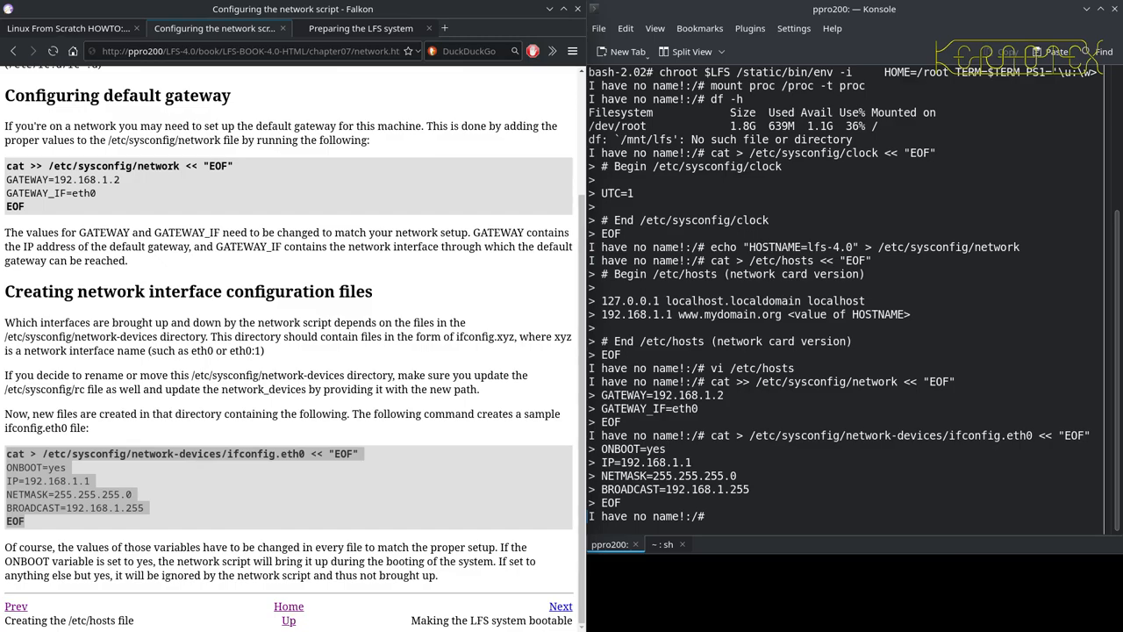
pyautogui.write('vi')
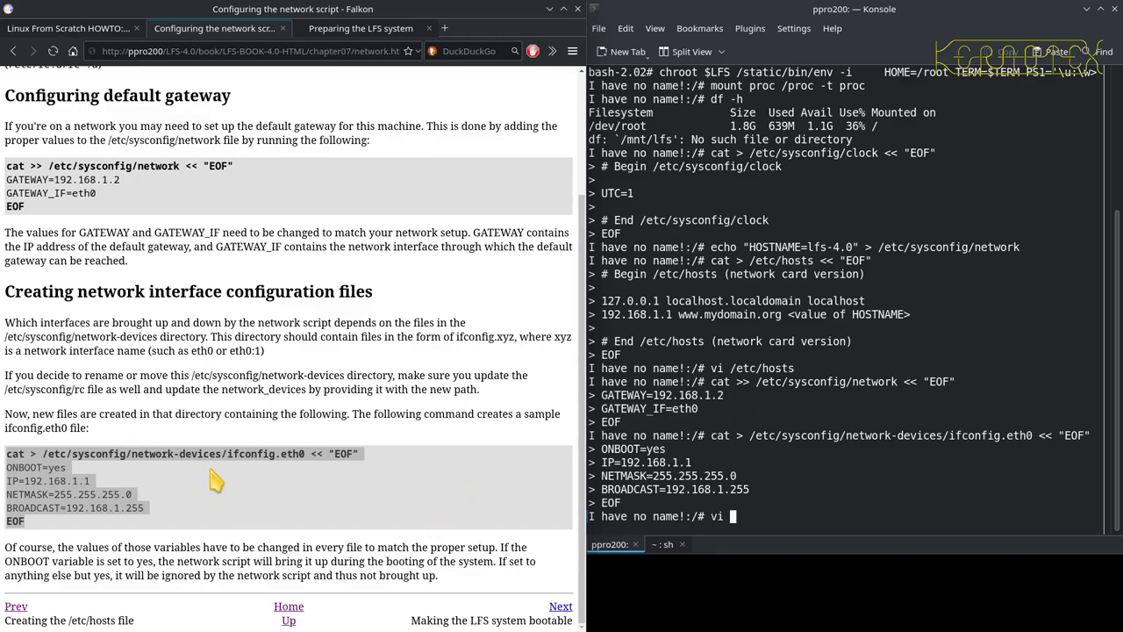
pyautogui.doubleClick(281, 454)
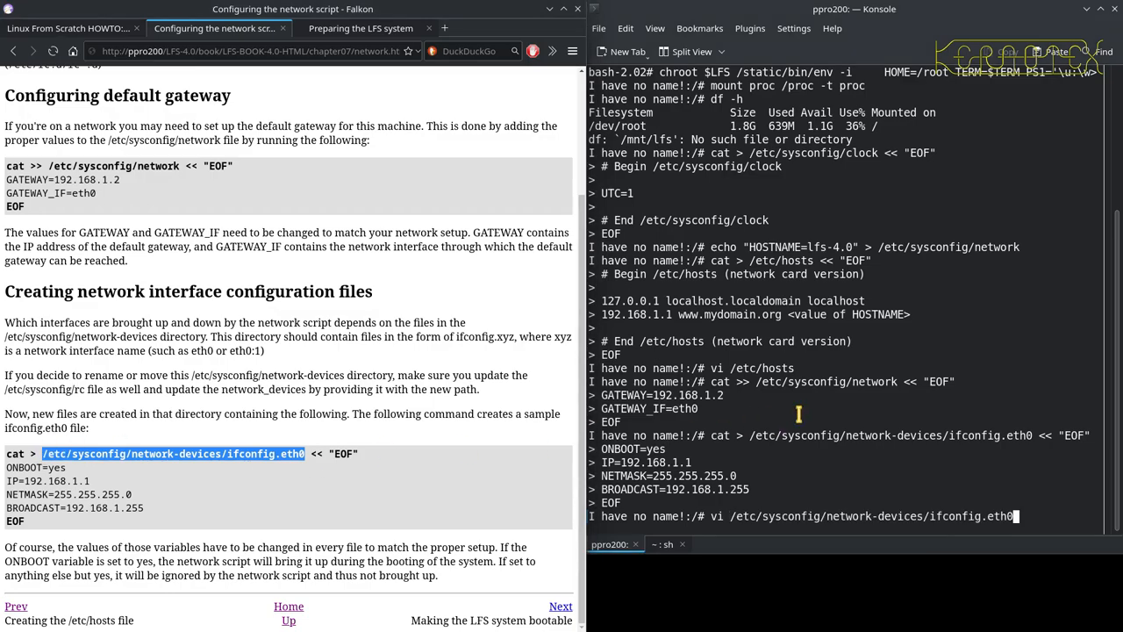
pyautogui.press('Return')
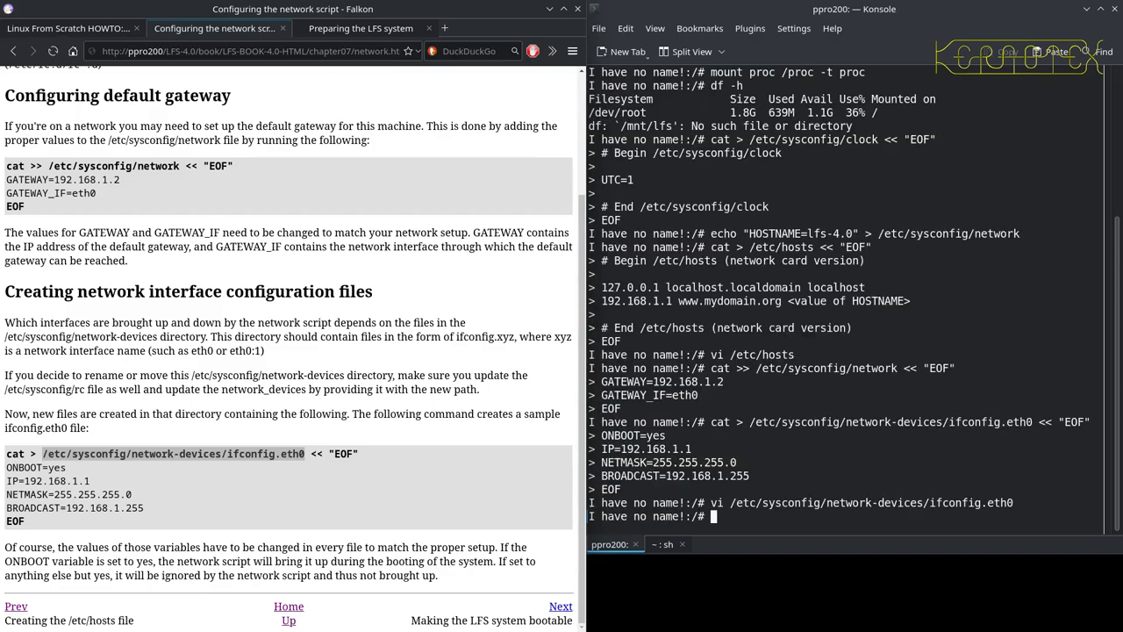
pyautogui.moveTo(77, 602)
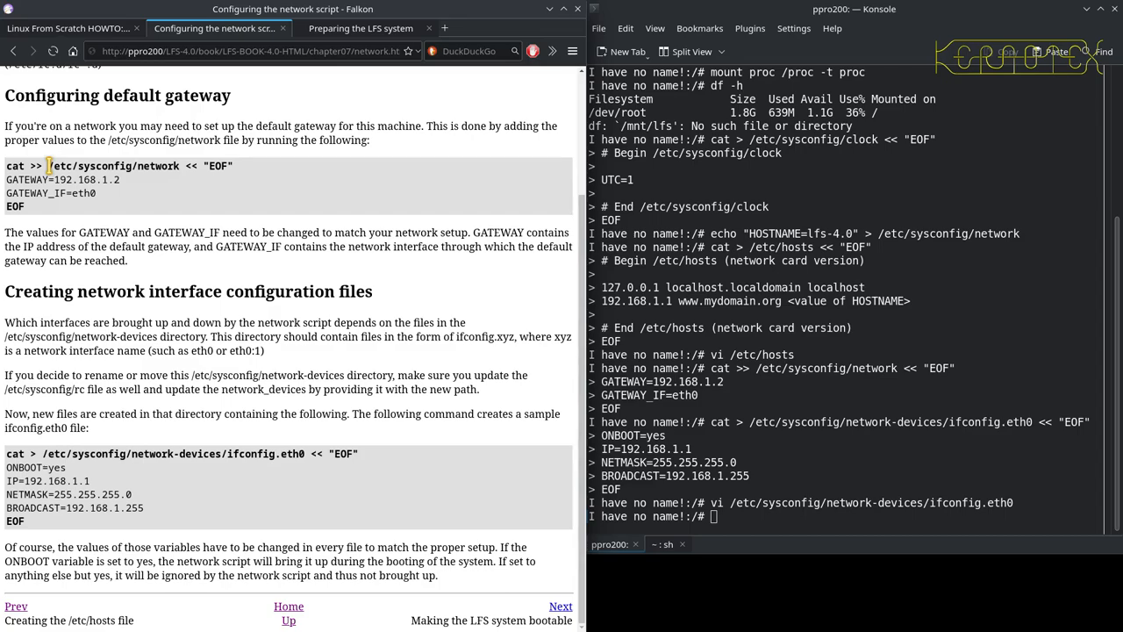
pyautogui.doubleClick(114, 166)
pyautogui.write('vi')
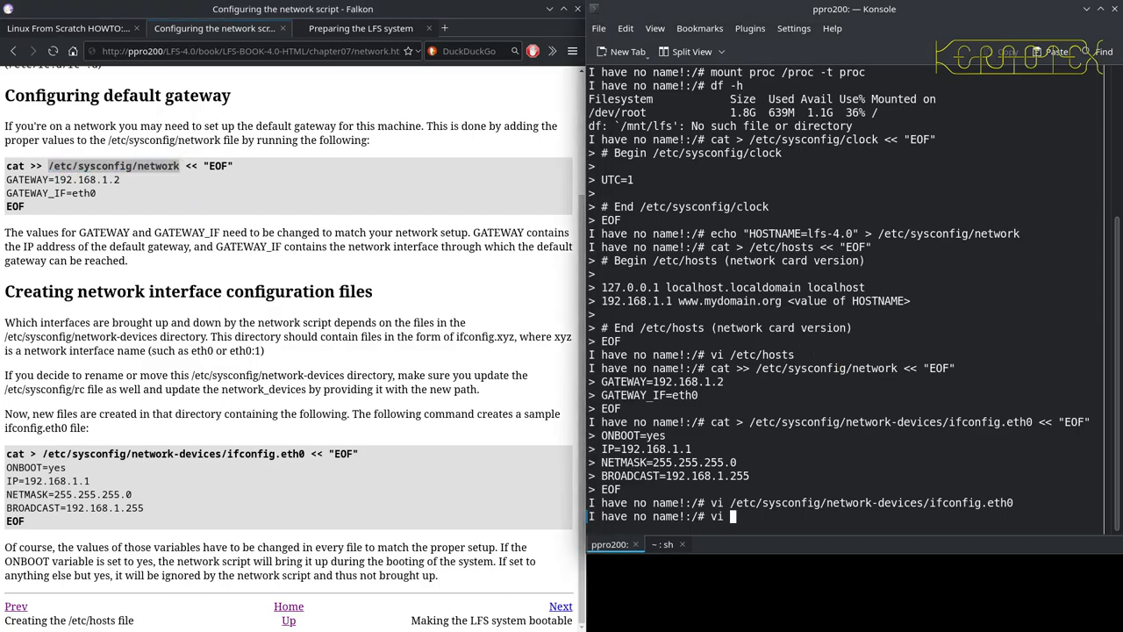
# Step: Open /etc/sysconfig/network in vi and change the gateway address to 192.168.0.2
pyautogui.write('/etc/sysconfig/network')
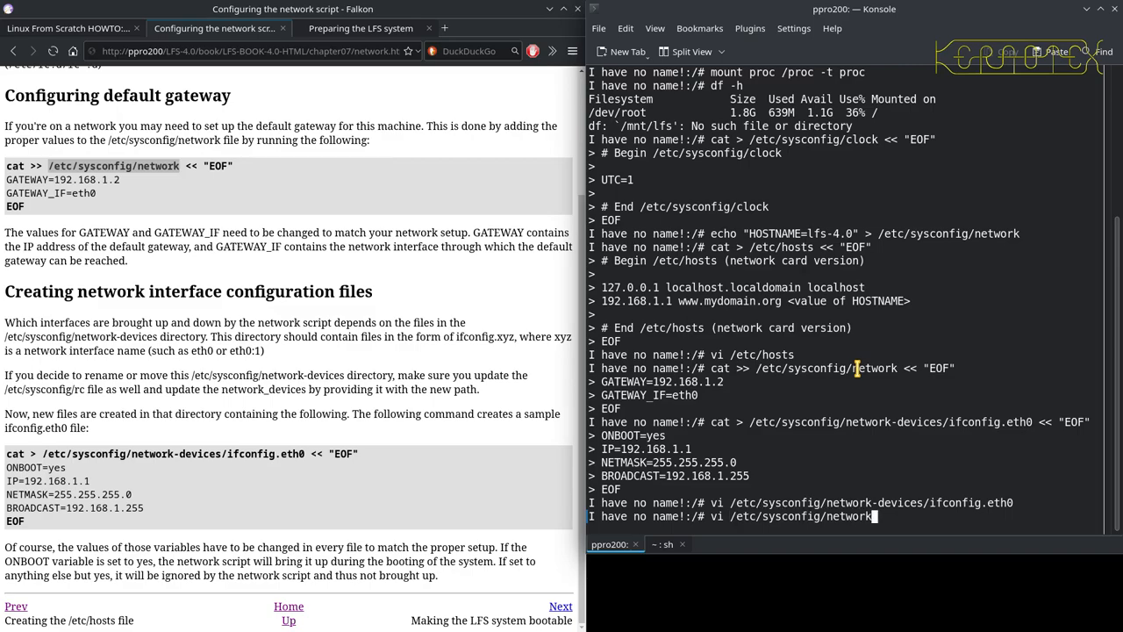
pyautogui.press('Return')
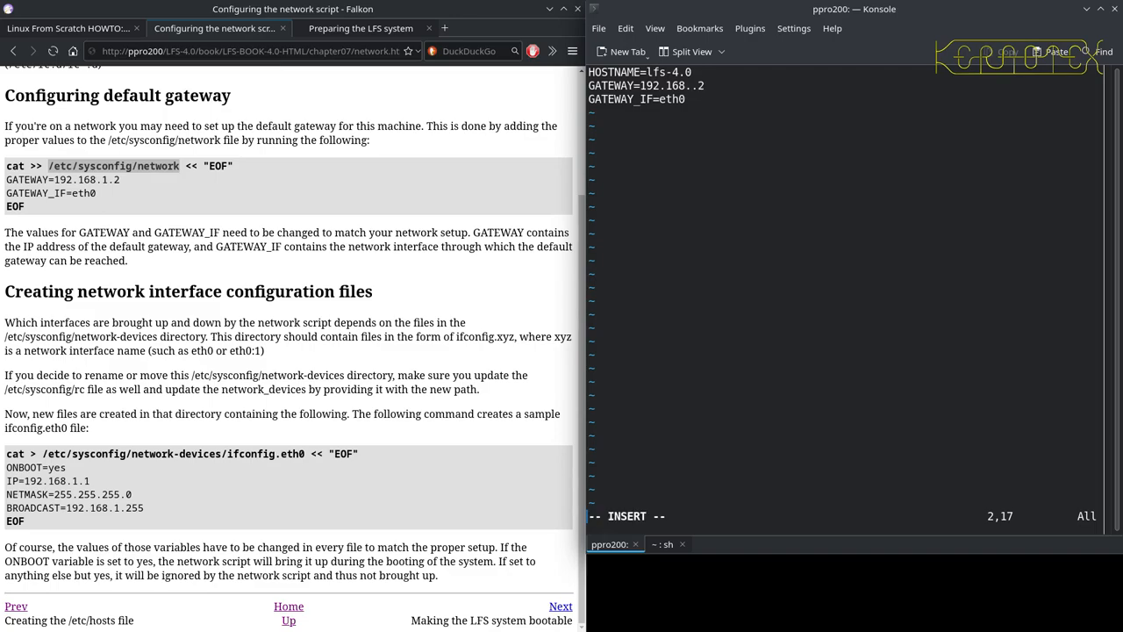
pyautogui.write('0.')
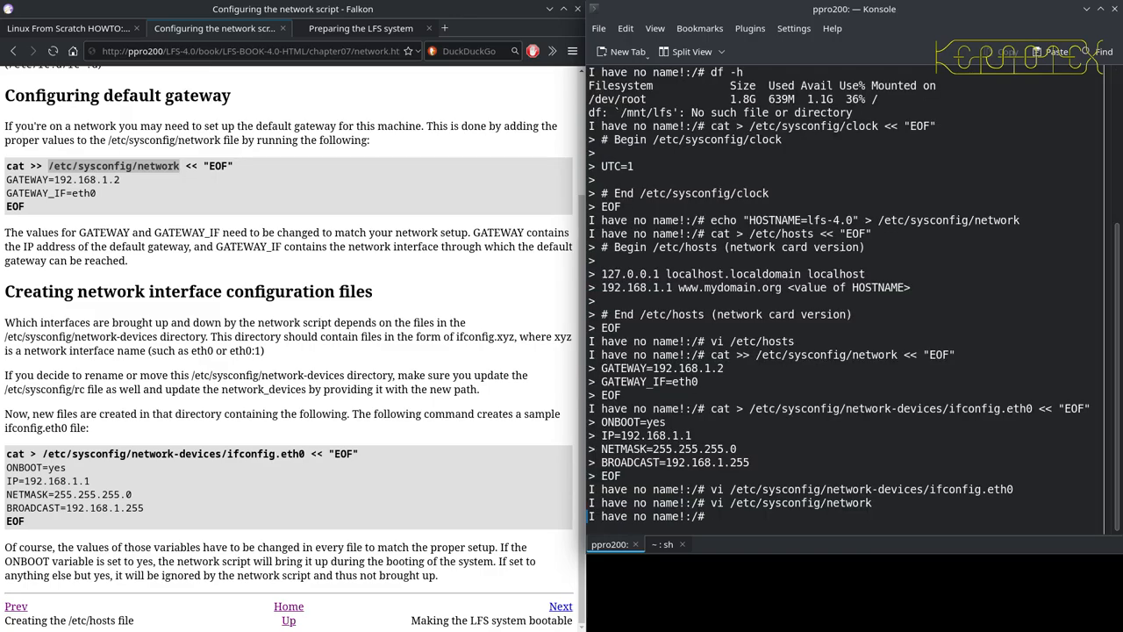
# Step: Open ifconfig.eth0 in vi and change its IP address to 192.168.0.37
pyautogui.write('vi /etc/sysconfig/network-devices/ifconfig.eth0')
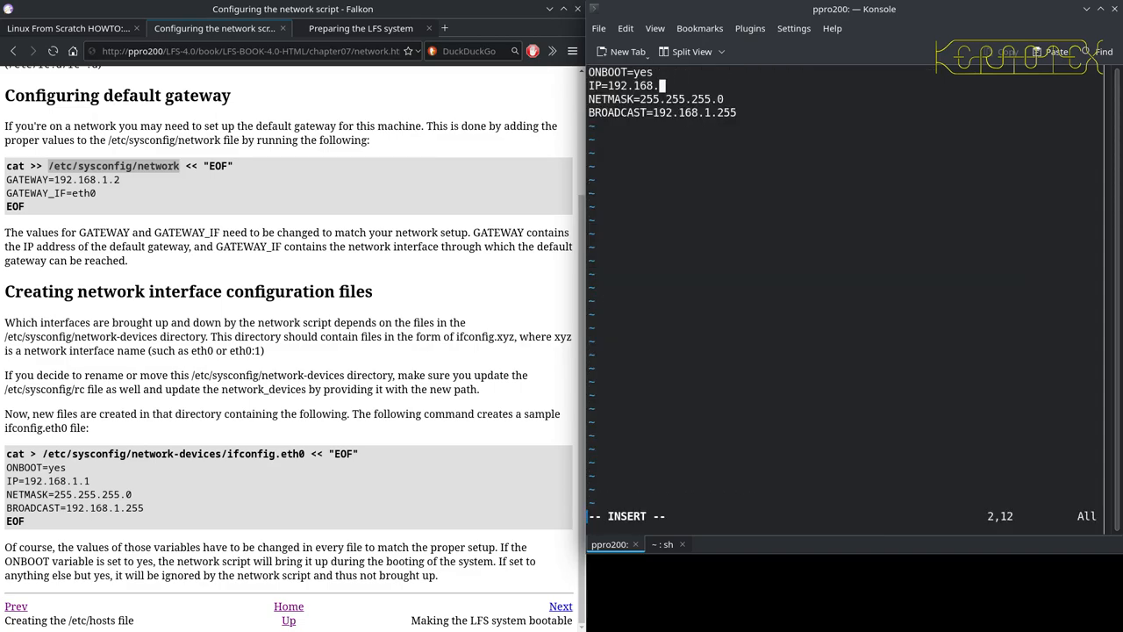
pyautogui.write('0.')
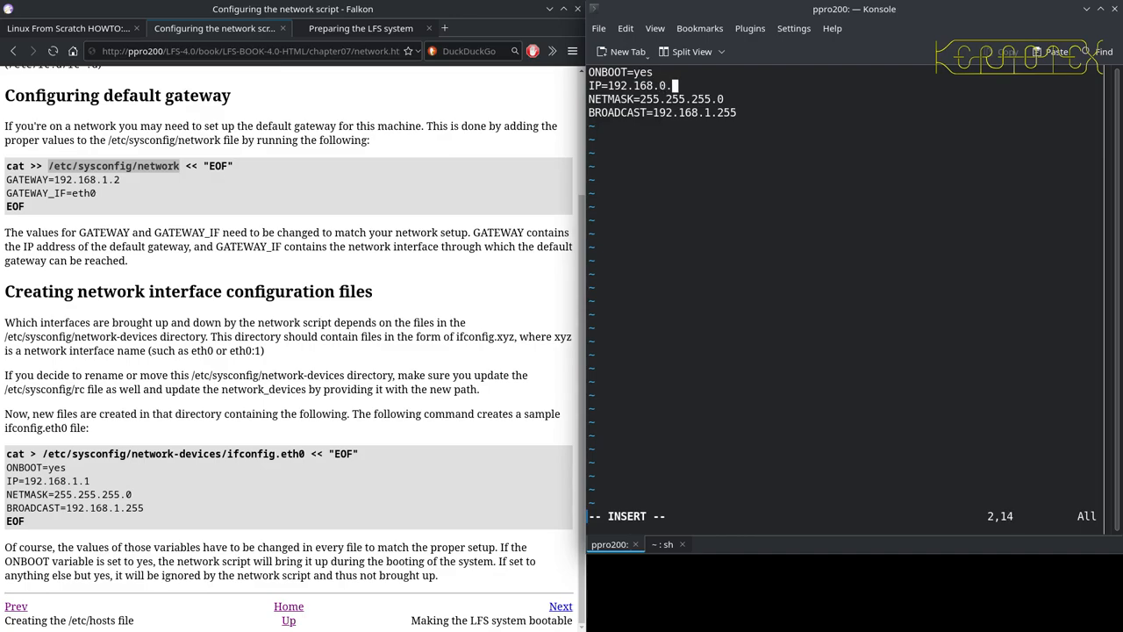
pyautogui.write('37')
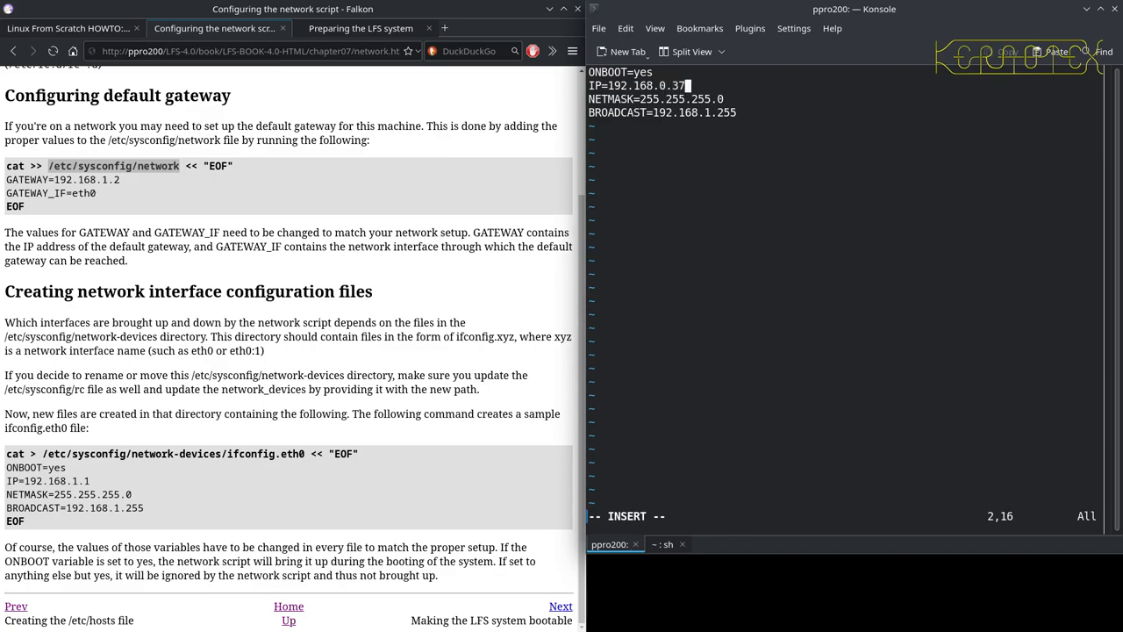
pyautogui.click(693, 113)
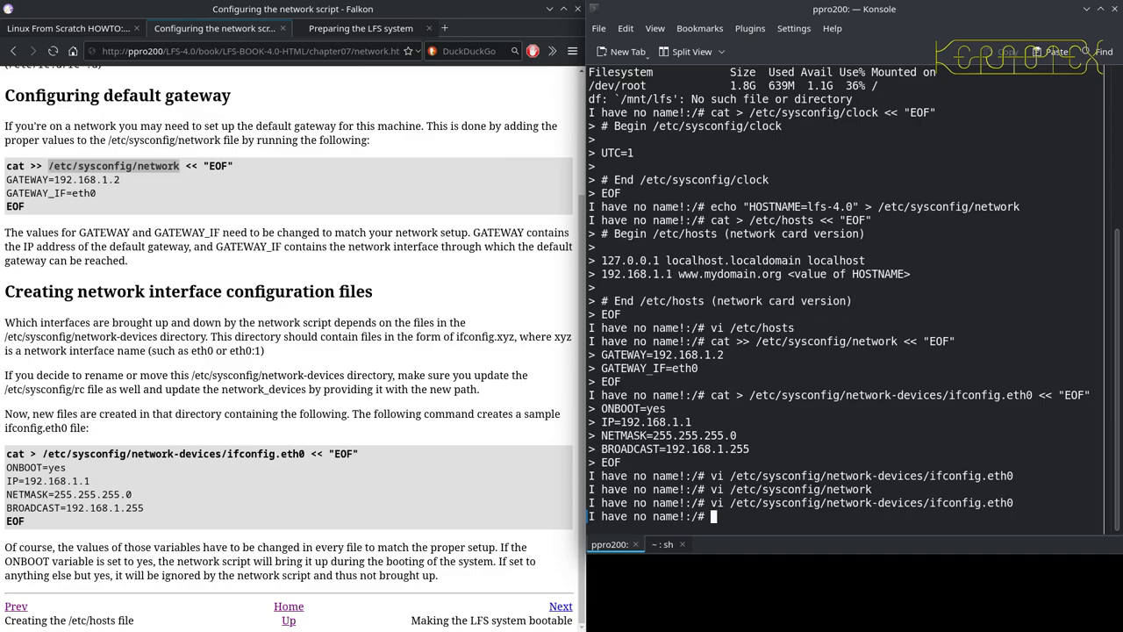
pyautogui.moveTo(821, 442)
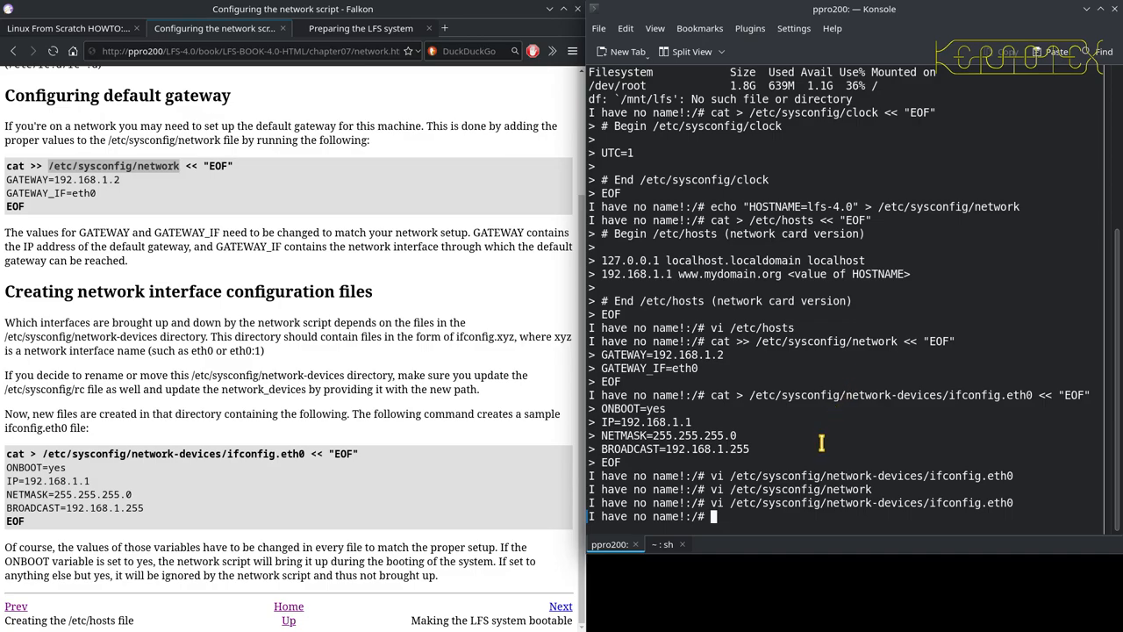
# Step: Page forward through chapter 8 to the 'Creating the /etc/fstab file' section
pyautogui.click(560, 607)
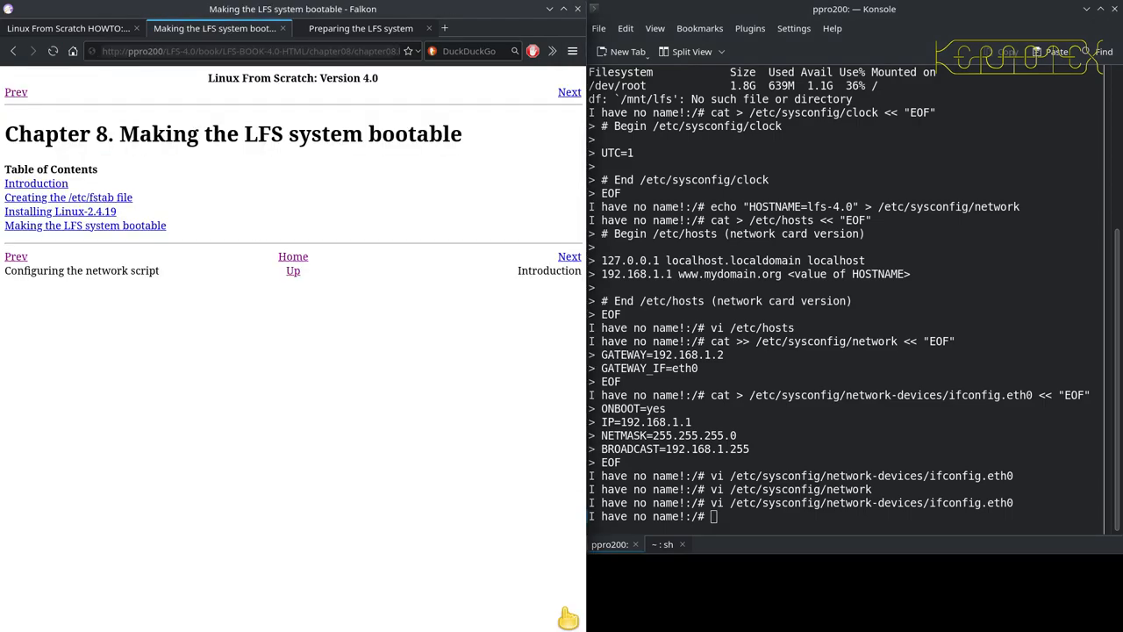
pyautogui.moveTo(518, 388)
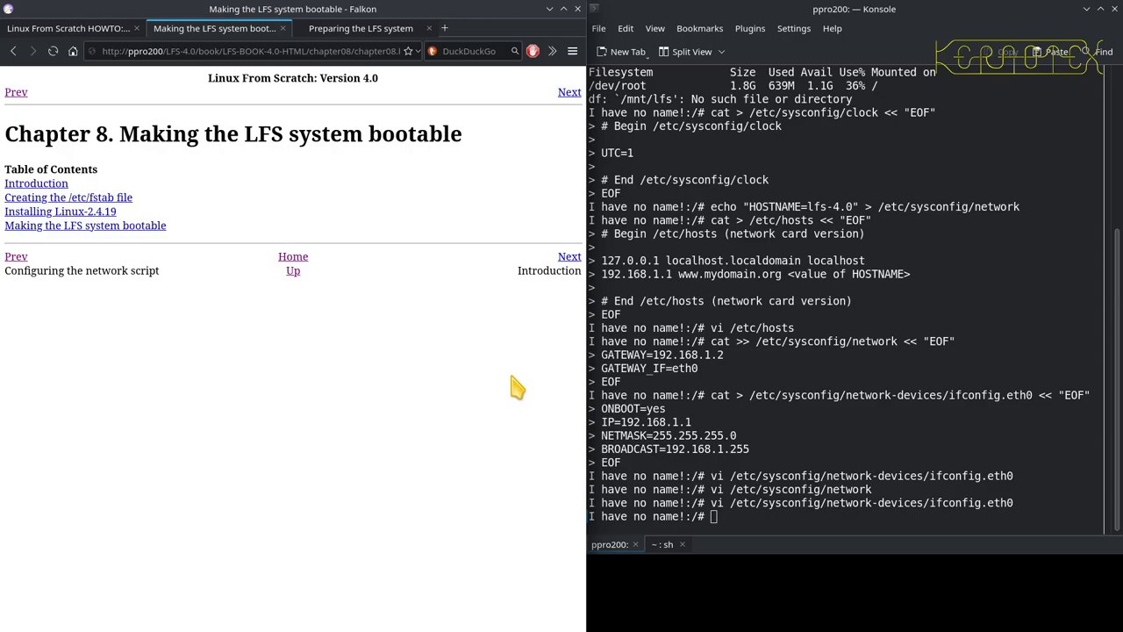
pyautogui.moveTo(569, 256)
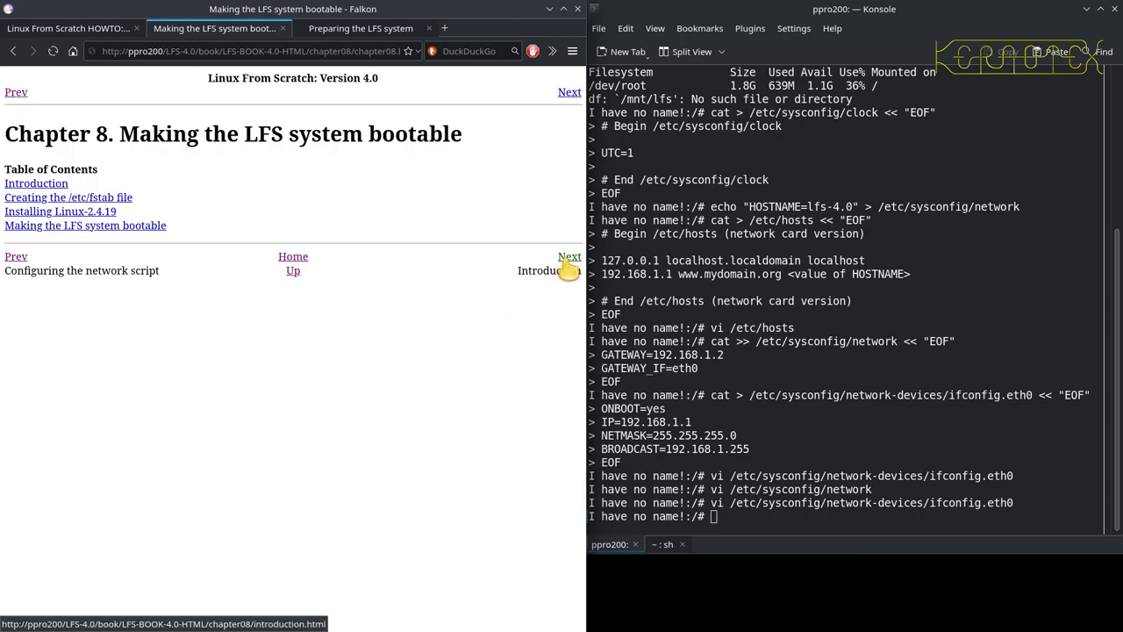
pyautogui.click(569, 256)
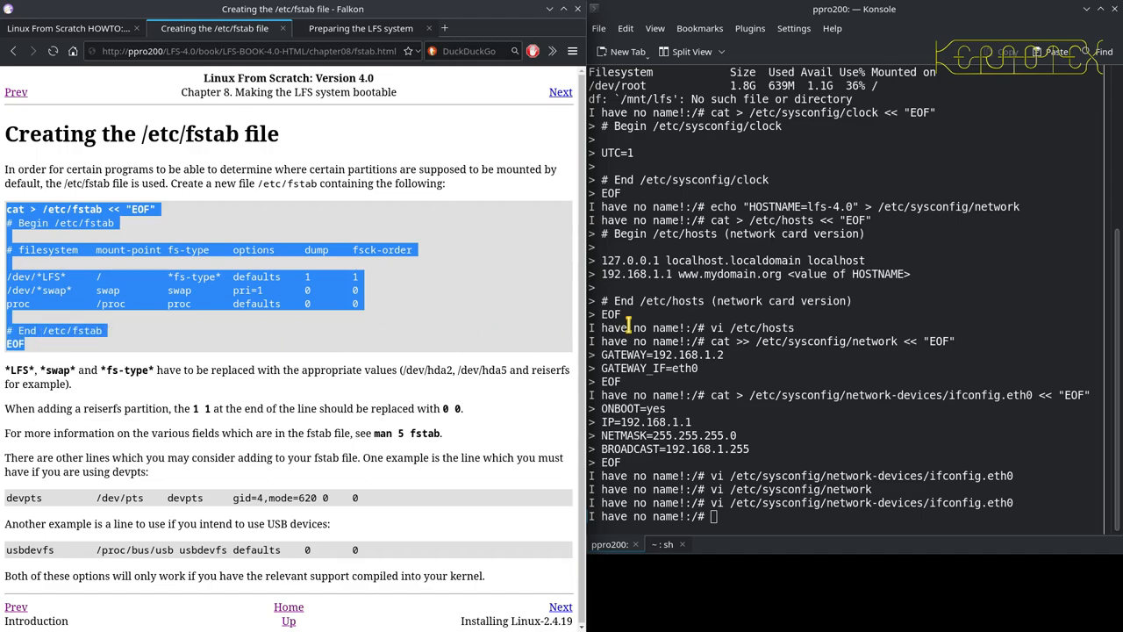
# Step: Create /etc/fstab from the book's template and set the root entry to /dev/hda7, ext2
pyautogui.scroll(-3)
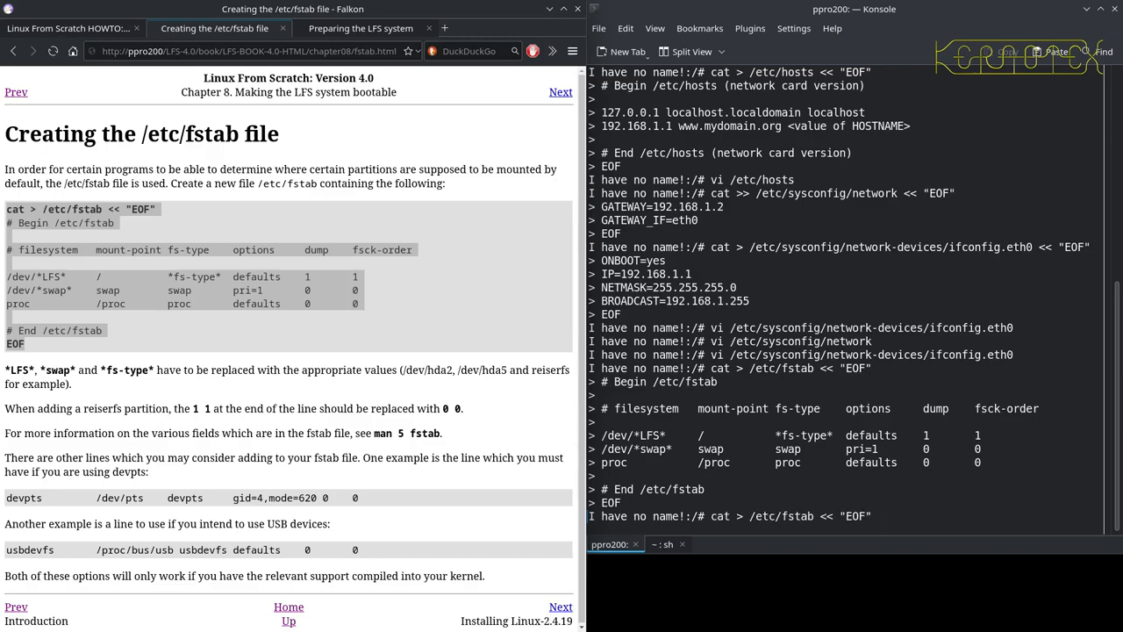
pyautogui.write('v')
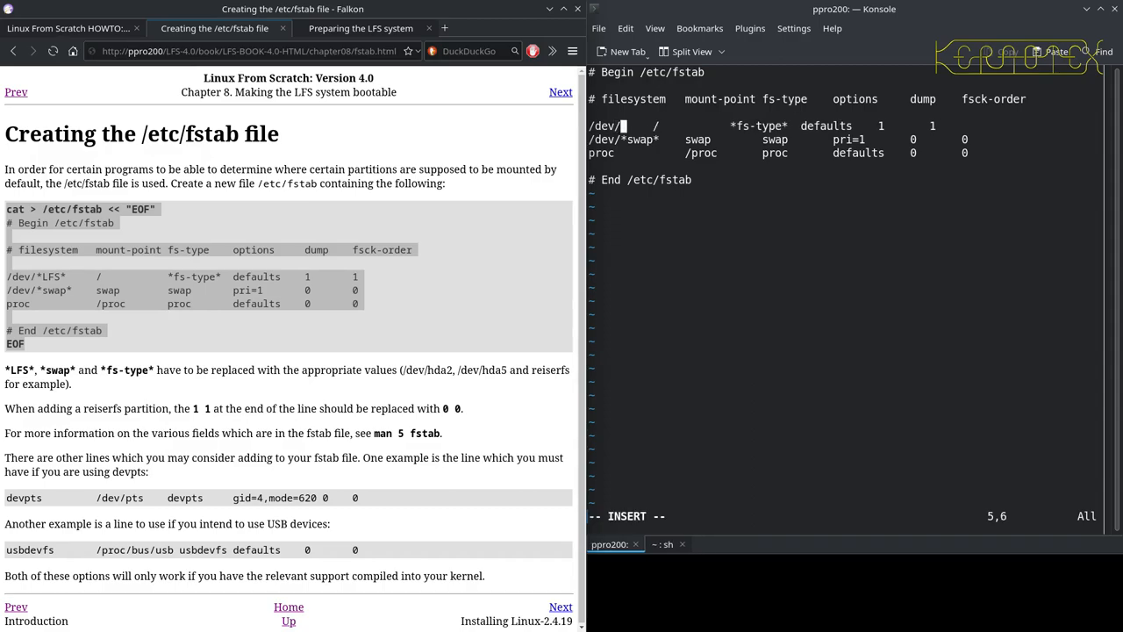
pyautogui.write('hda7')
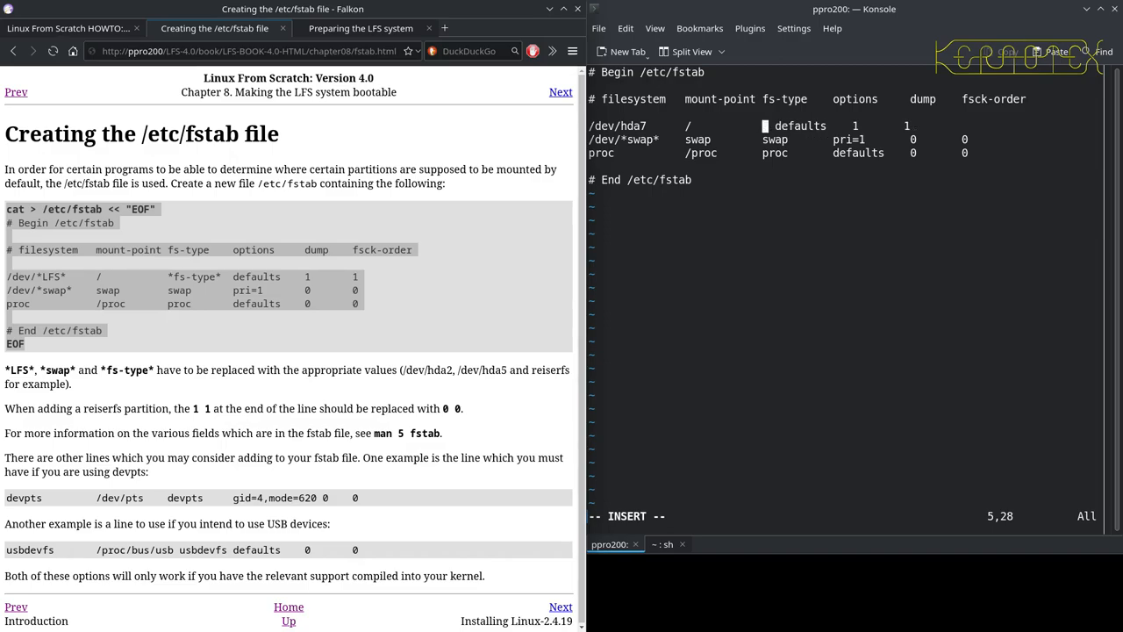
pyautogui.write('ext2')
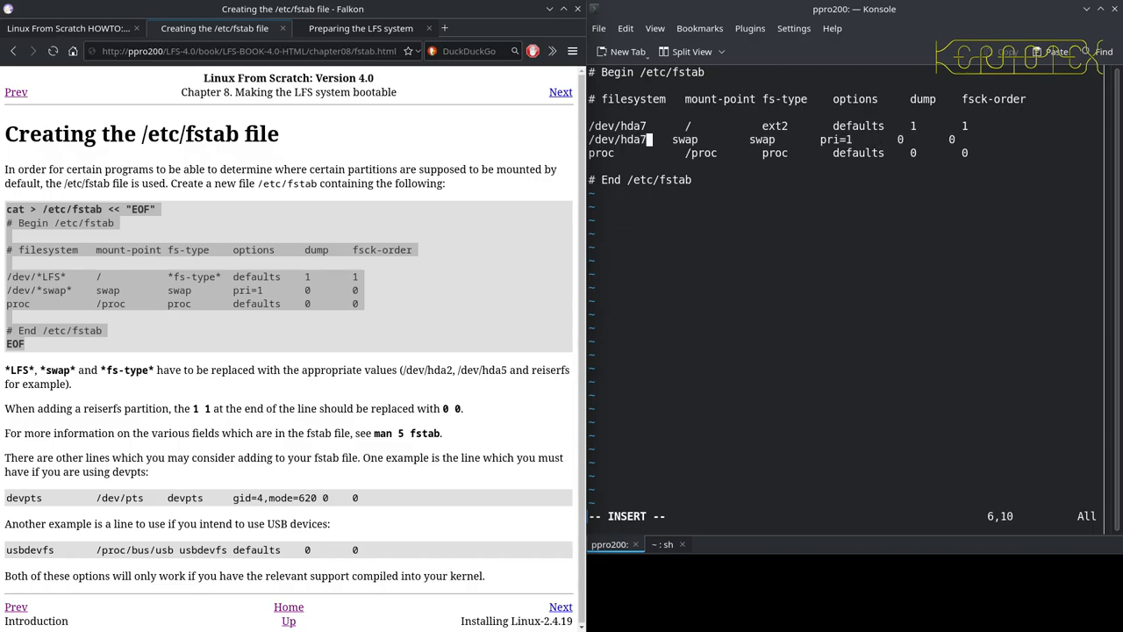
# Step: In the local shell session, try fdisk -l /dev/hda; fdisk isn't found
pyautogui.click(662, 544)
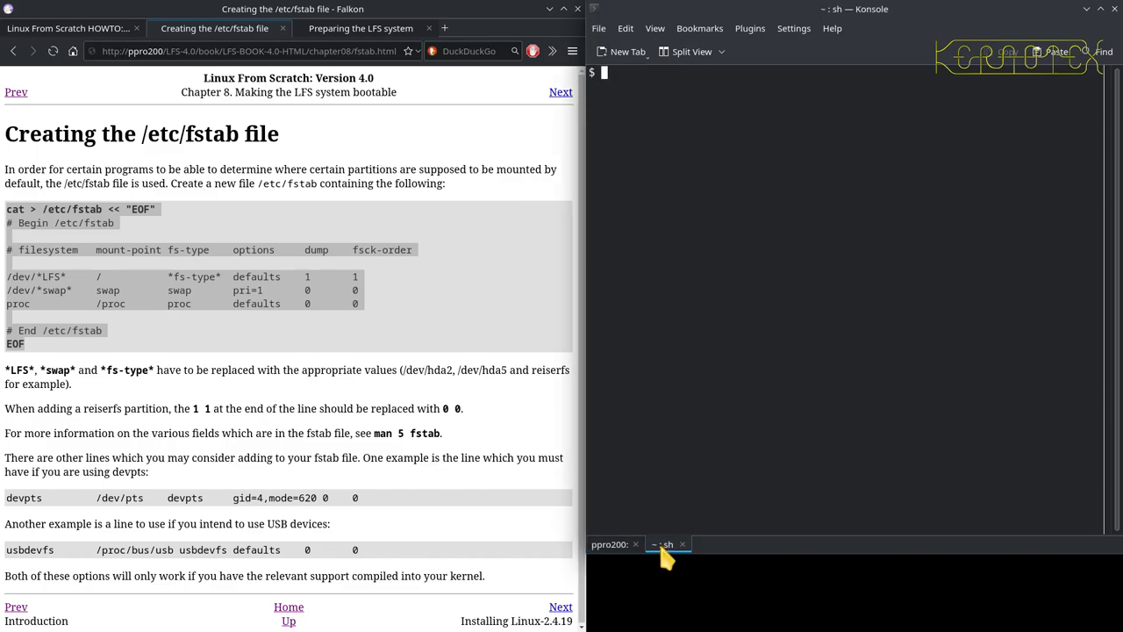
pyautogui.write('fdisk -l /dev')
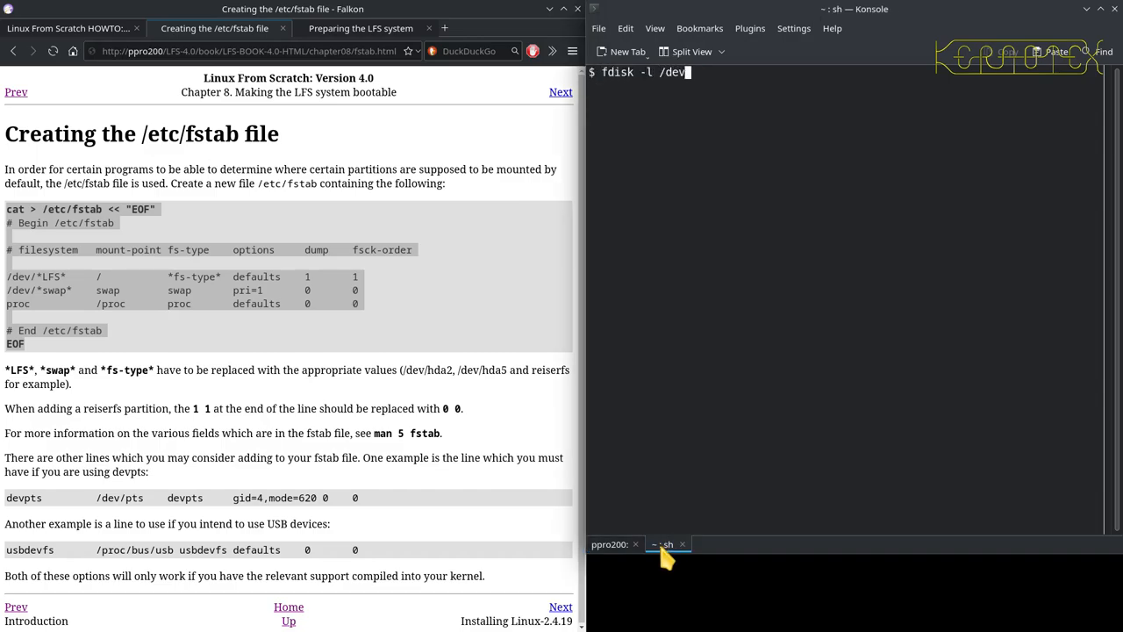
pyautogui.press('Return')
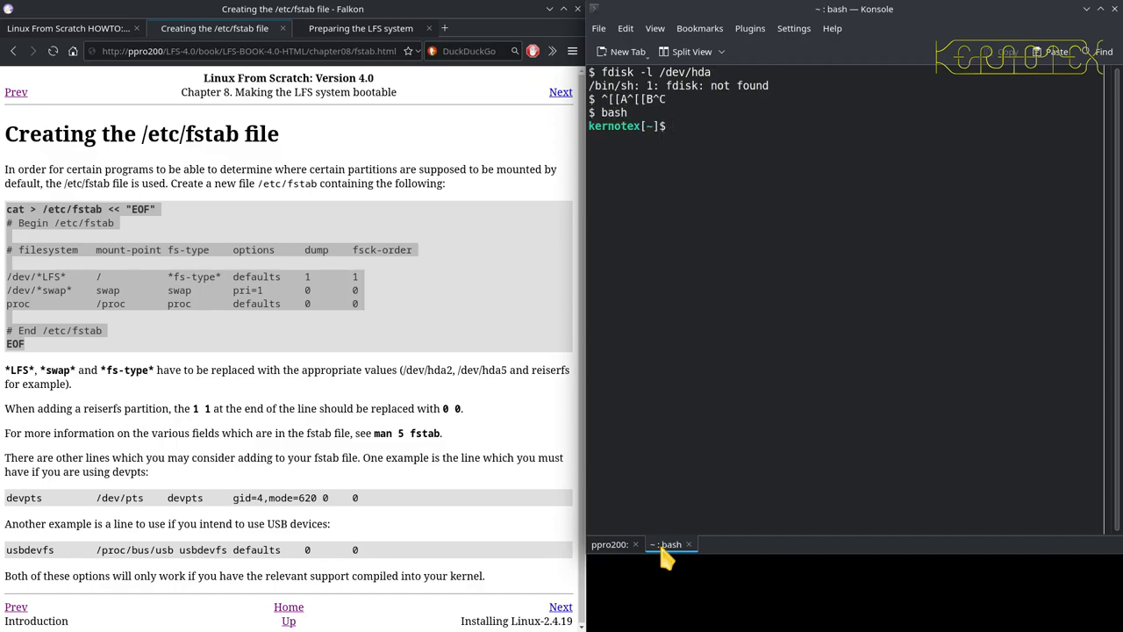
pyautogui.write('fdisk -l')
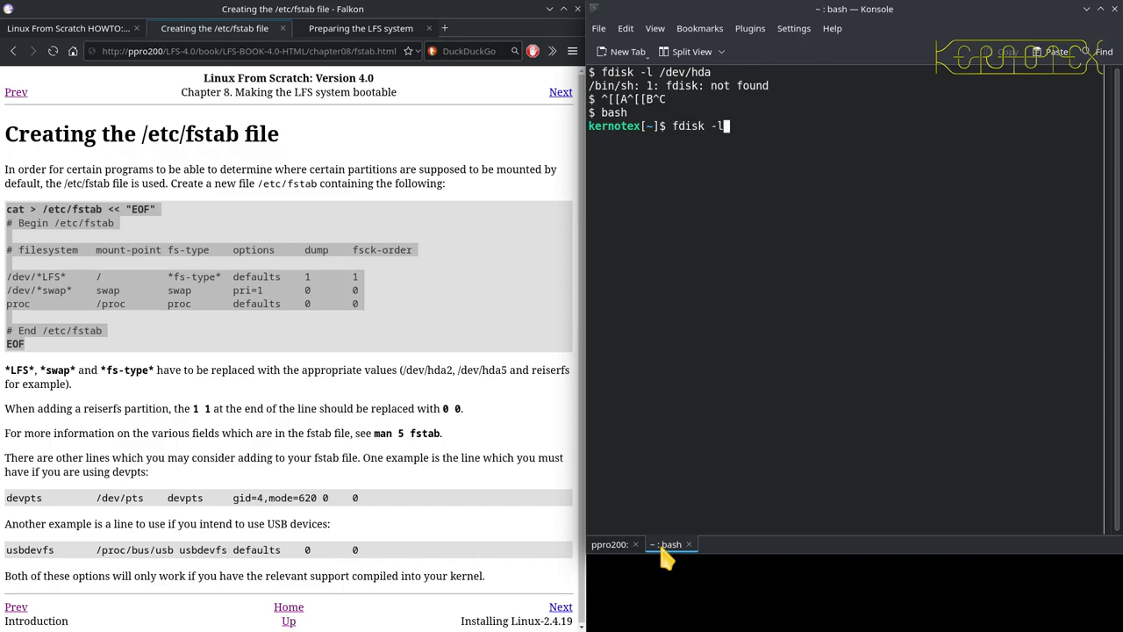
pyautogui.press('Return')
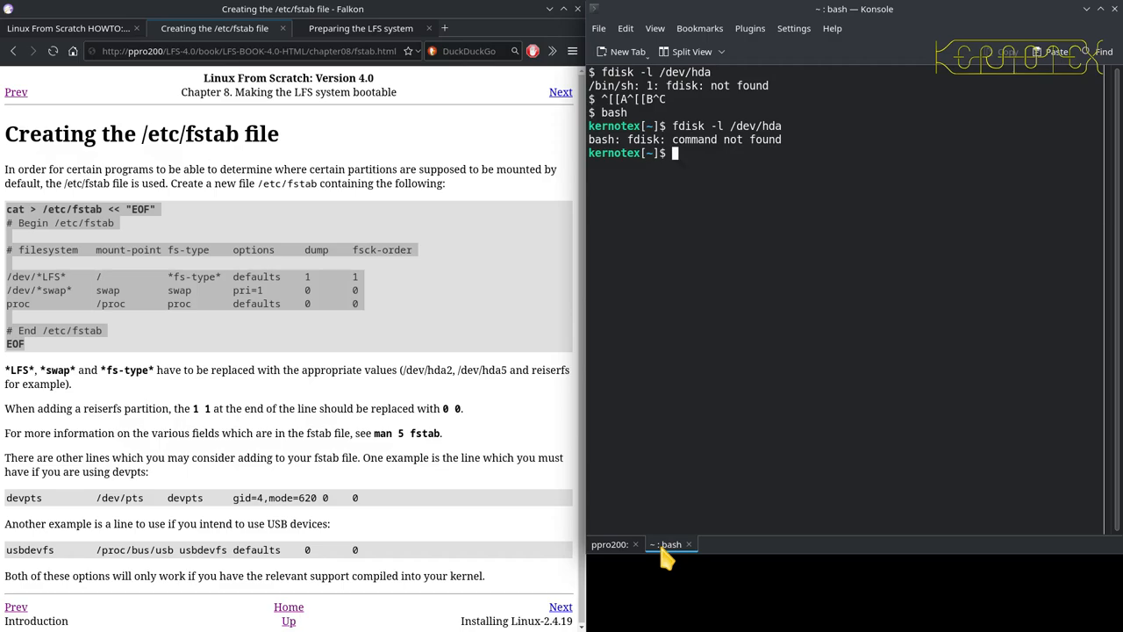
# Step: Try su - twice, both failing authentication, then exit bash
pyautogui.write('s')
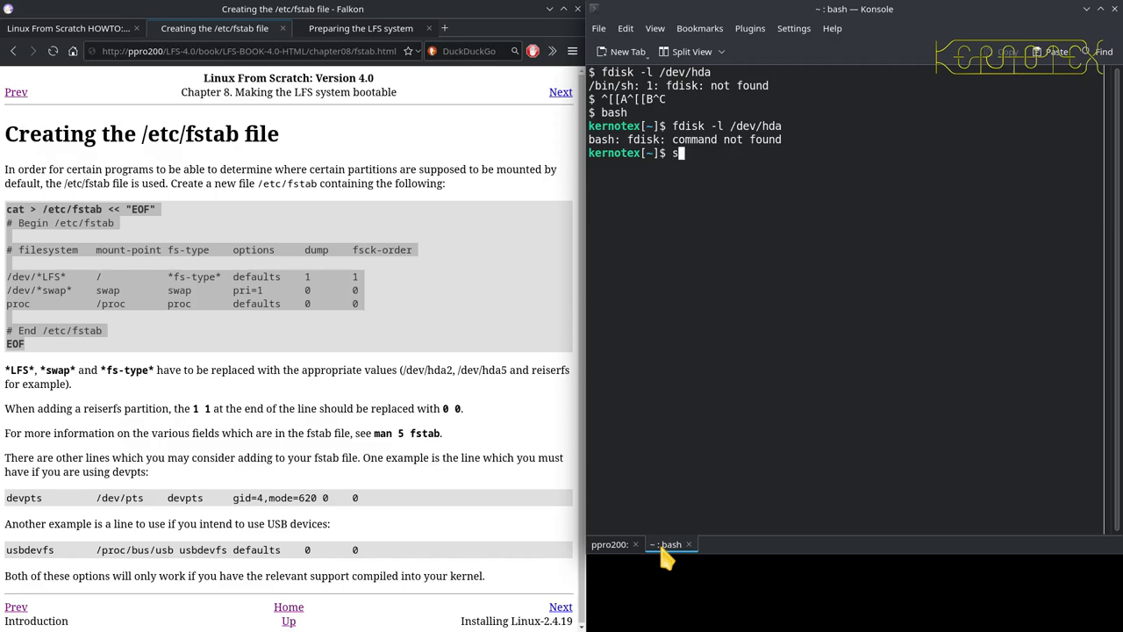
pyautogui.press('Return')
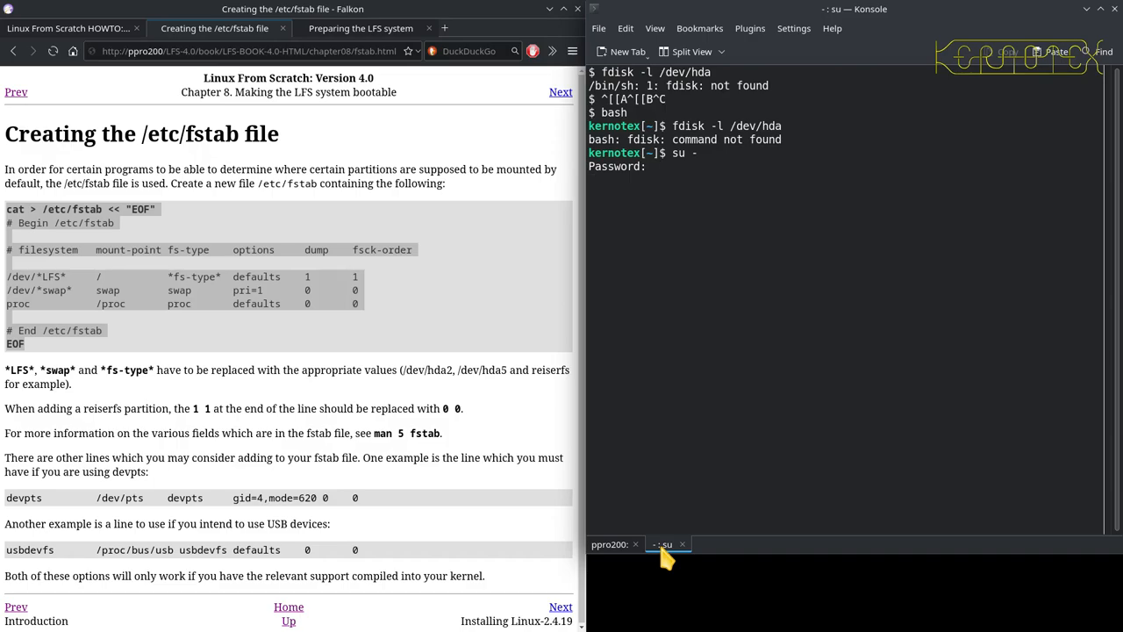
pyautogui.press('Return')
pyautogui.write('su -')
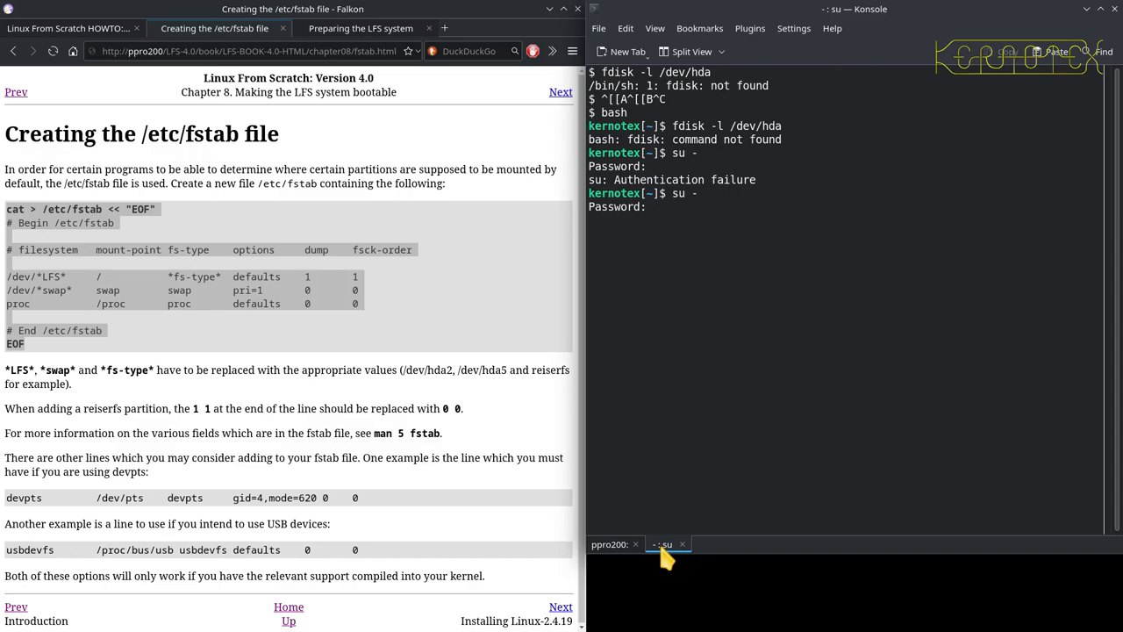
pyautogui.press('Return')
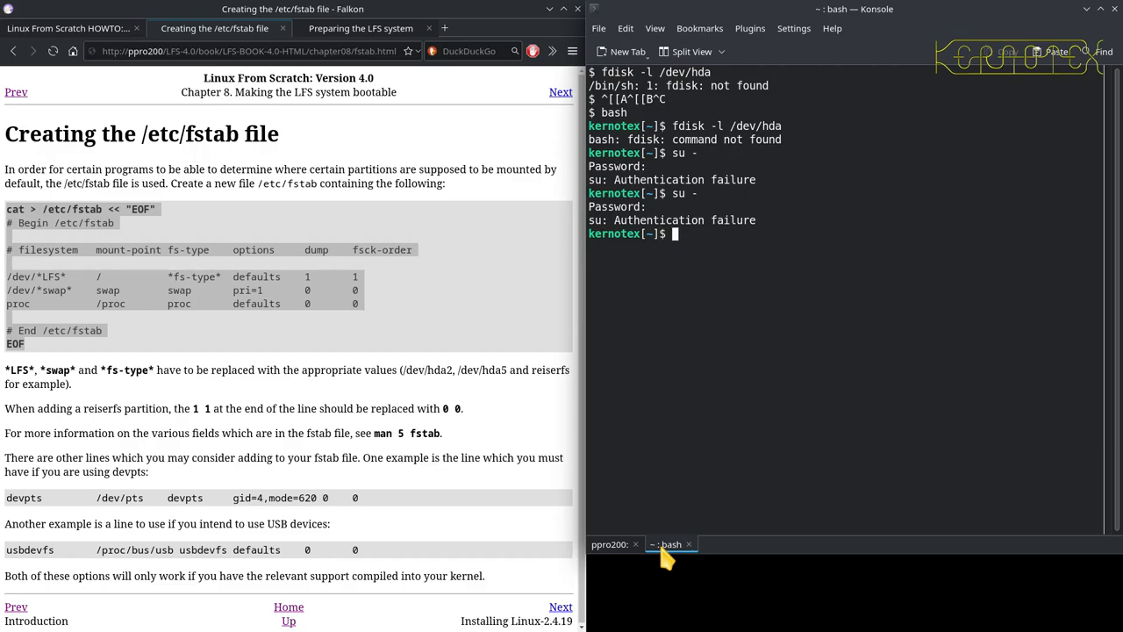
pyautogui.write('exit')
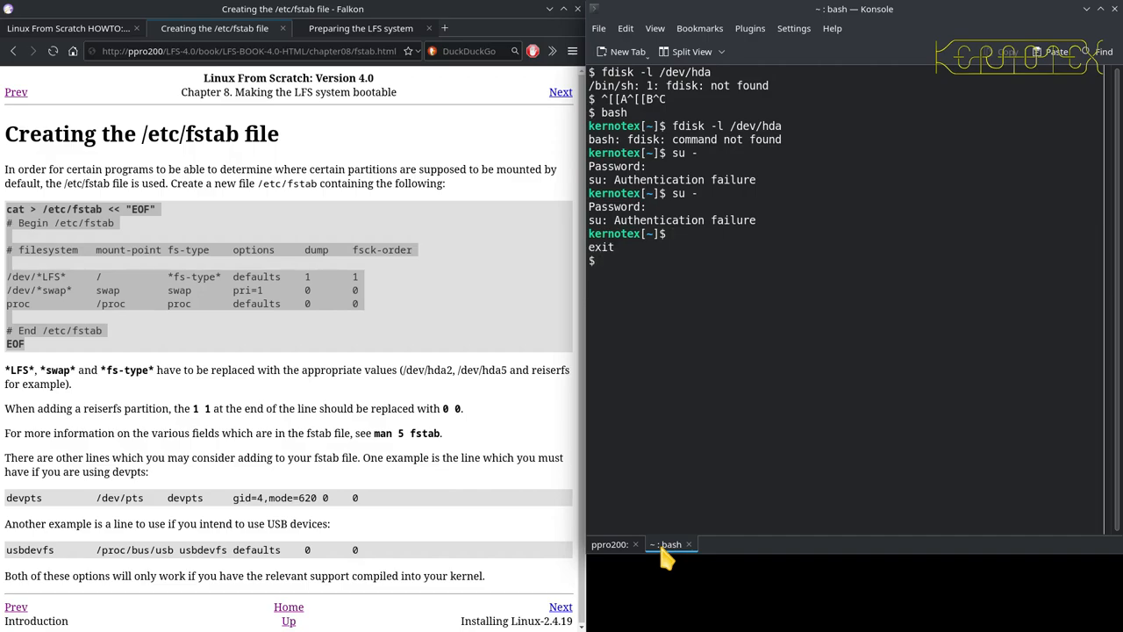
# Step: SSH into the ppro200 machine
pyautogui.write('ssh ppro')
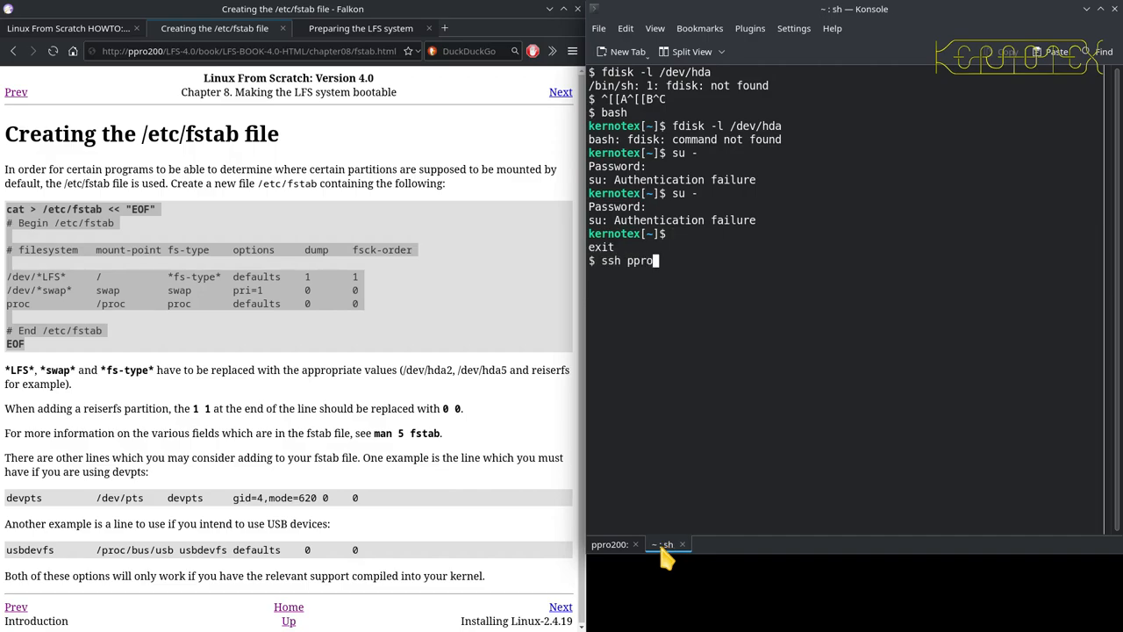
pyautogui.write('o22')
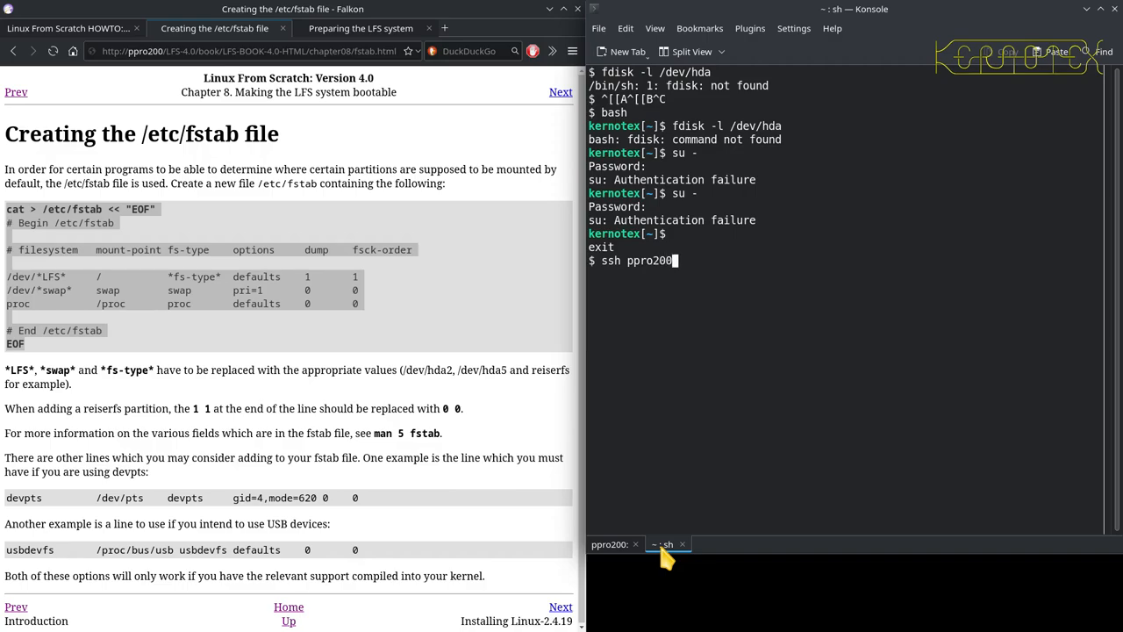
pyautogui.press('Return')
pyautogui.write('ttel')
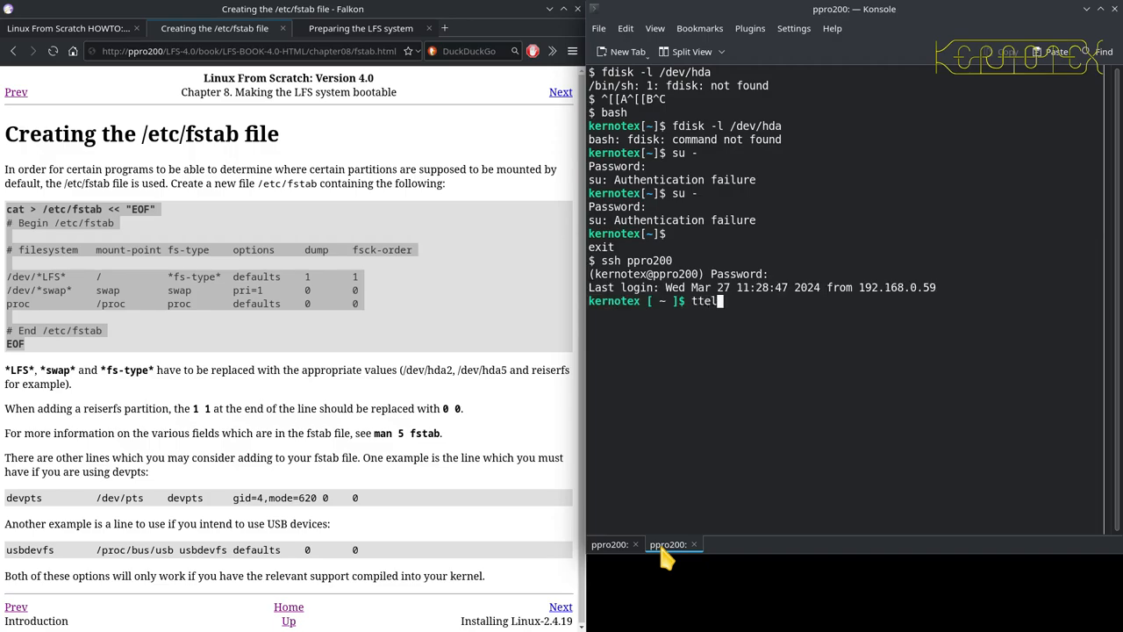
# Step: Telnet from ppro200 into the LFS machine at 192.168.0.37
pyautogui.press('BackSpace')
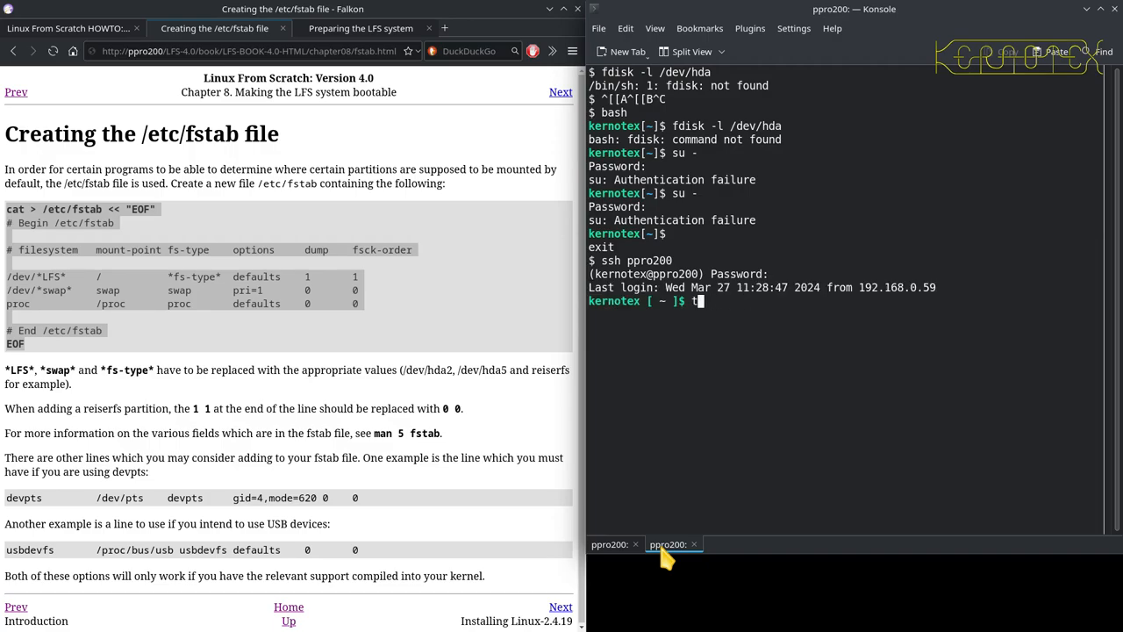
pyautogui.write('elnet')
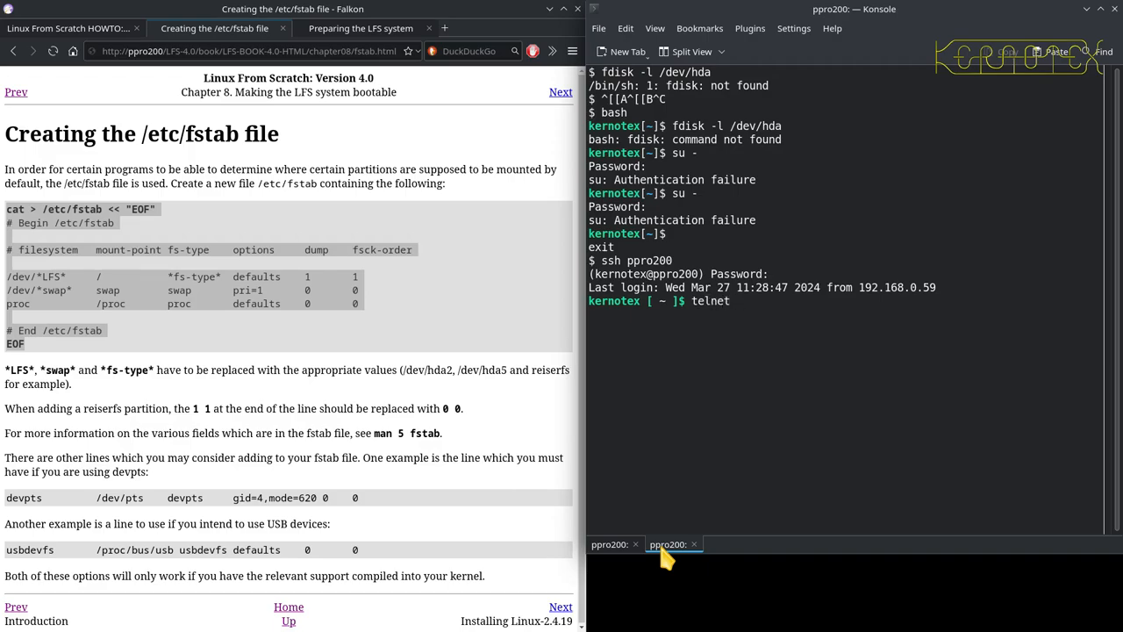
pyautogui.write('192.168')
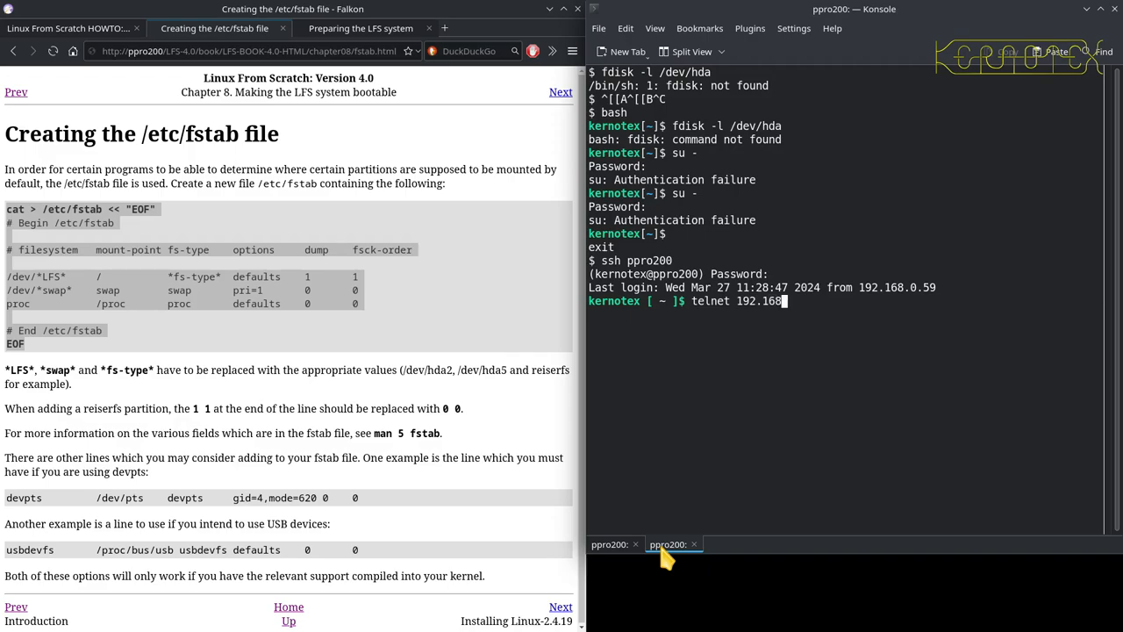
pyautogui.press('Return')
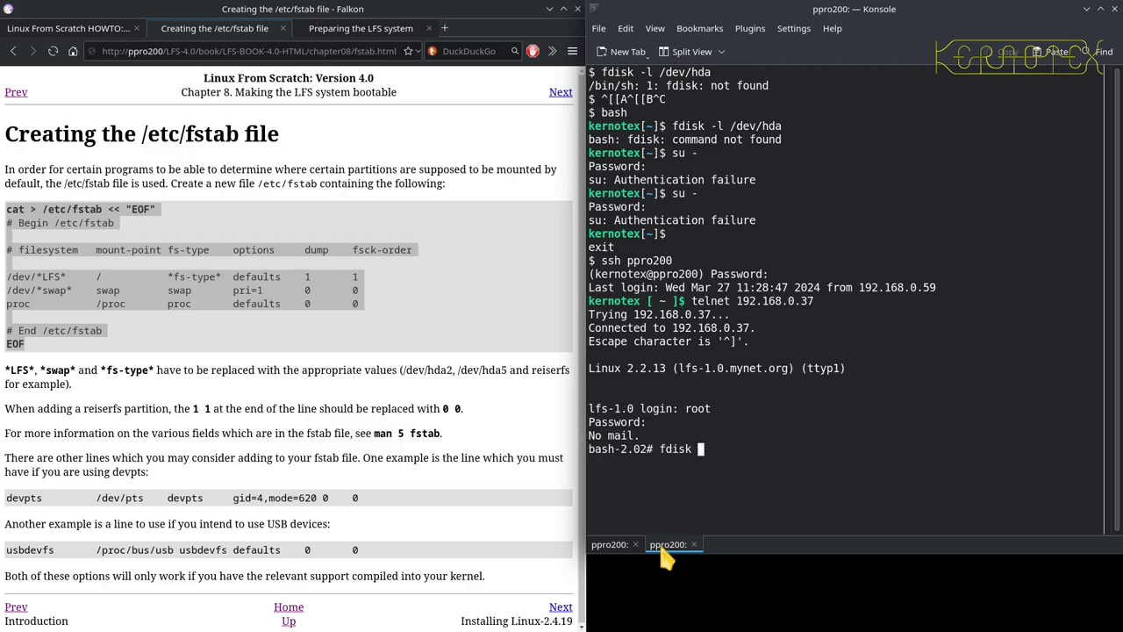
# Step: On the LFS machine, list /dev/hda partitions with fdisk and show active swap from /proc/swaps
pyautogui.write('-l /dev/hda')
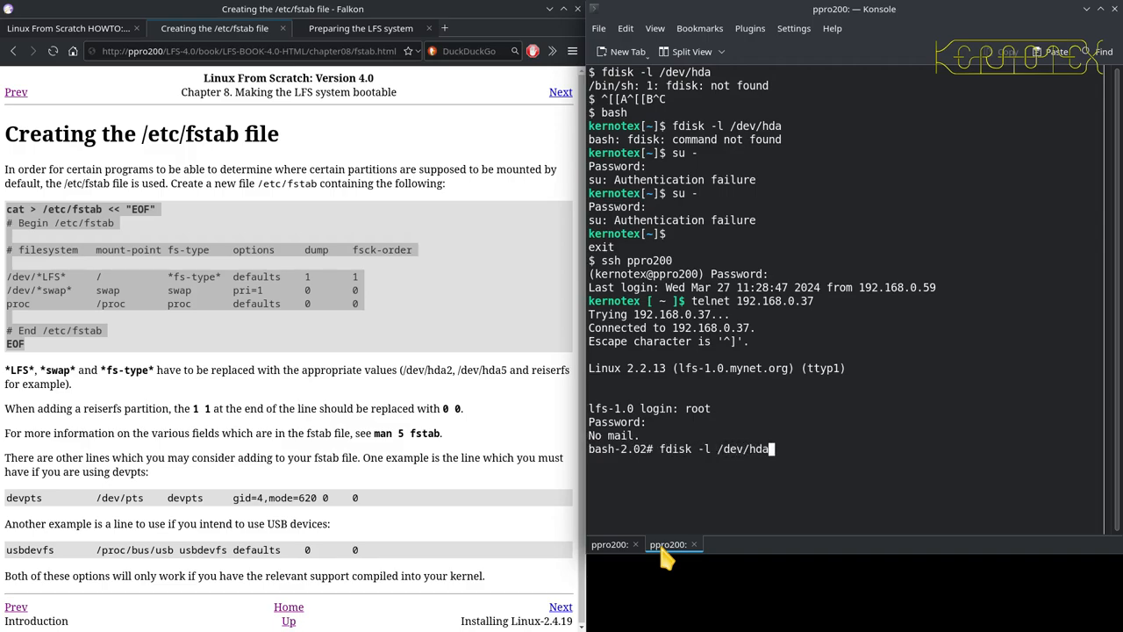
pyautogui.press('Return')
pyautogui.write('df -h')
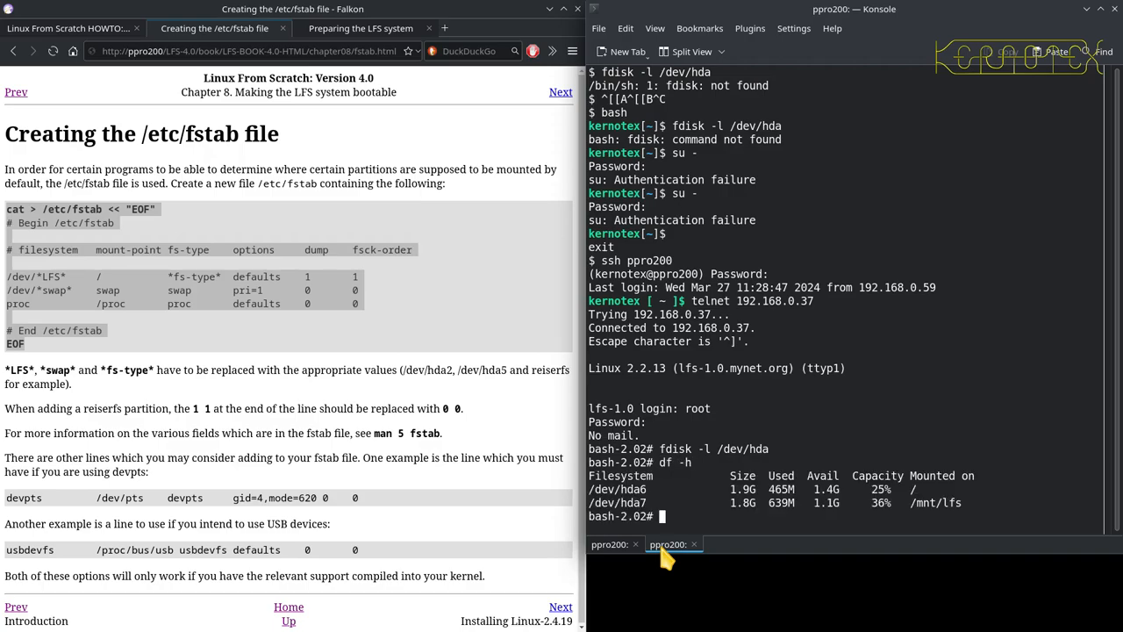
pyautogui.write('cat')
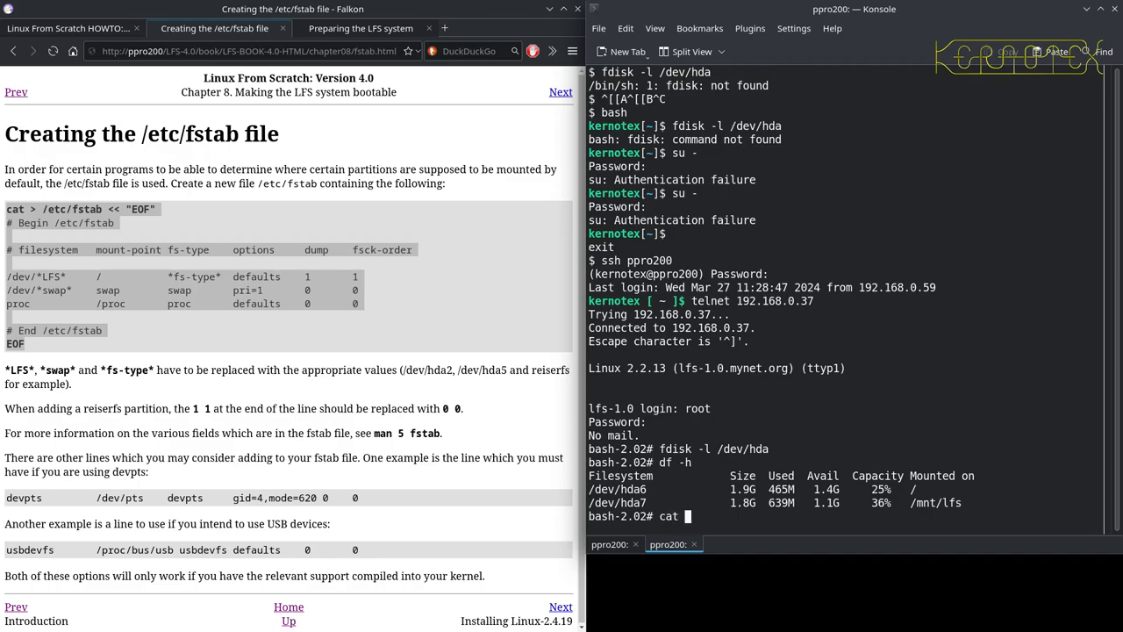
pyautogui.write('/proc/swaps')
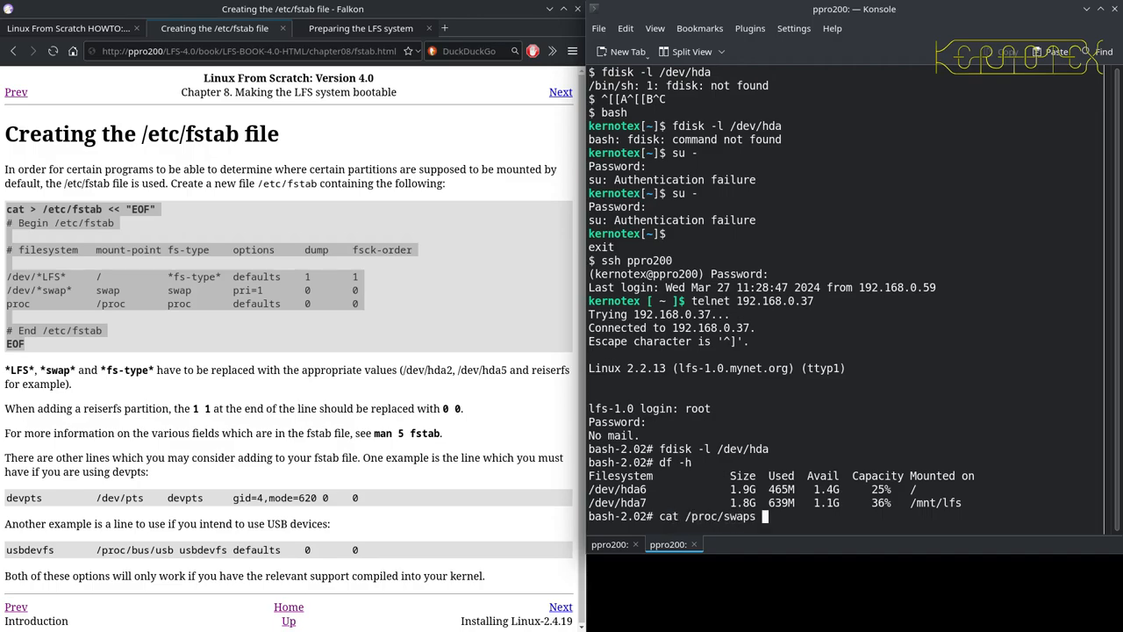
pyautogui.press('Return')
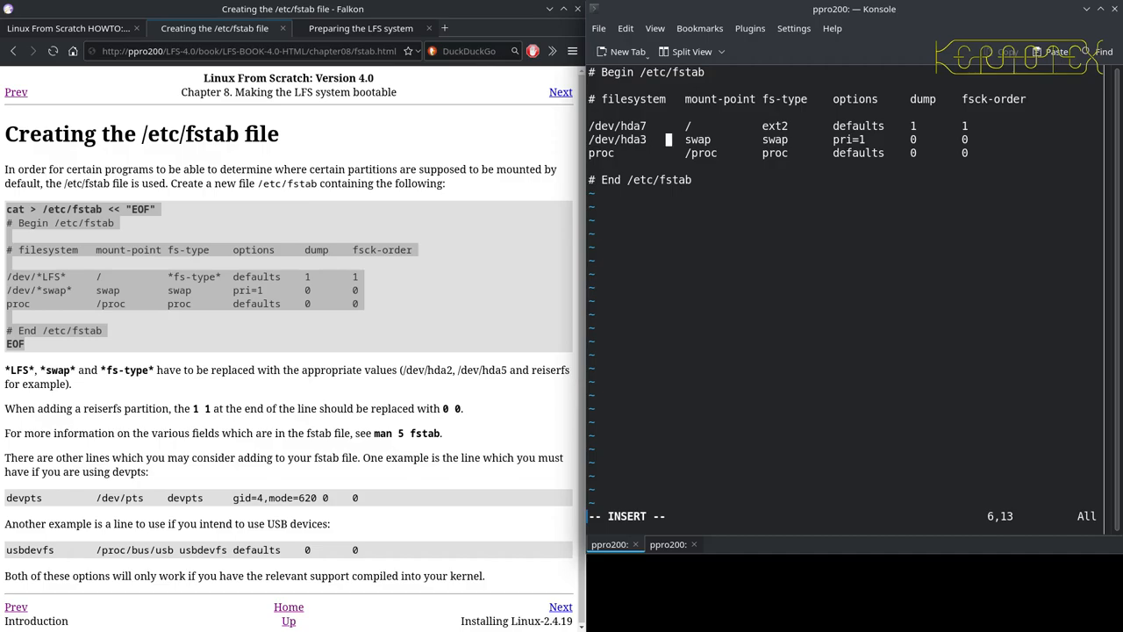
# Step: Select the guide's devpts line and open a new line below the proc entry in vi
pyautogui.press('Down')
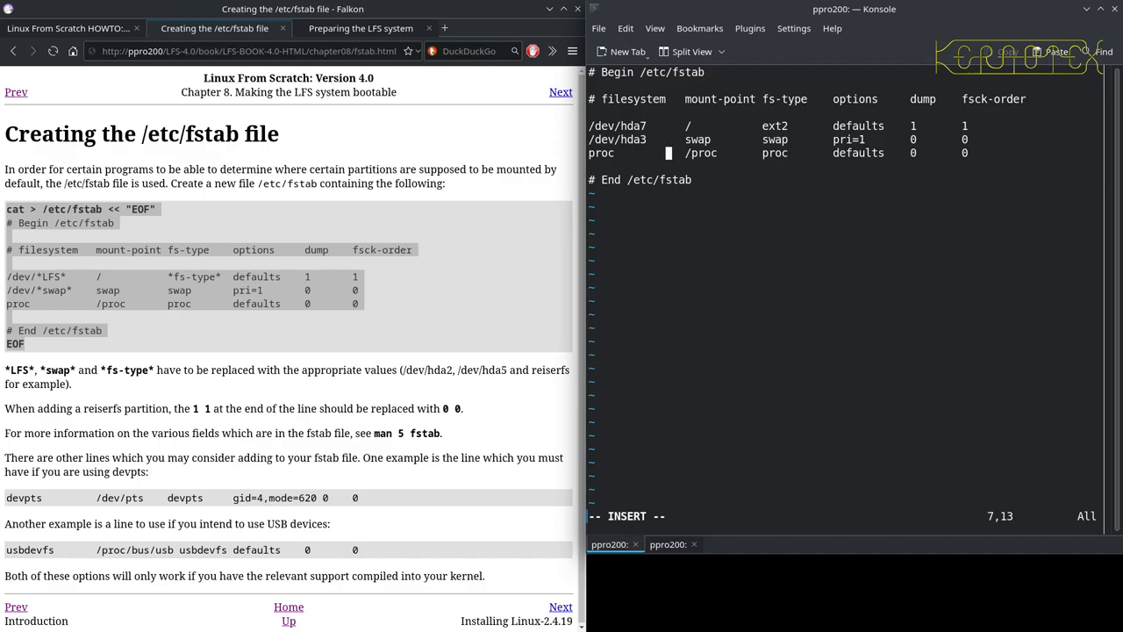
pyautogui.moveTo(240, 477)
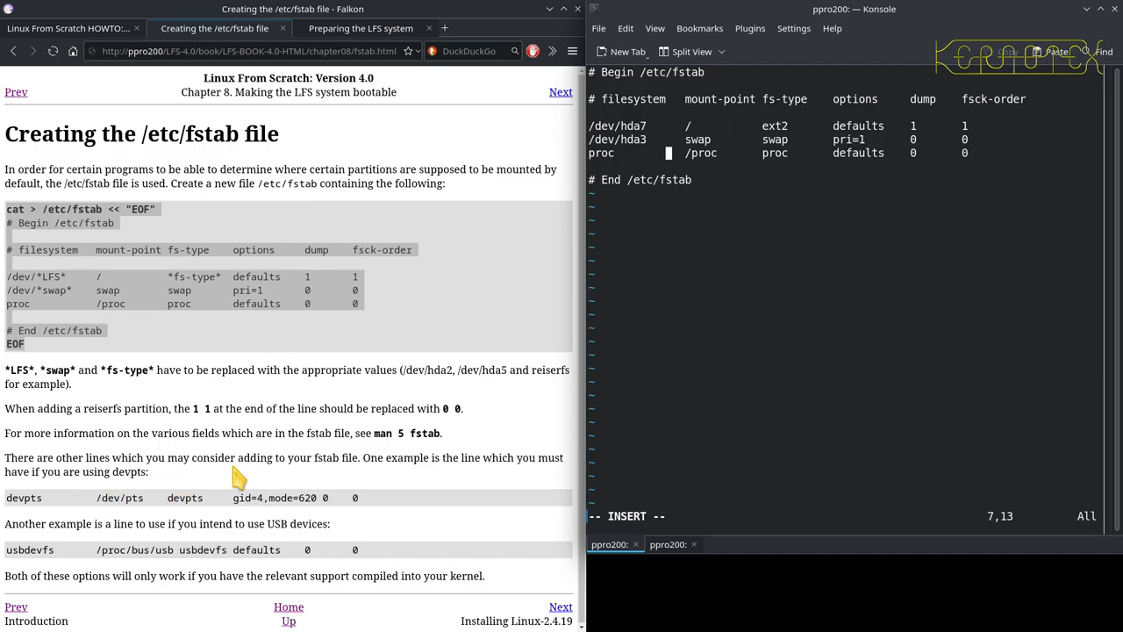
pyautogui.moveTo(340, 459)
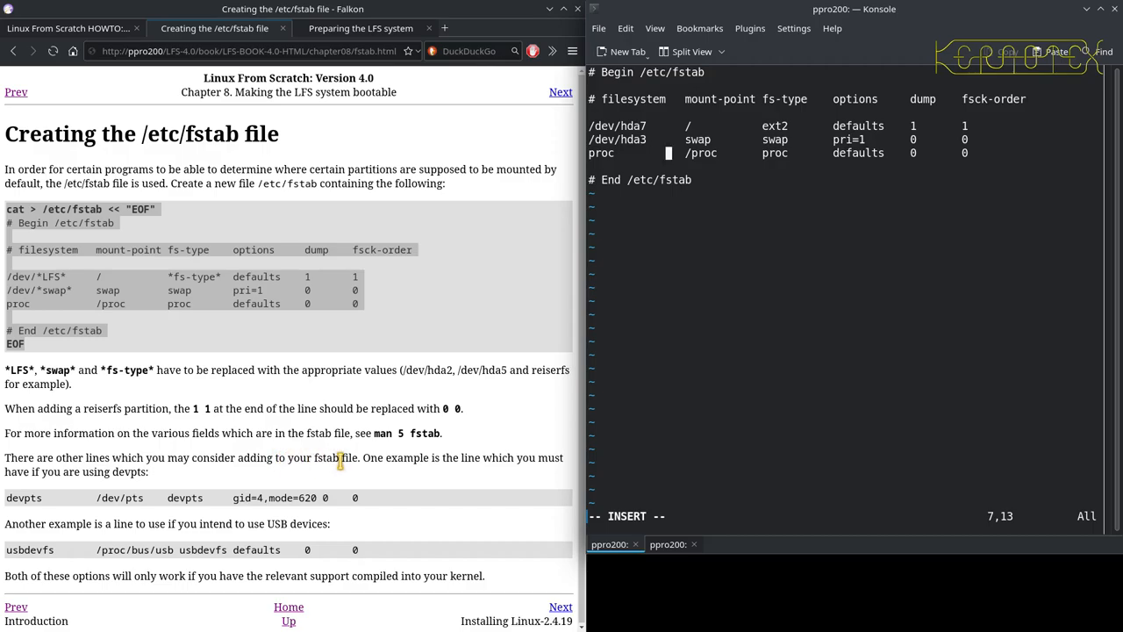
pyautogui.moveTo(401, 462)
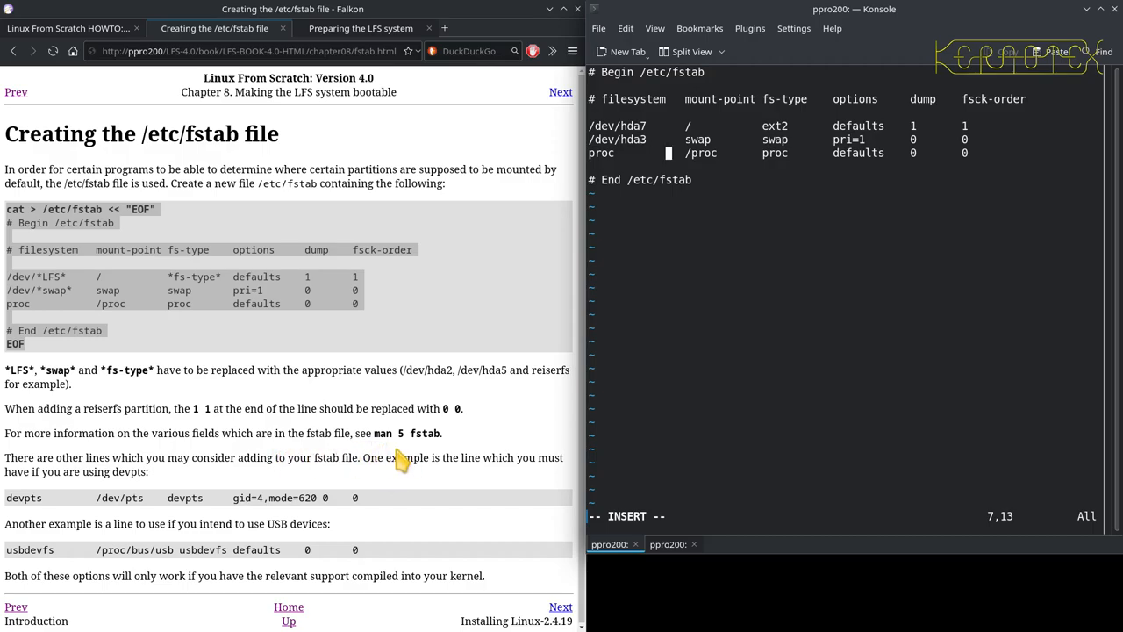
pyautogui.moveTo(351, 484)
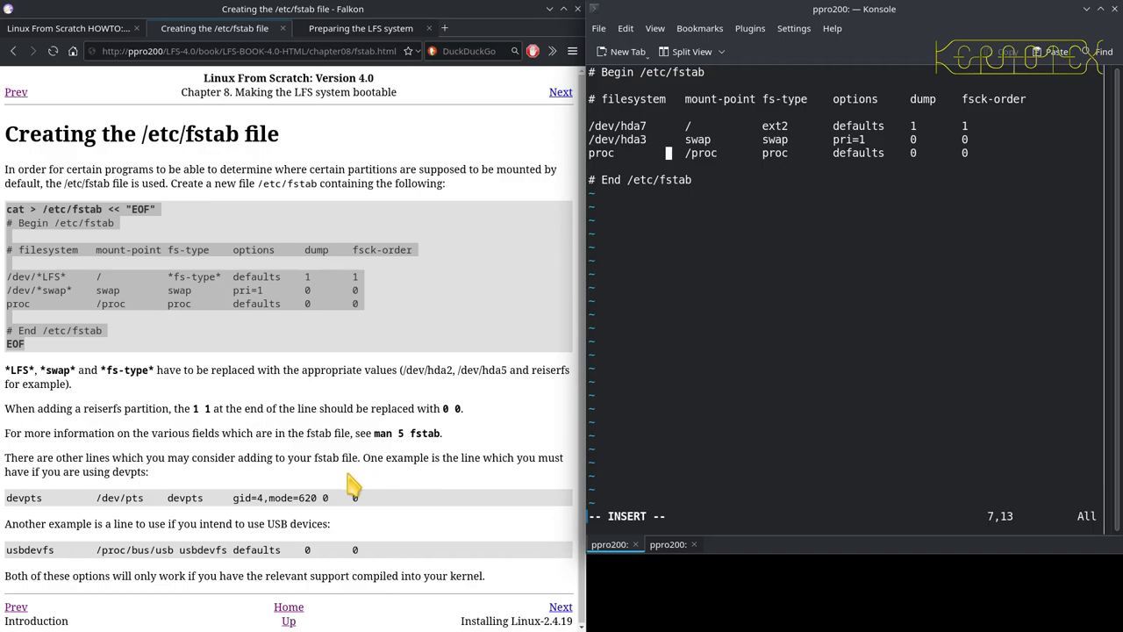
pyautogui.doubleClick(184, 498)
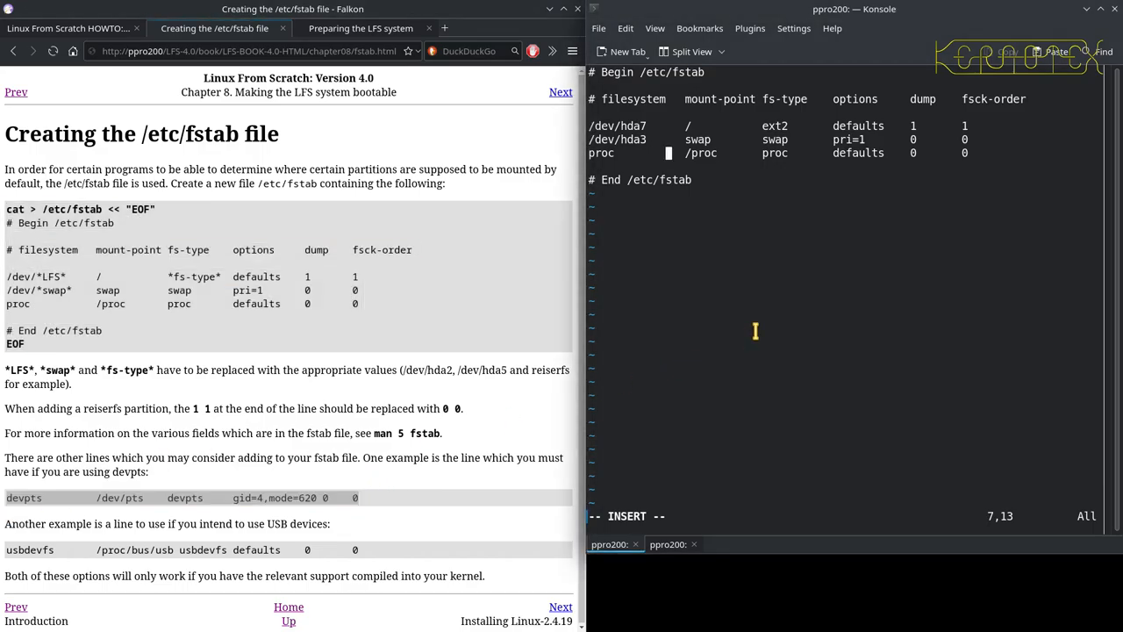
pyautogui.press('Return')
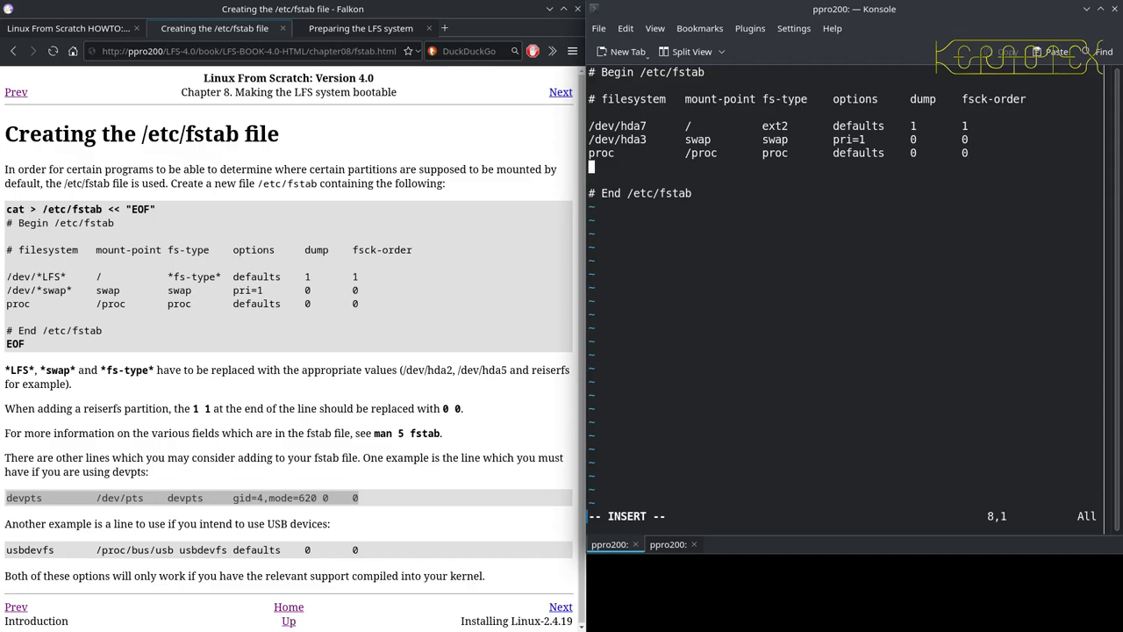
# Step: Enter the devpts line with gid=4,mode=620, start the usbdevfs line, and leave insert mode
pyautogui.write('devpts\t\t/dev/pts\tdevpts\tgid=4,mode=620 0\t0')
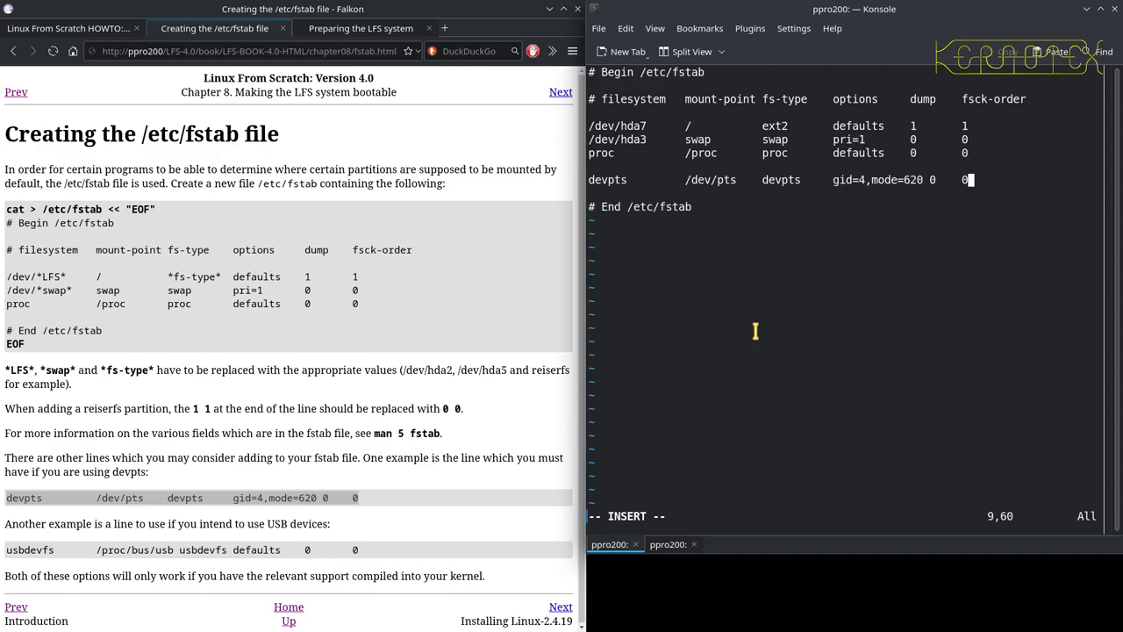
pyautogui.press('Return')
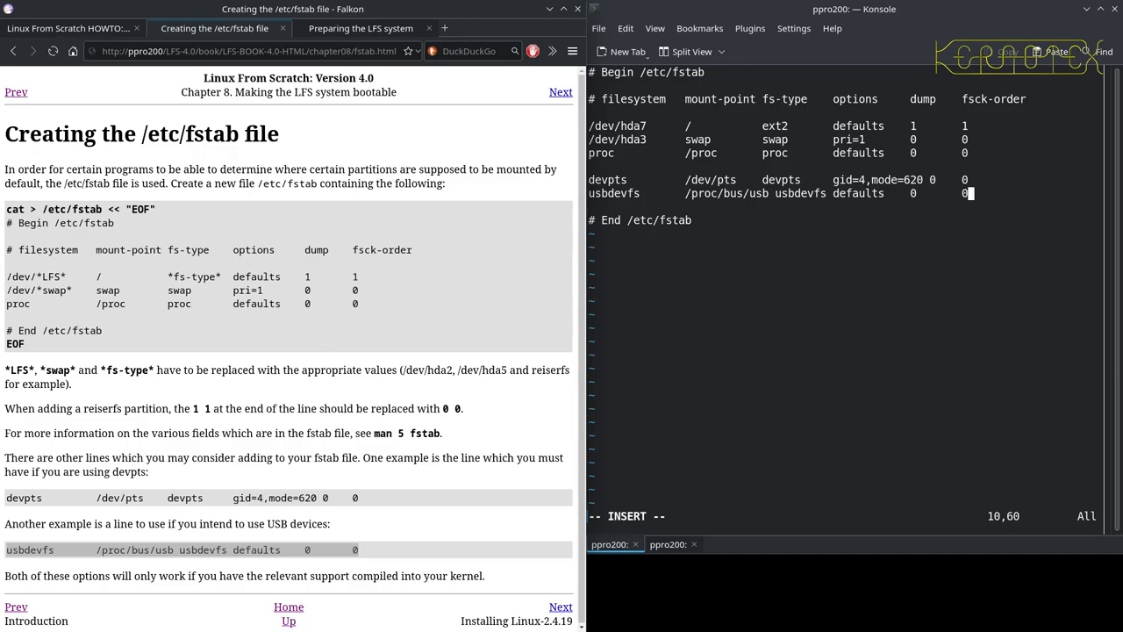
pyautogui.press('Escape')
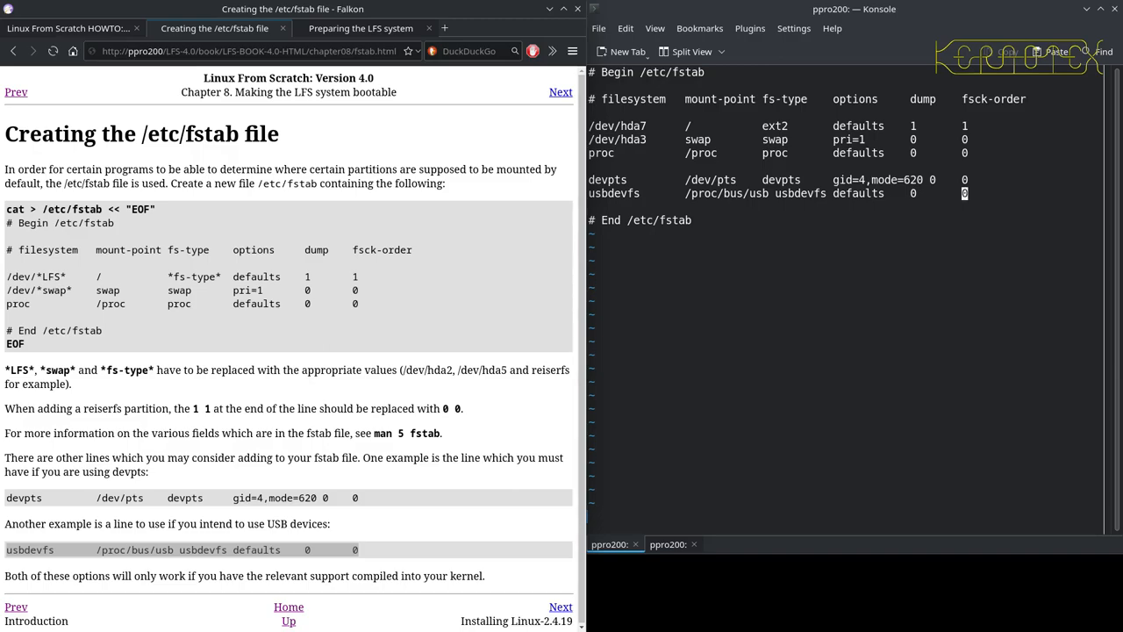